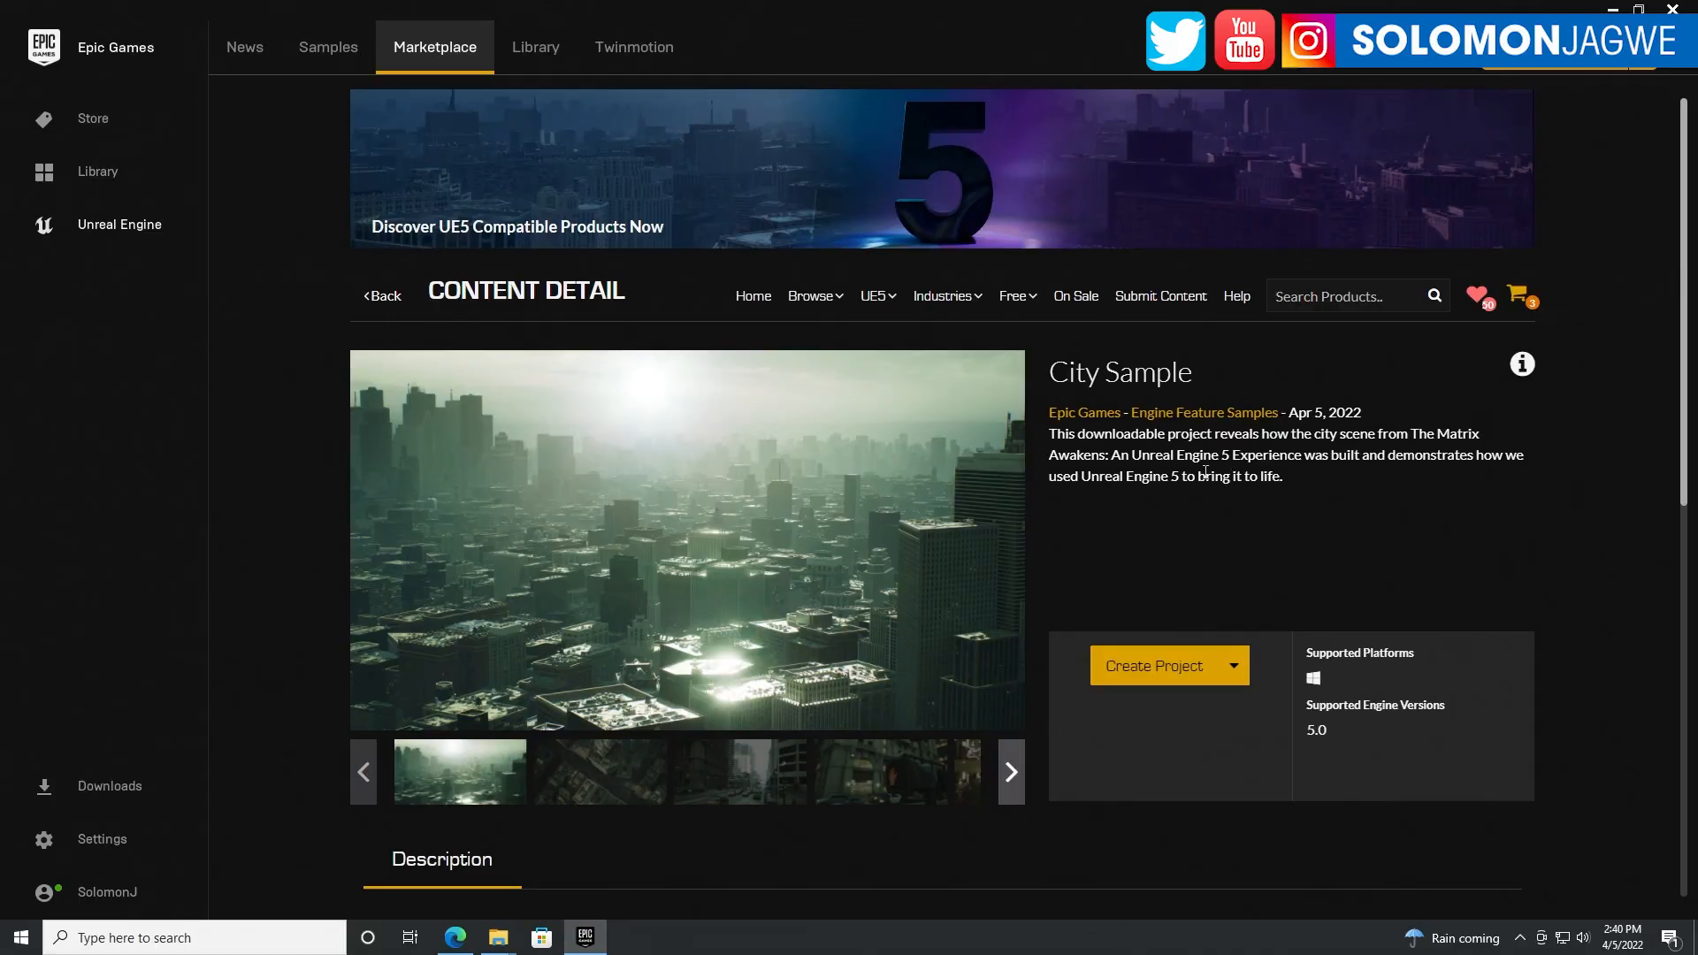
pyautogui.moveTo(1311, 469)
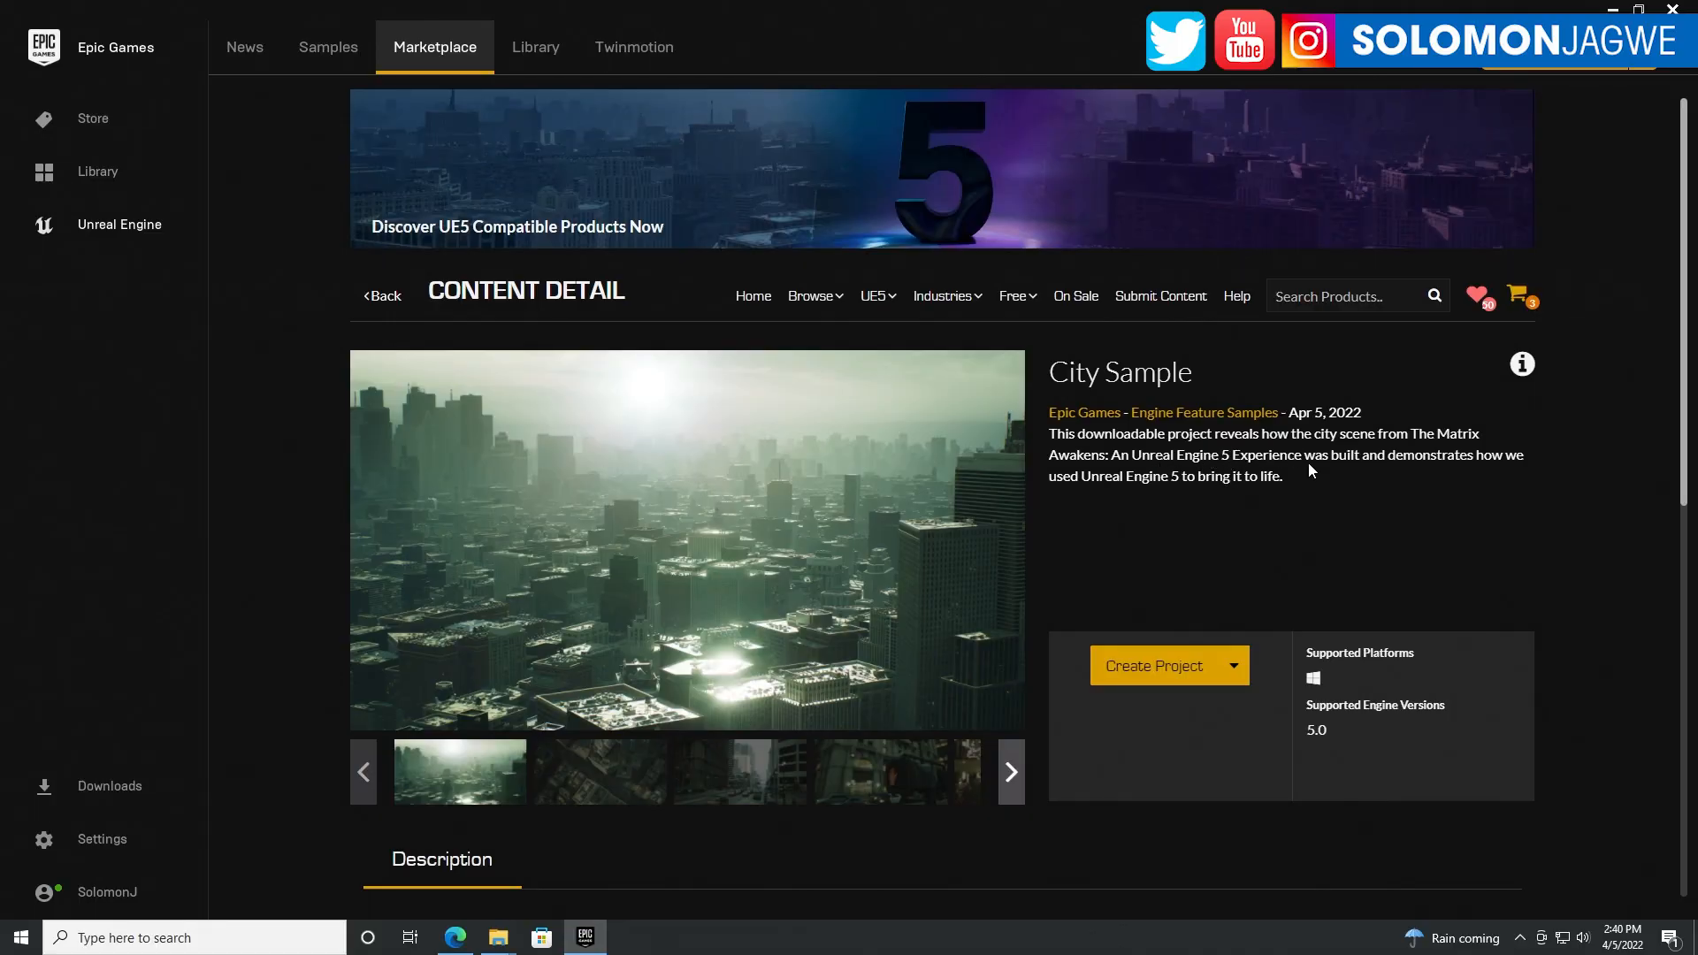
pyautogui.moveTo(1209, 511)
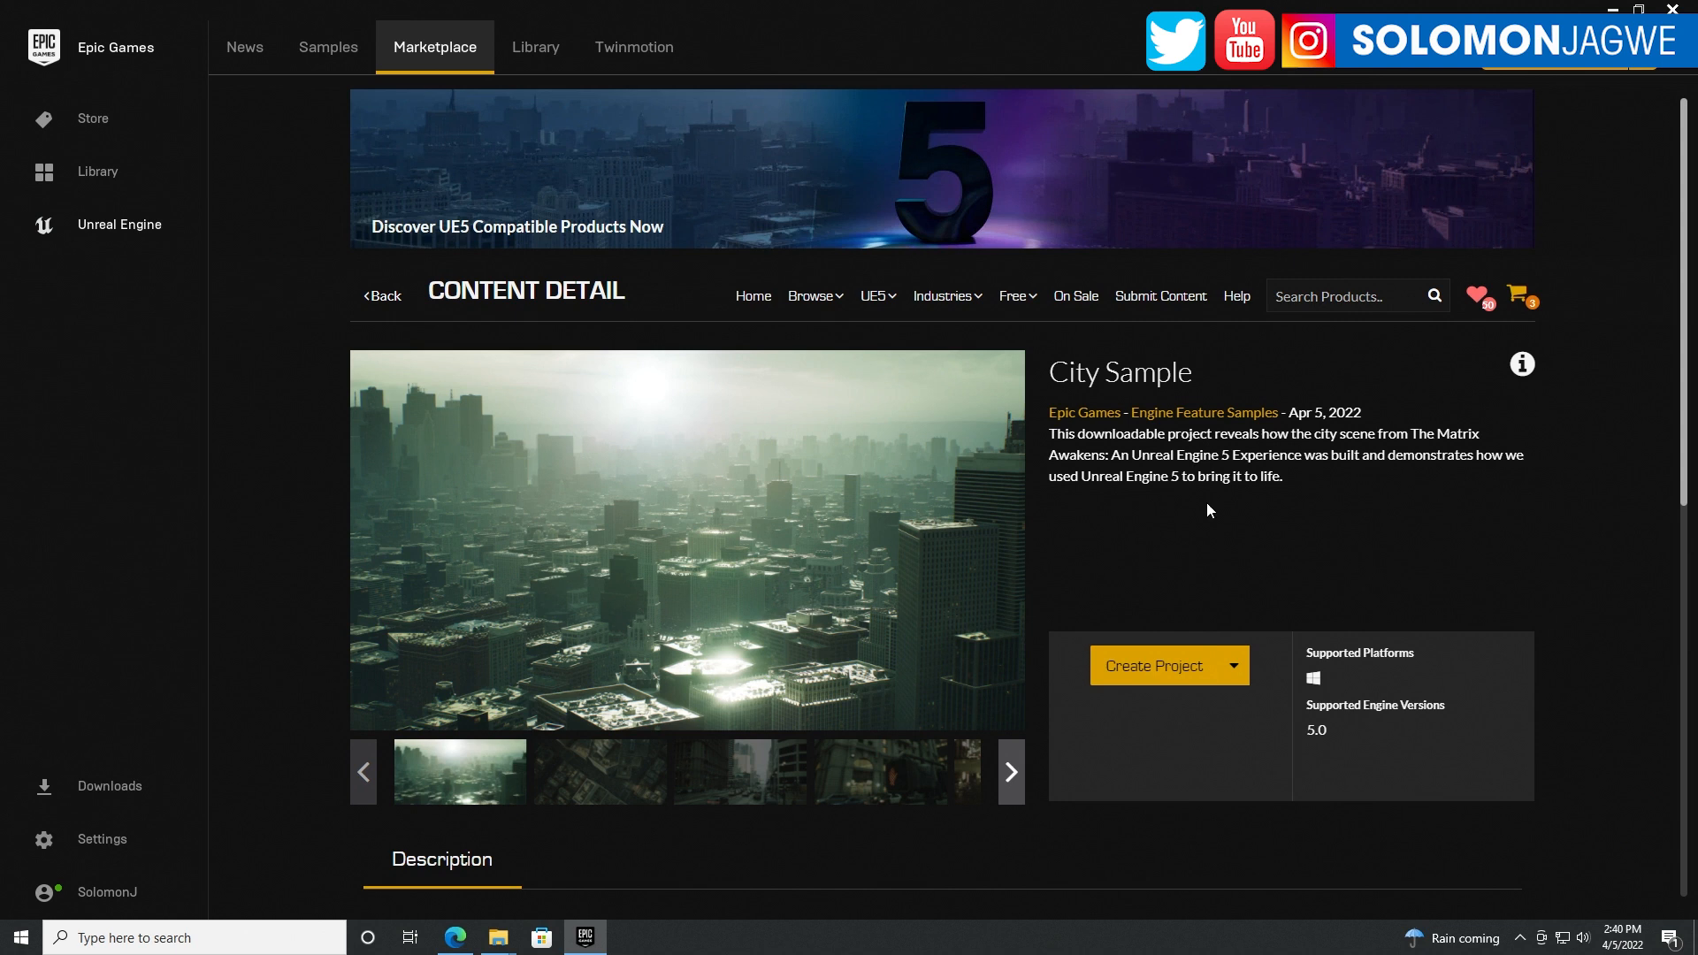
pyautogui.moveTo(1332, 540)
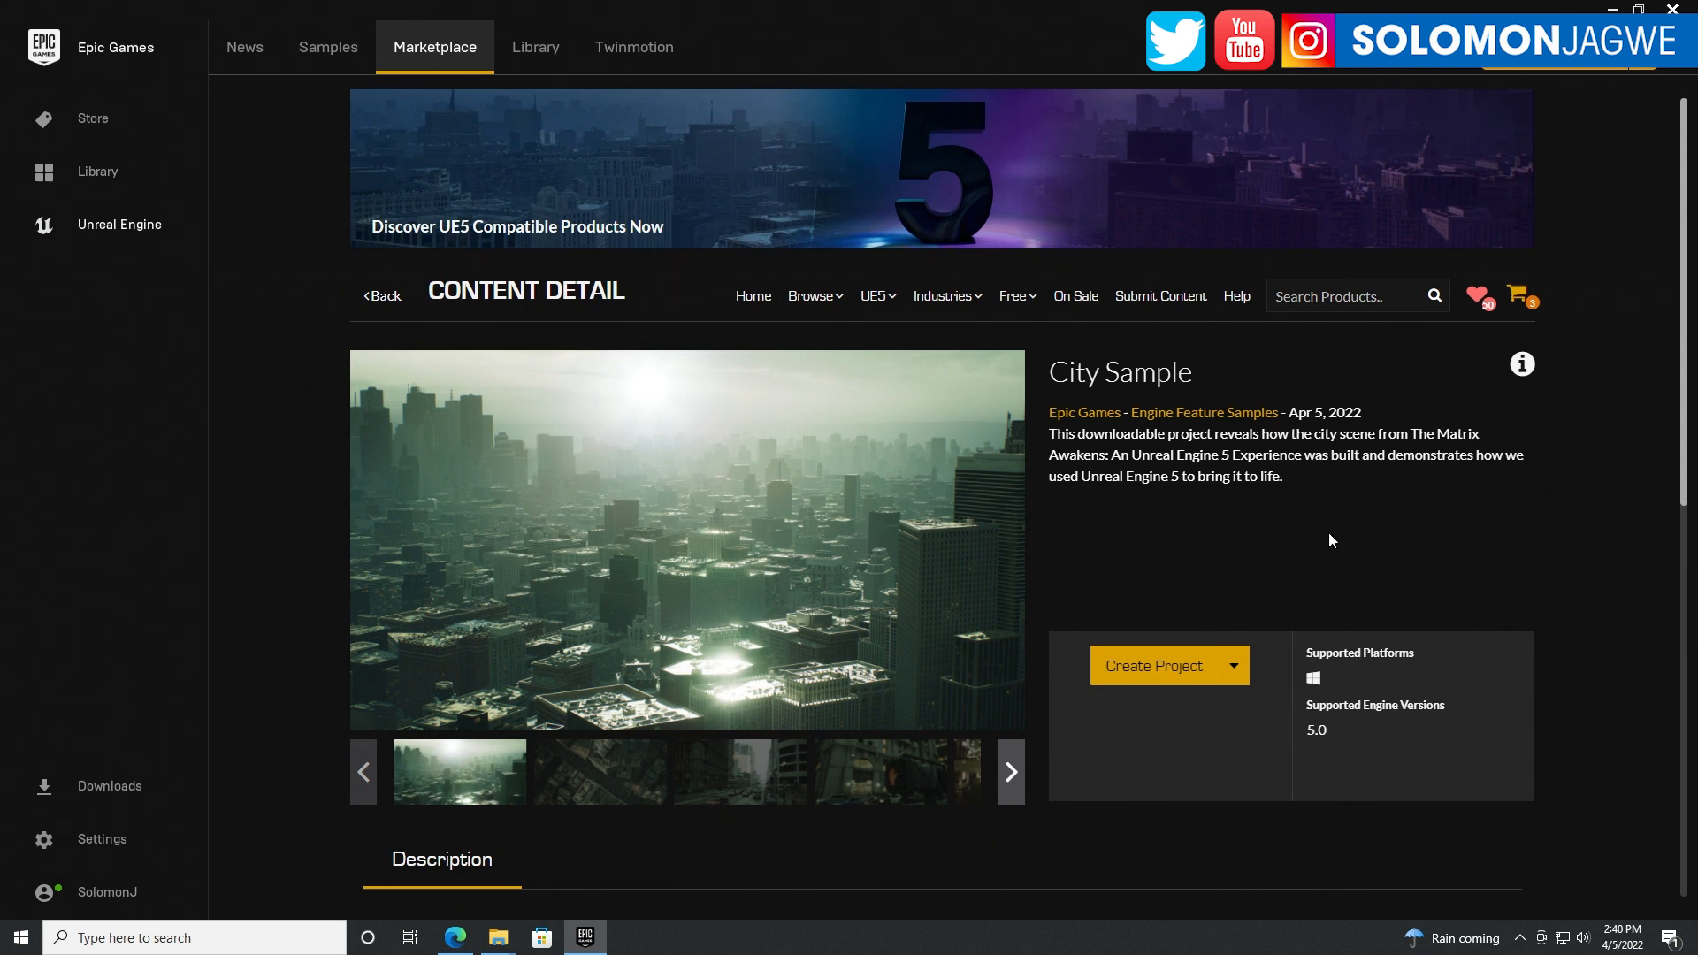
pyautogui.moveTo(688, 539)
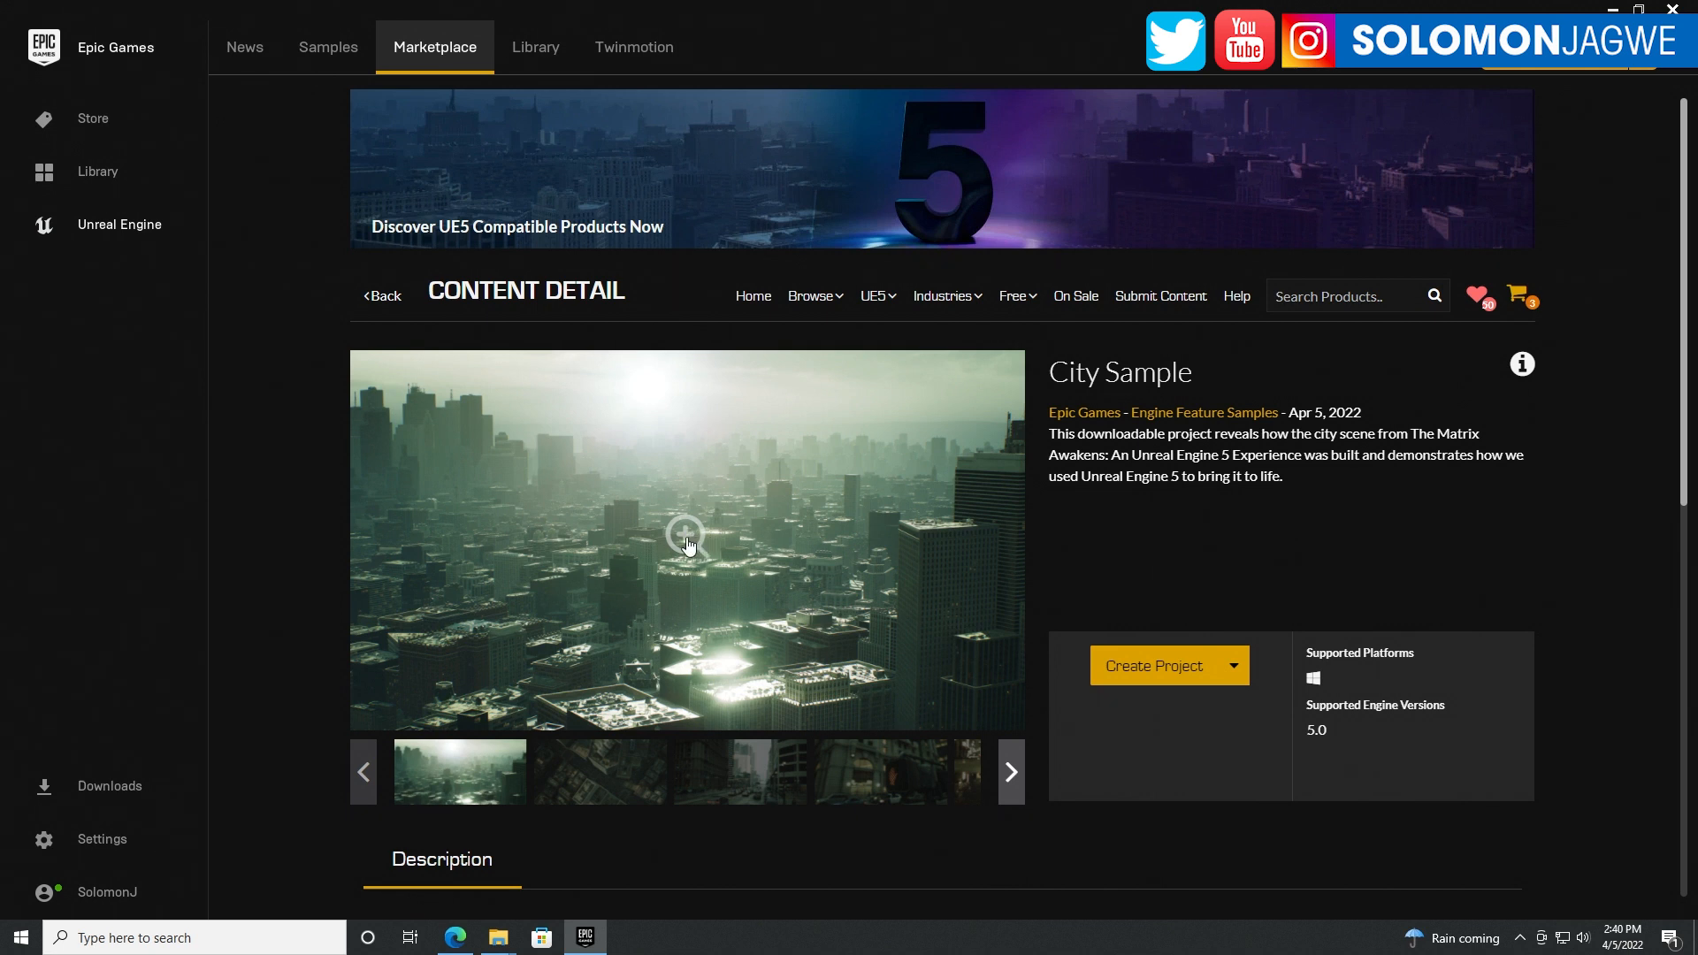
pyautogui.moveTo(908, 550)
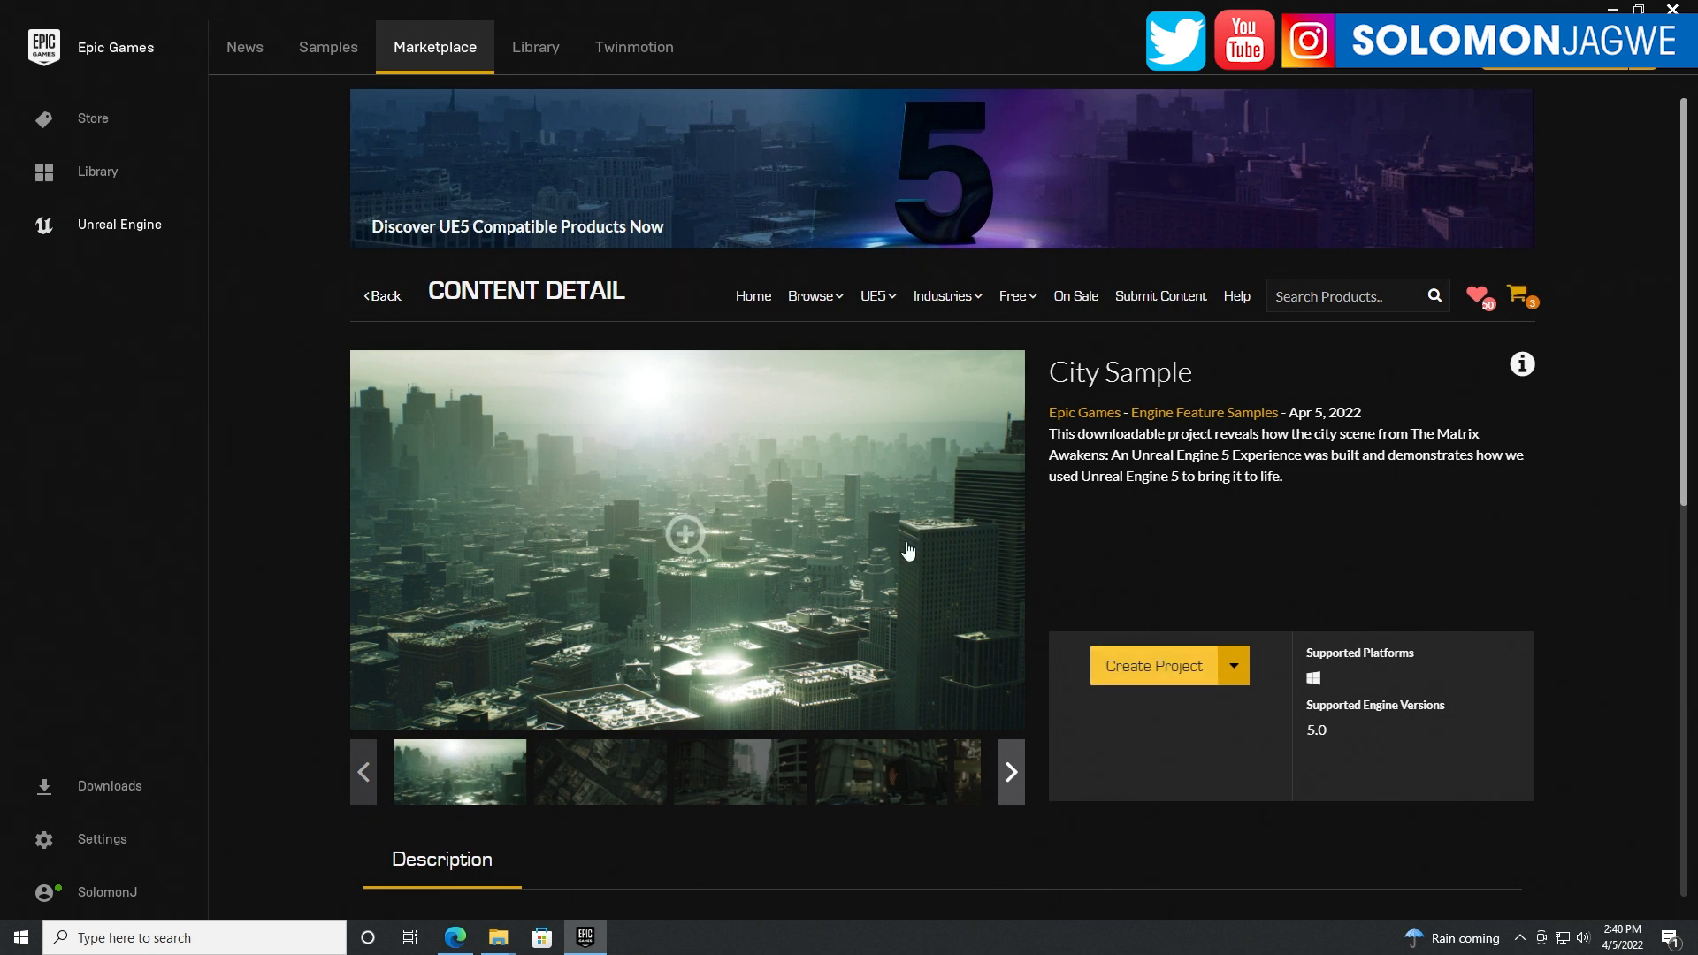
pyautogui.moveTo(1153, 666)
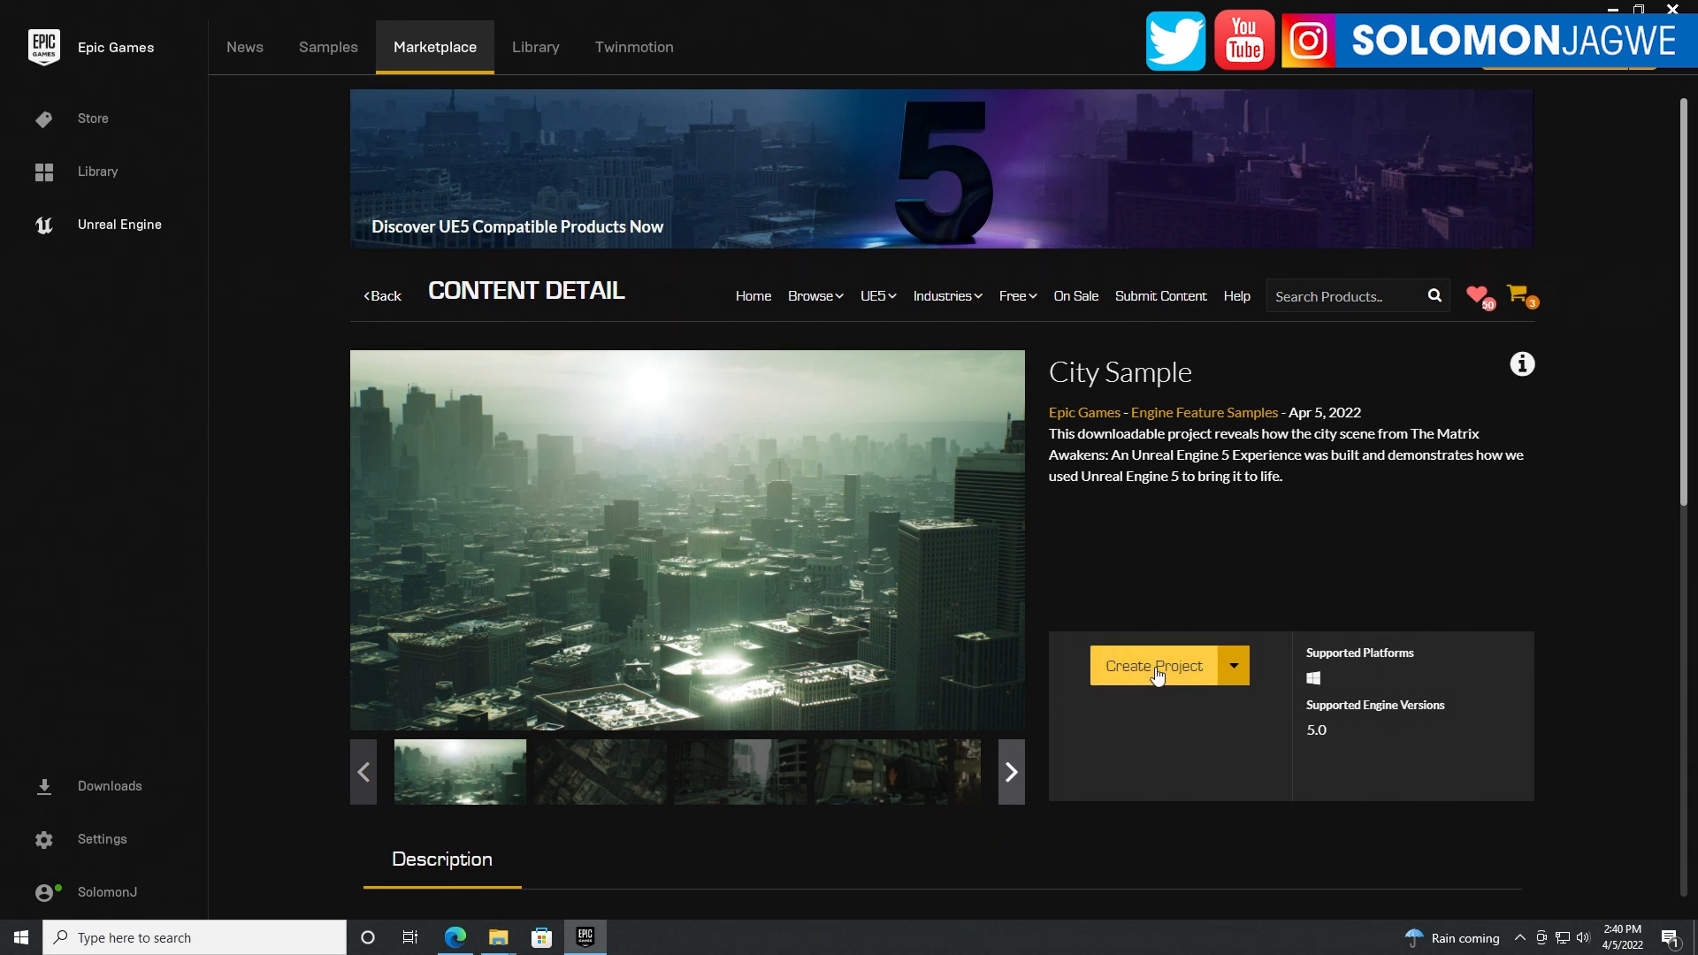
pyautogui.moveTo(535, 47)
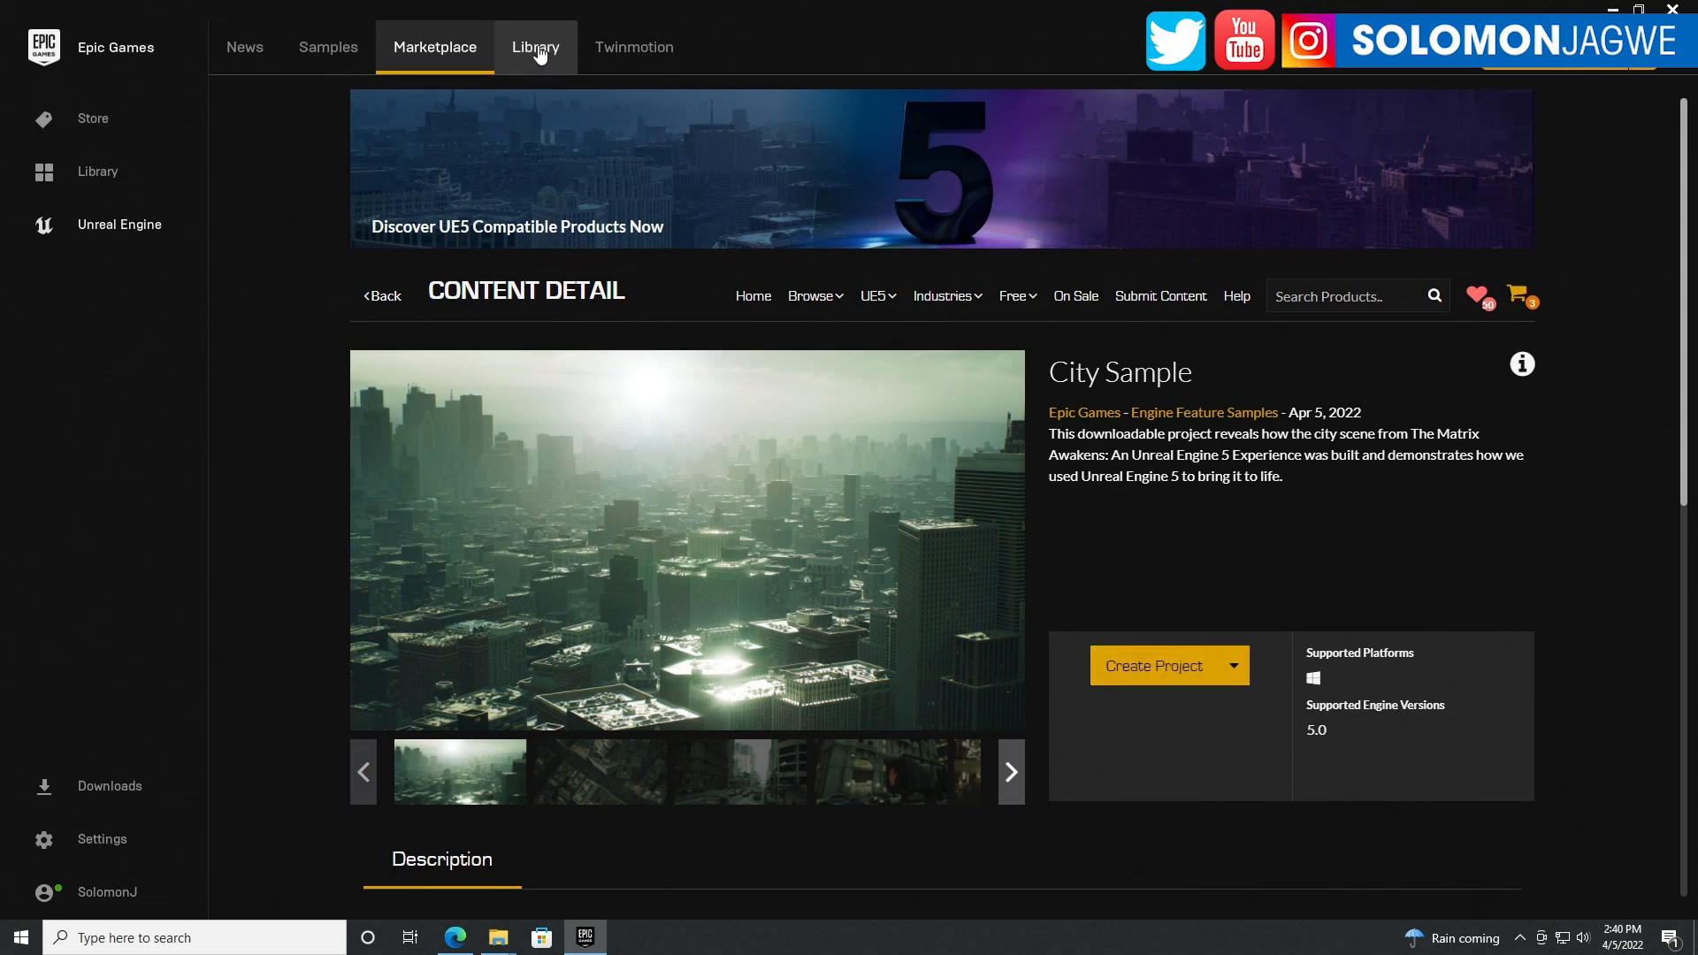
# Select the second CitySample project under My Projects in the Launcher Library
pyautogui.click(534, 46)
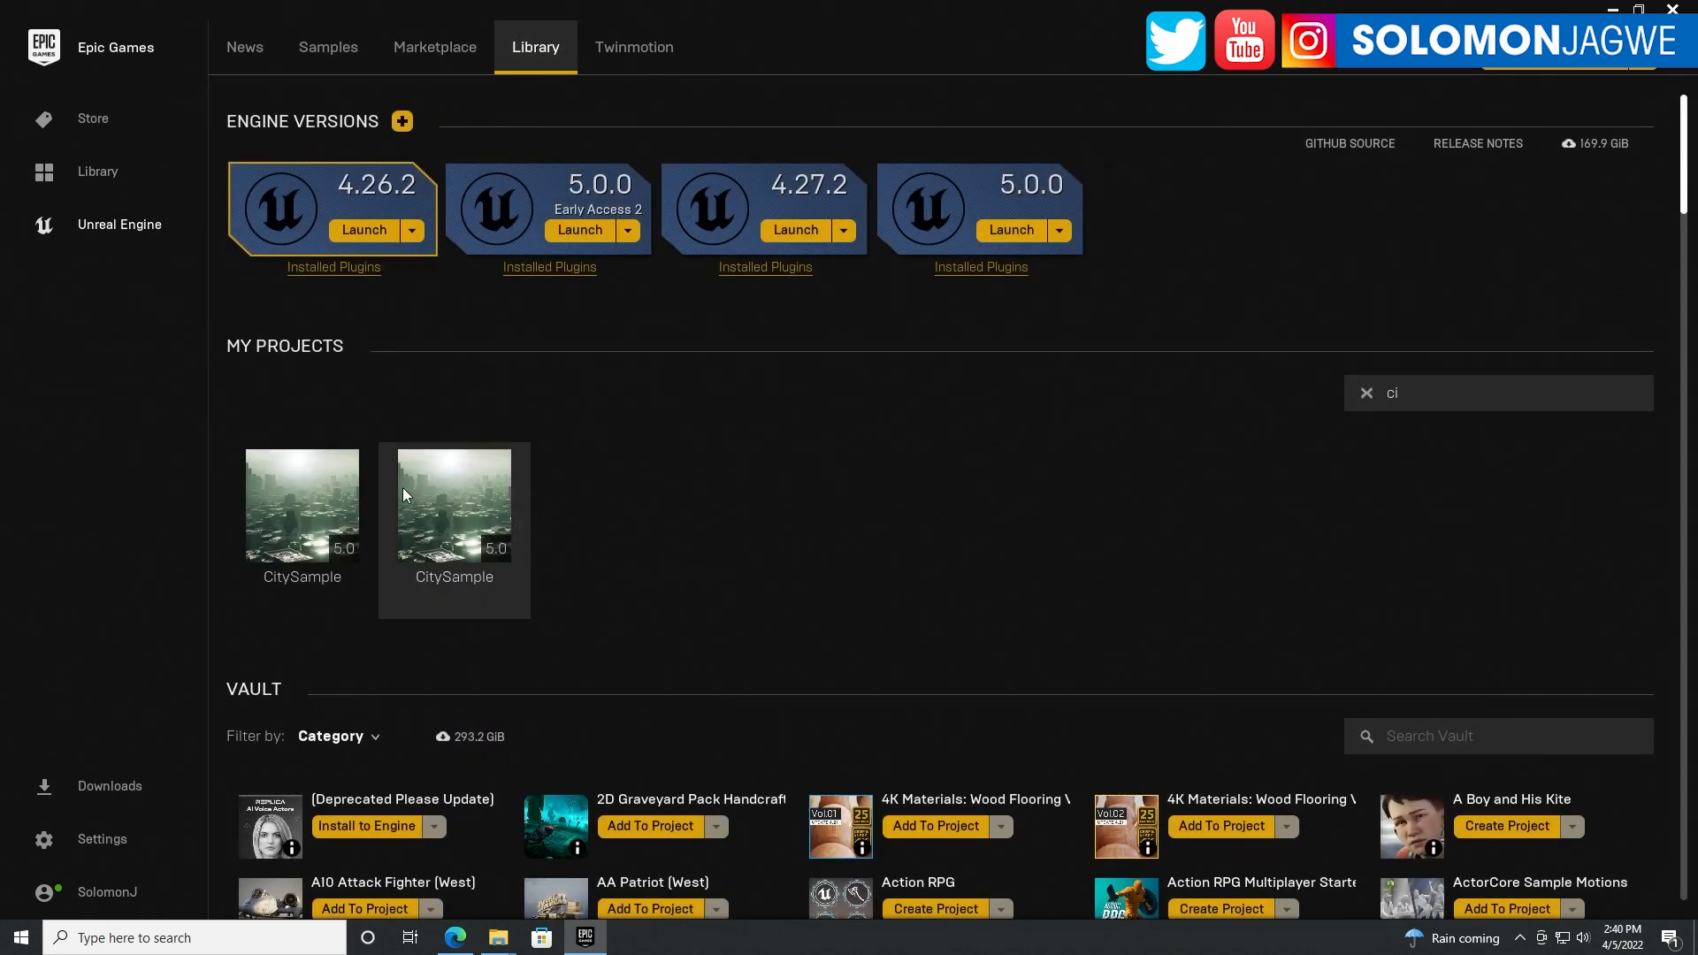
pyautogui.moveTo(324, 539)
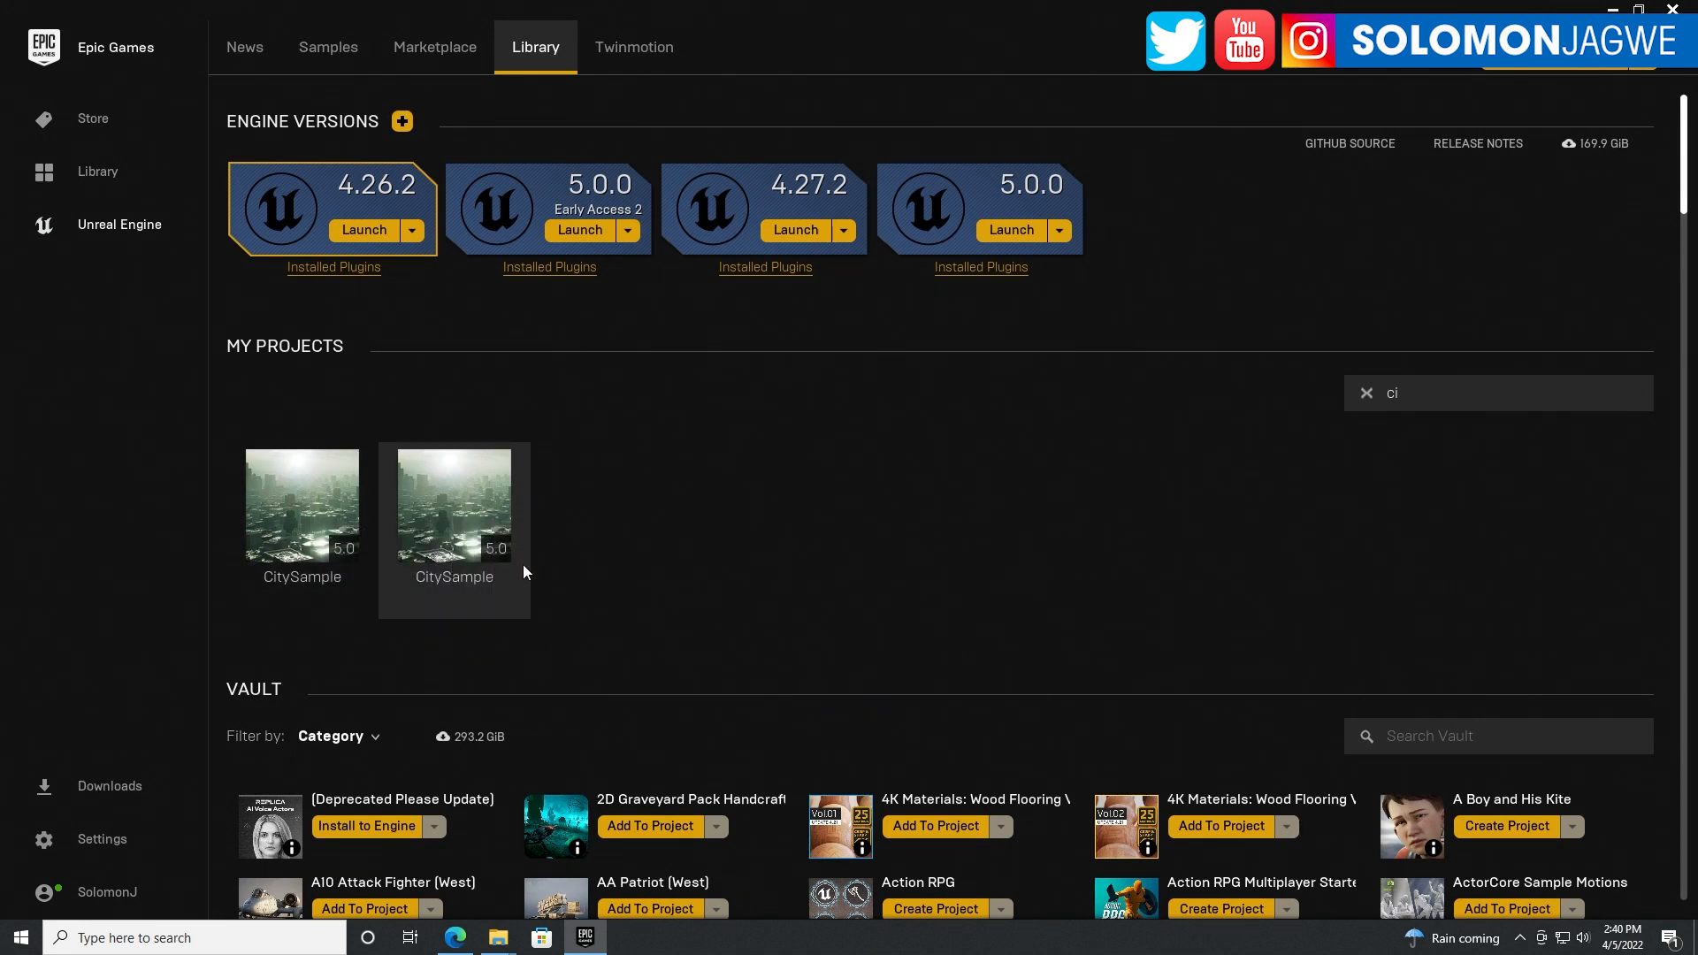
pyautogui.moveTo(455, 509)
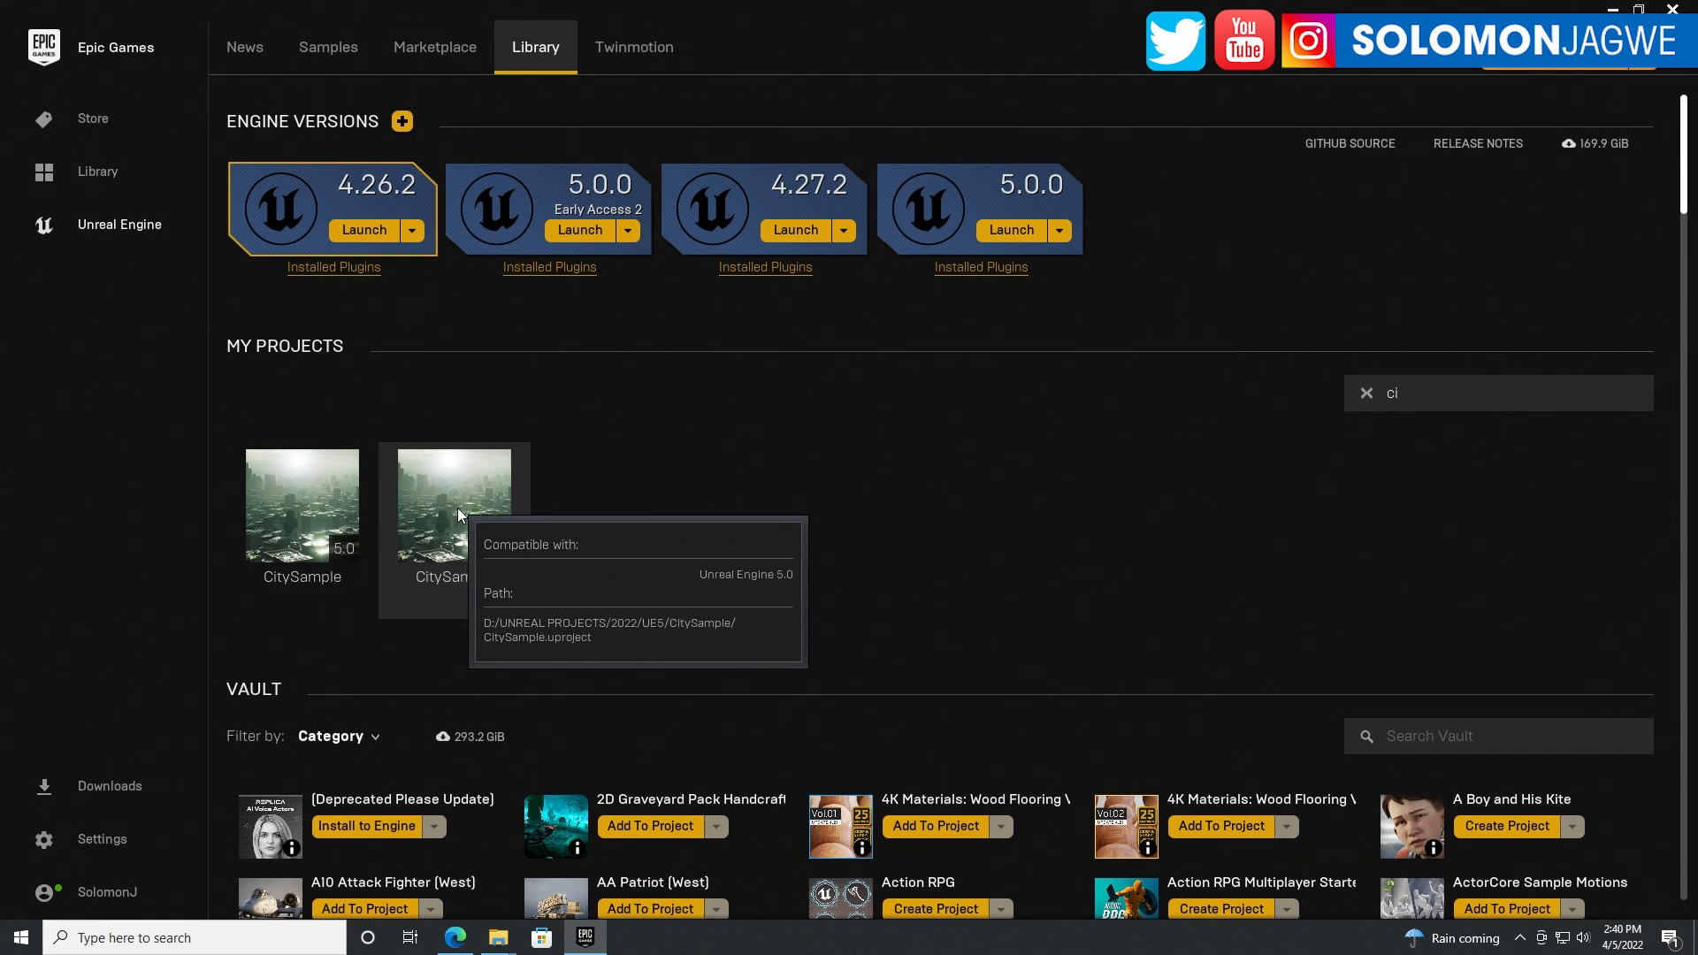
pyautogui.click(454, 506)
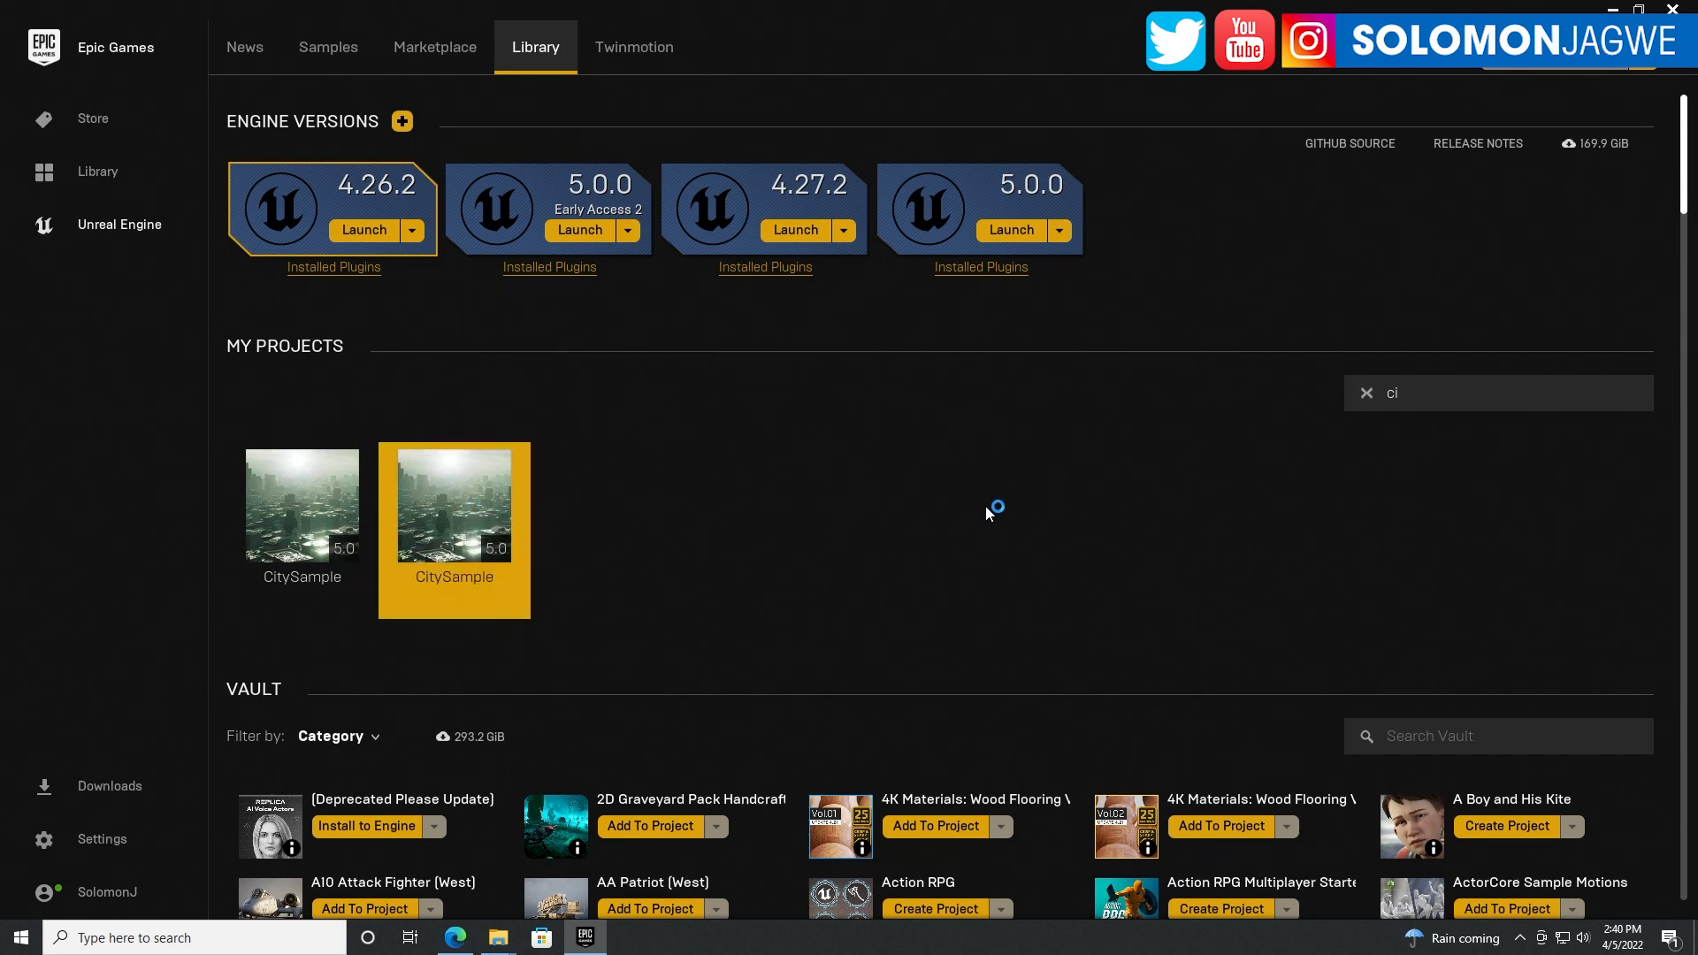
# Launch the CitySample project in Unreal Engine 5 and wait for the Startup map
pyautogui.doubleClick(454, 503)
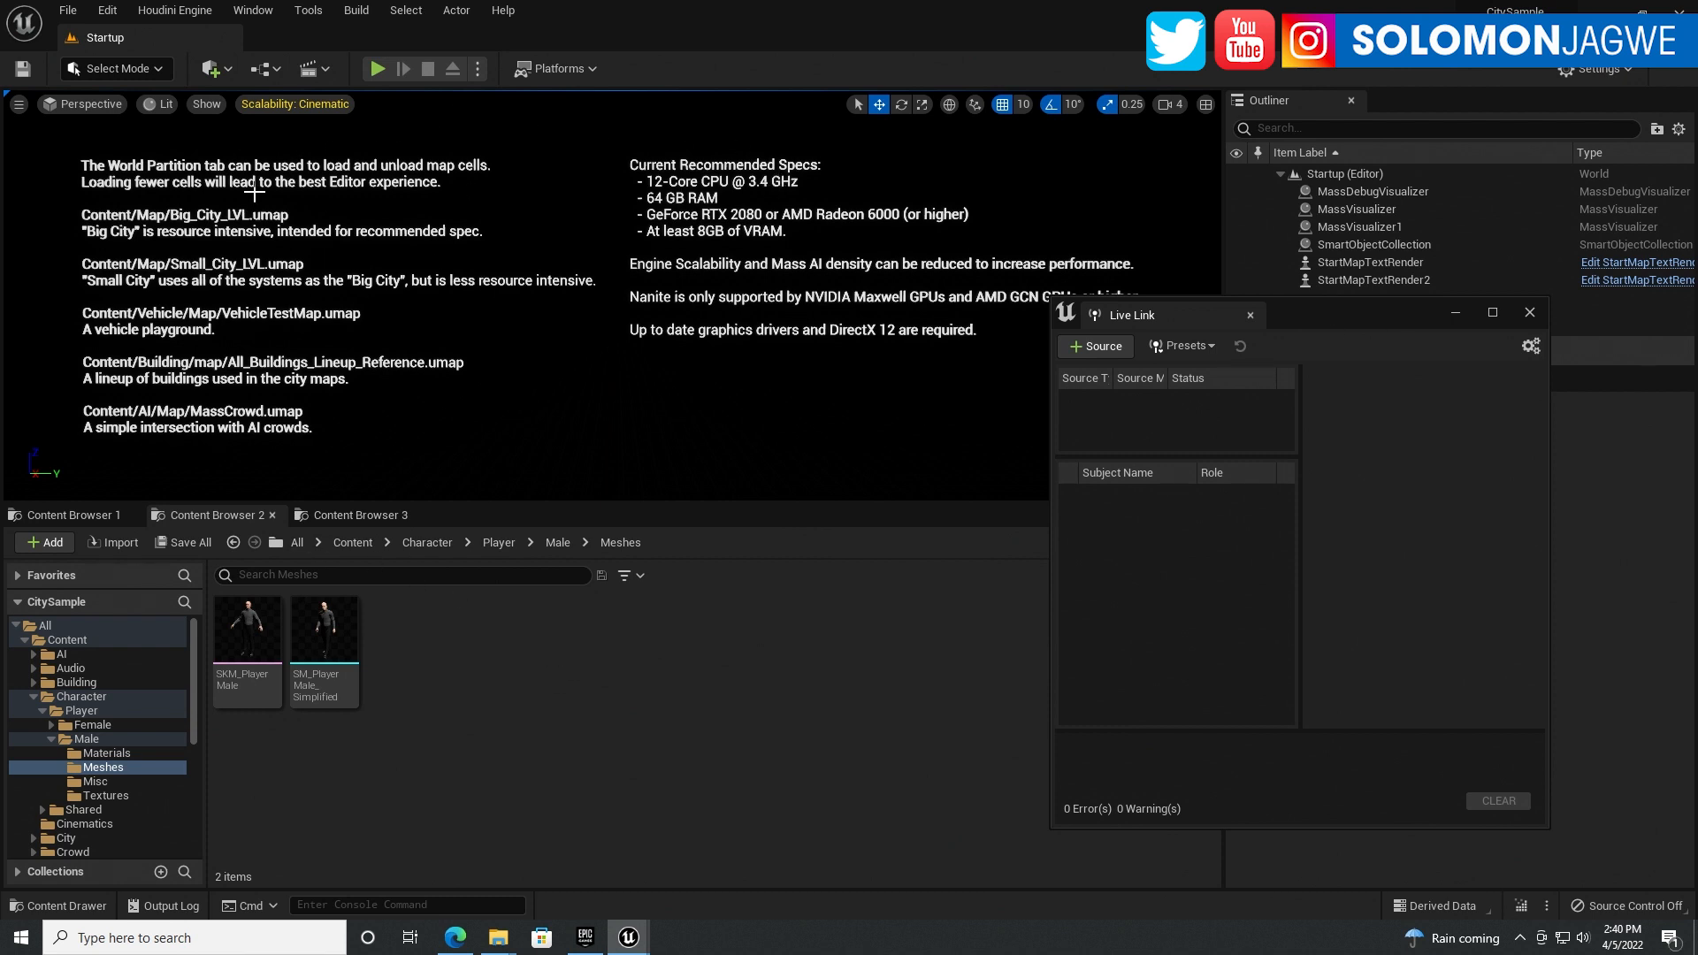
pyautogui.moveTo(340, 415)
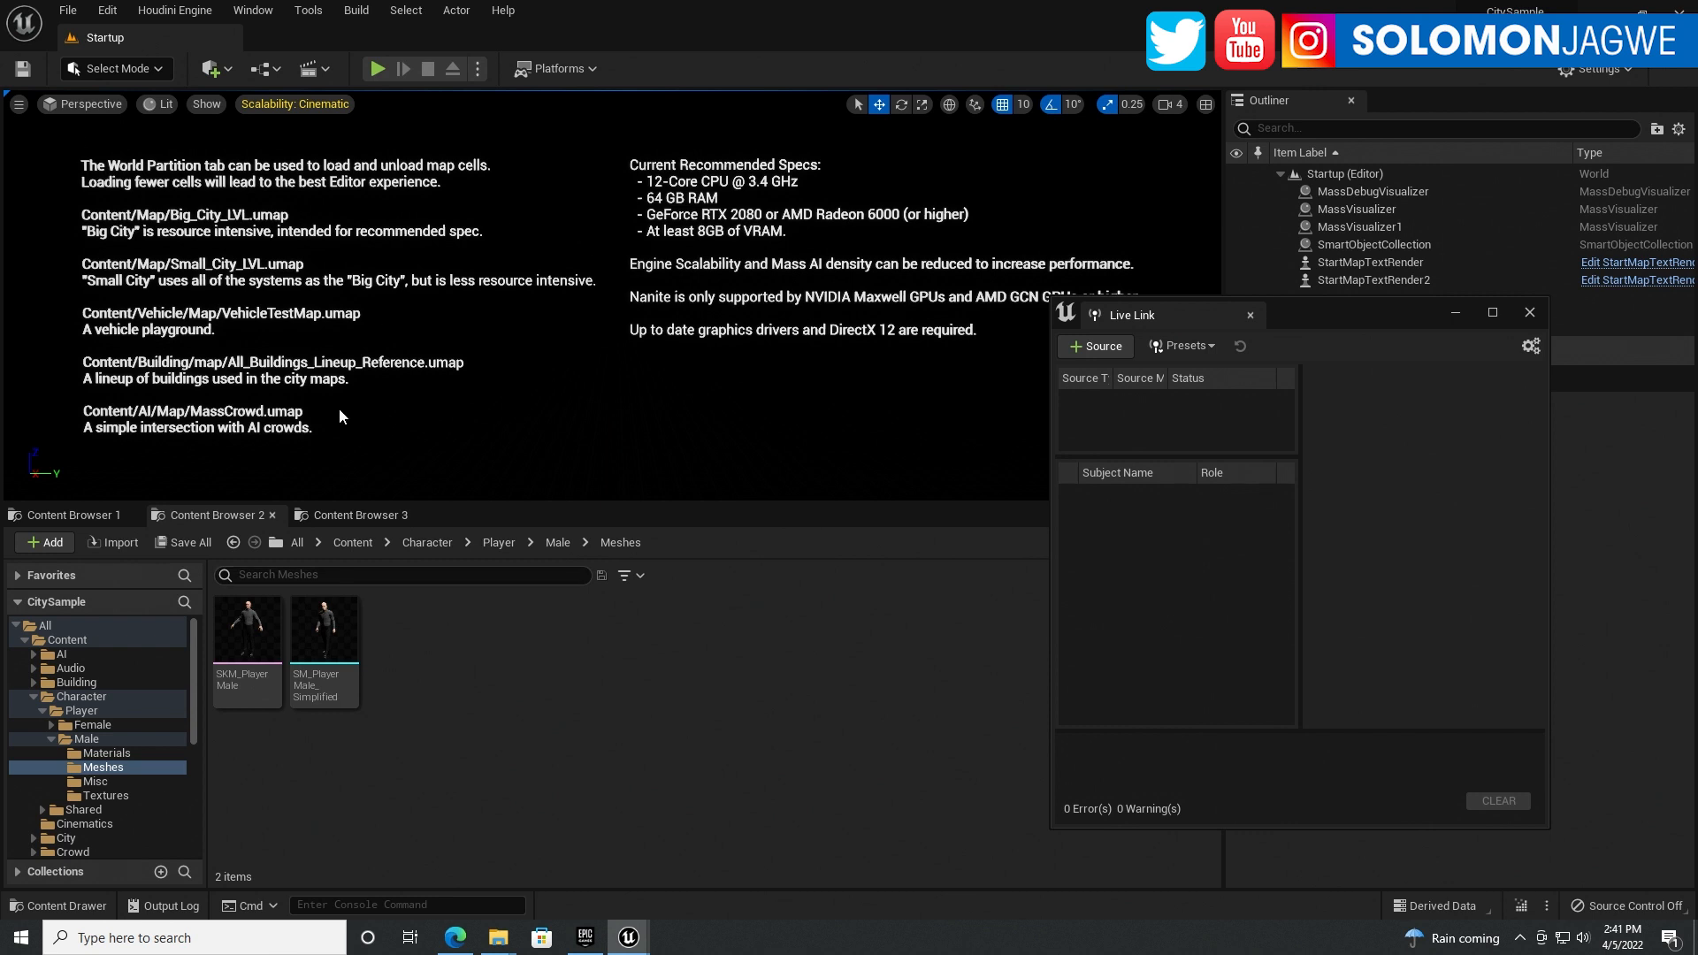
pyautogui.moveTo(670, 188)
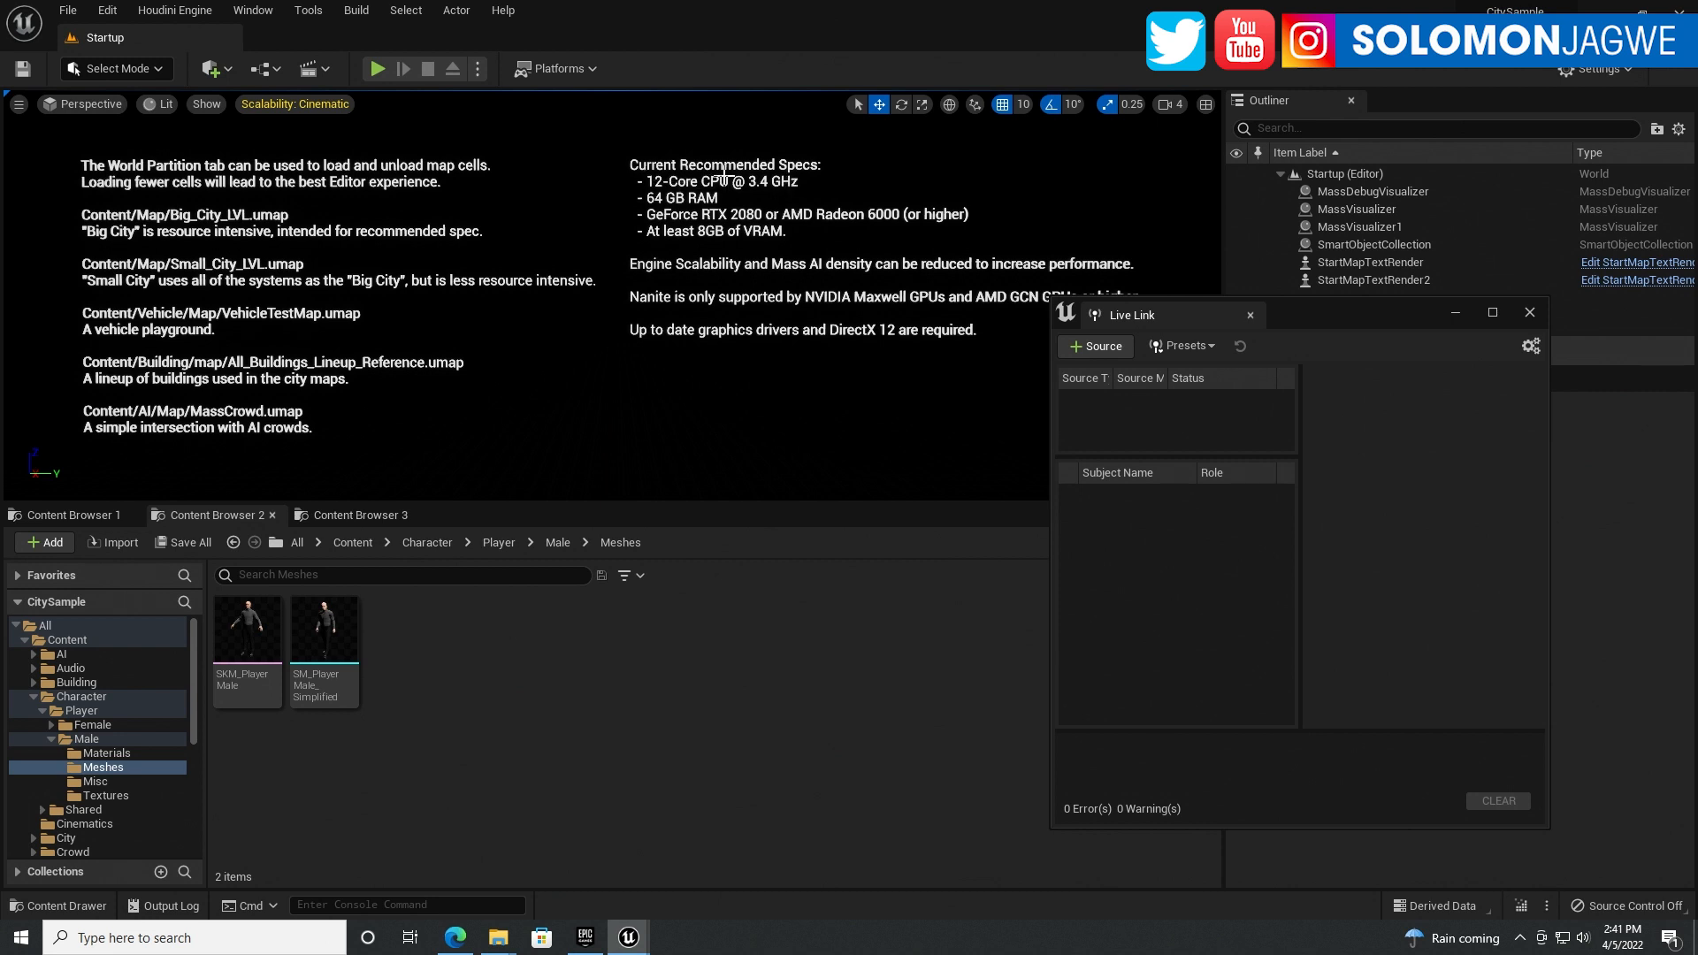
pyautogui.moveTo(677, 200)
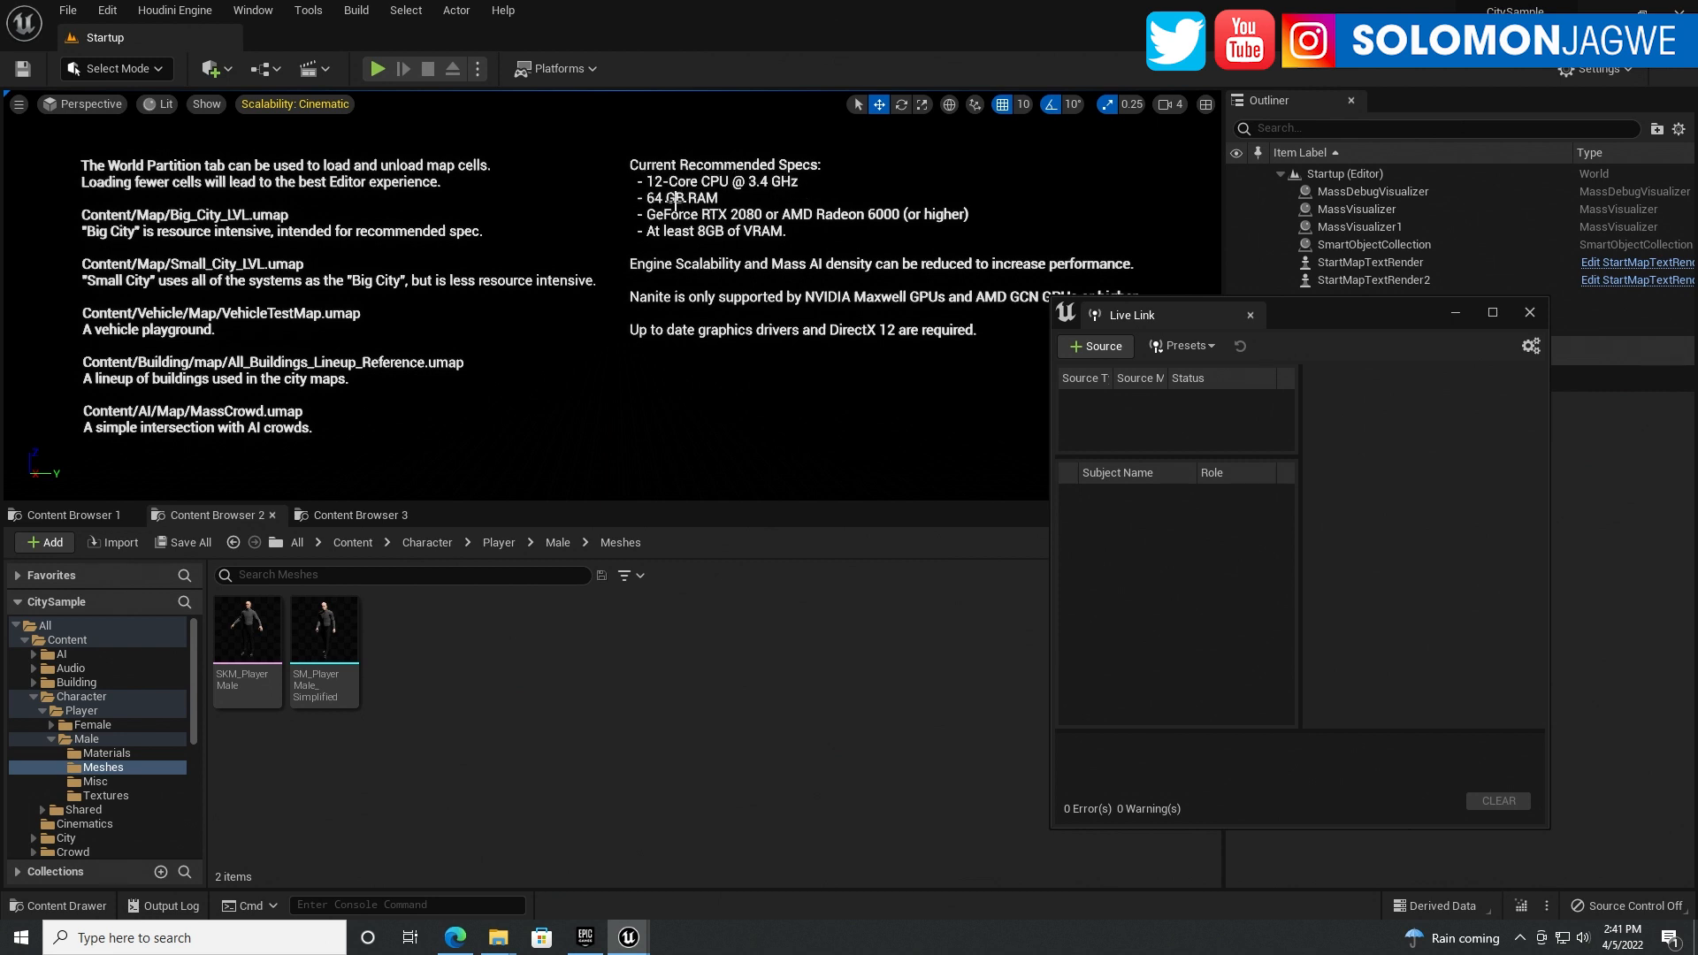
pyautogui.moveTo(728, 237)
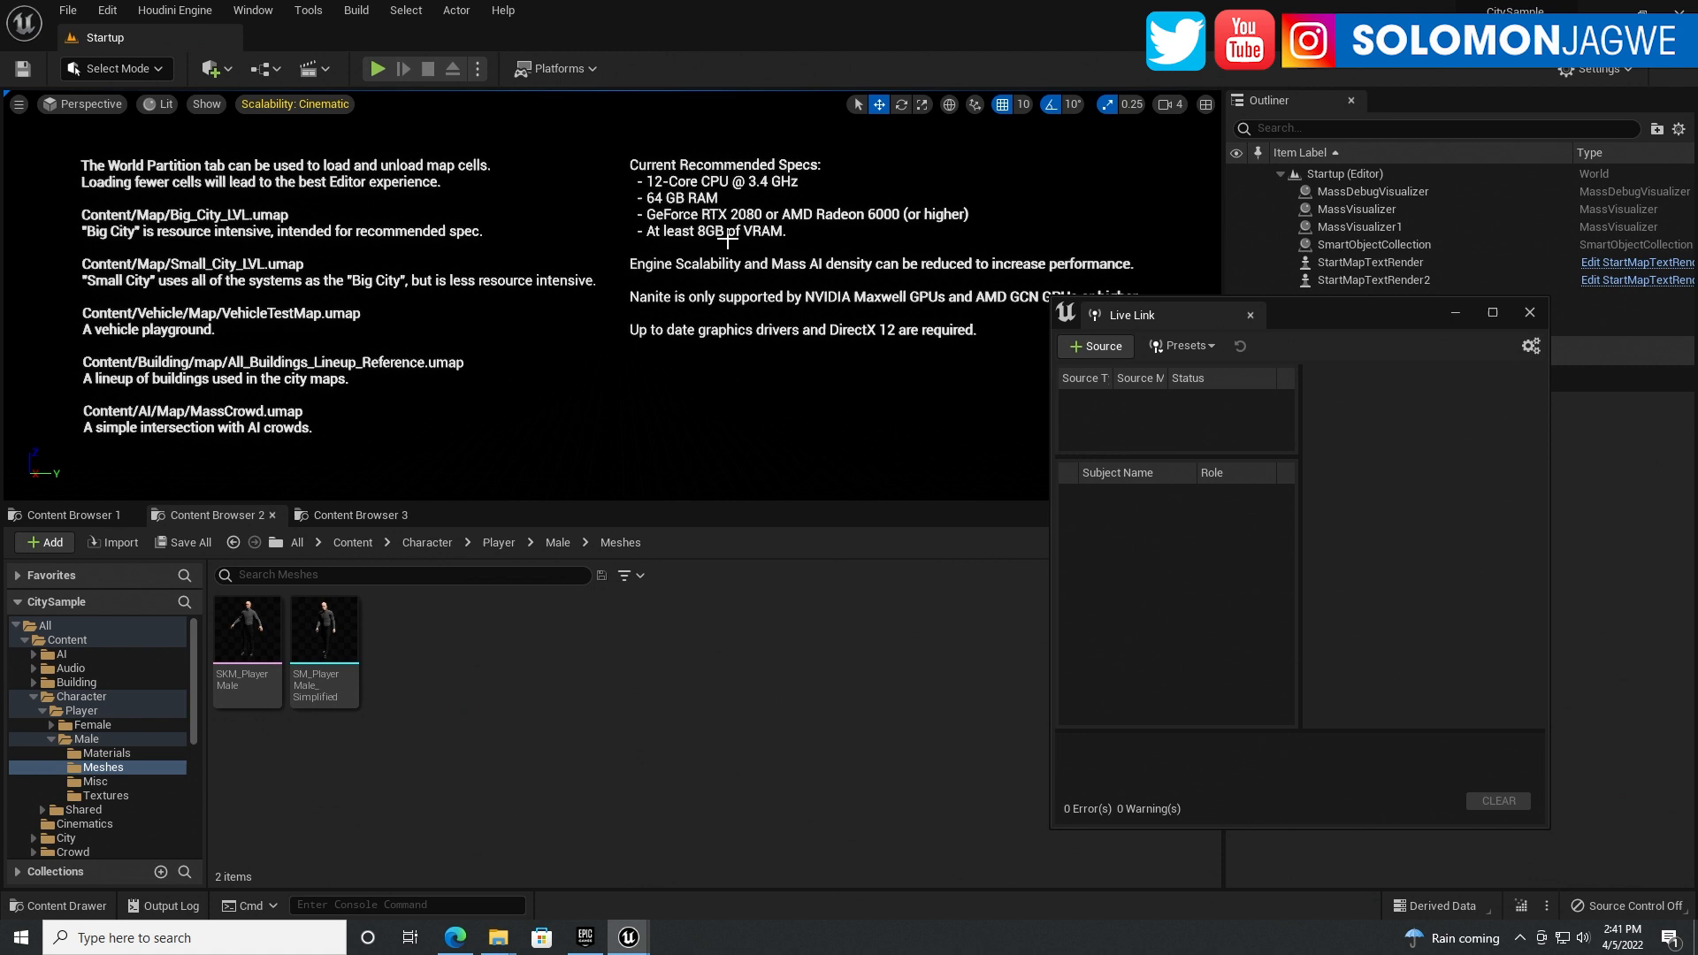
pyautogui.moveTo(747, 214)
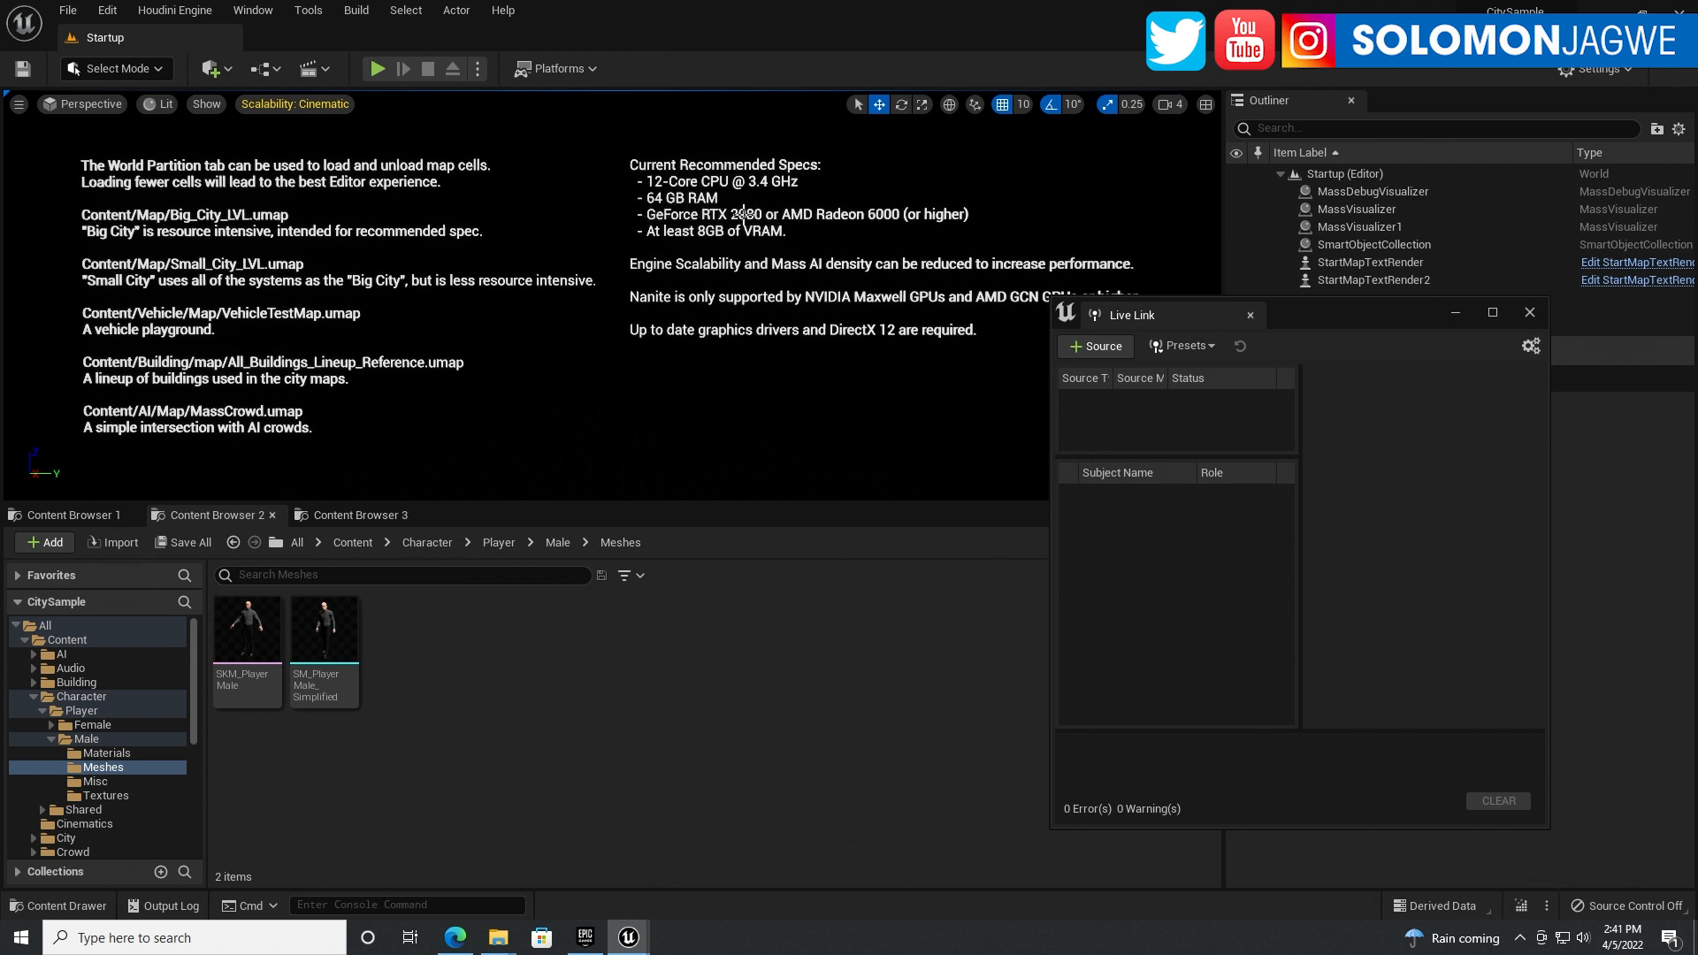
pyautogui.moveTo(711, 241)
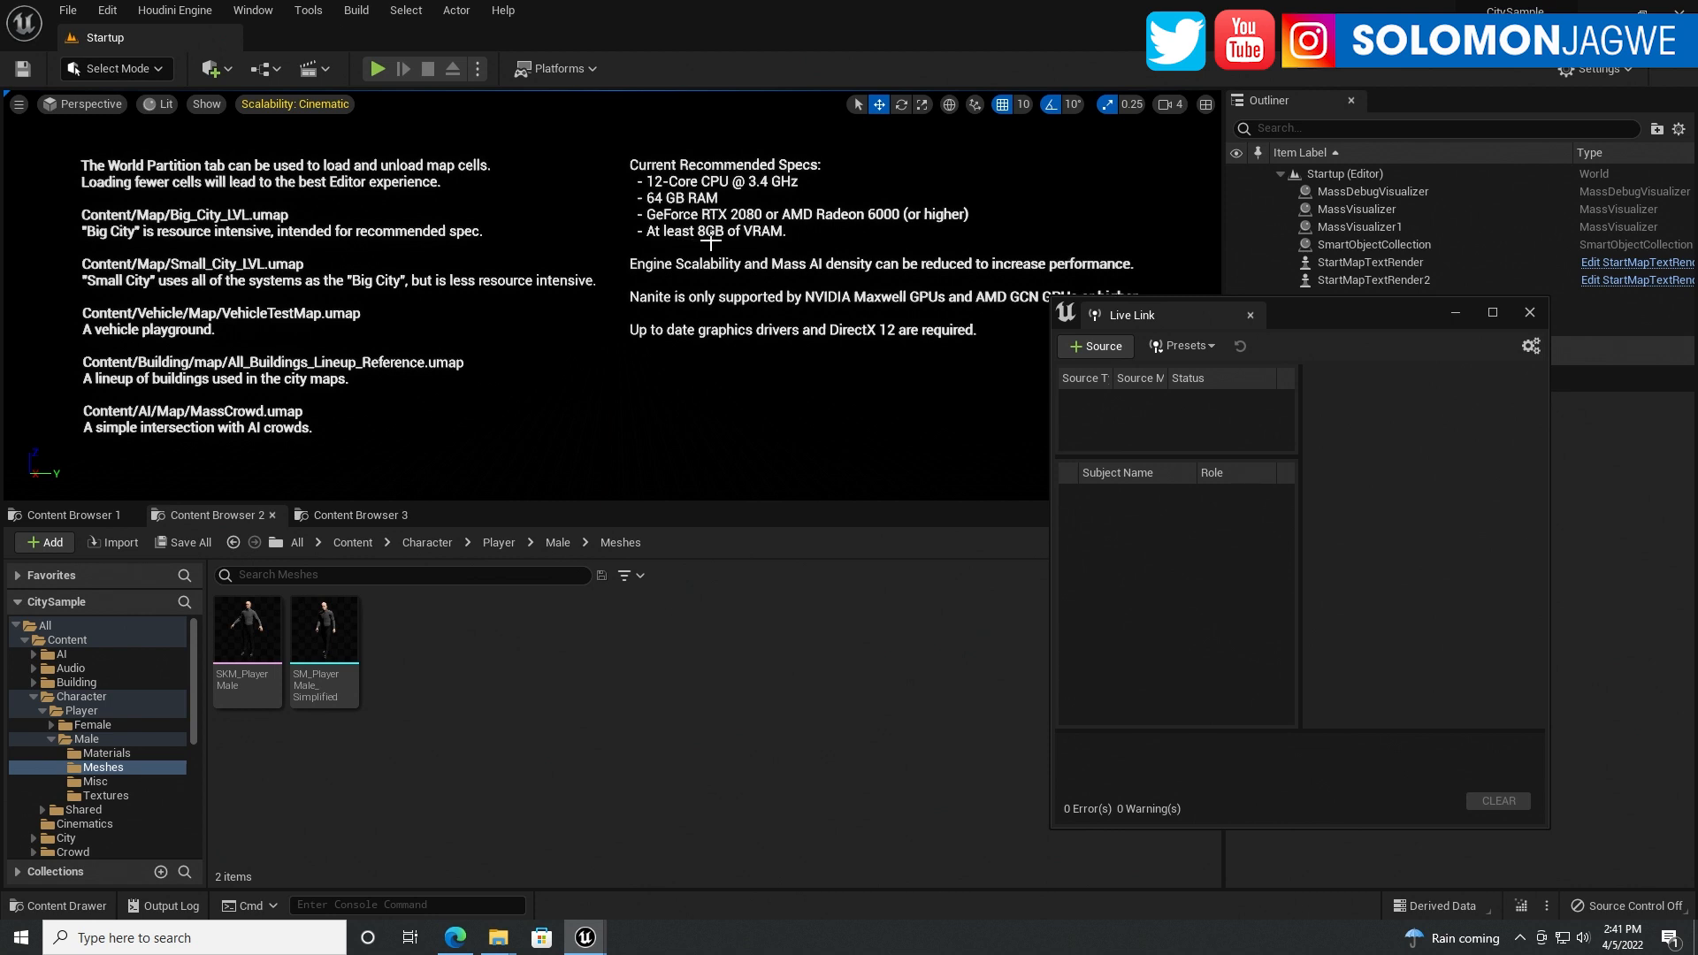
pyautogui.moveTo(706, 235)
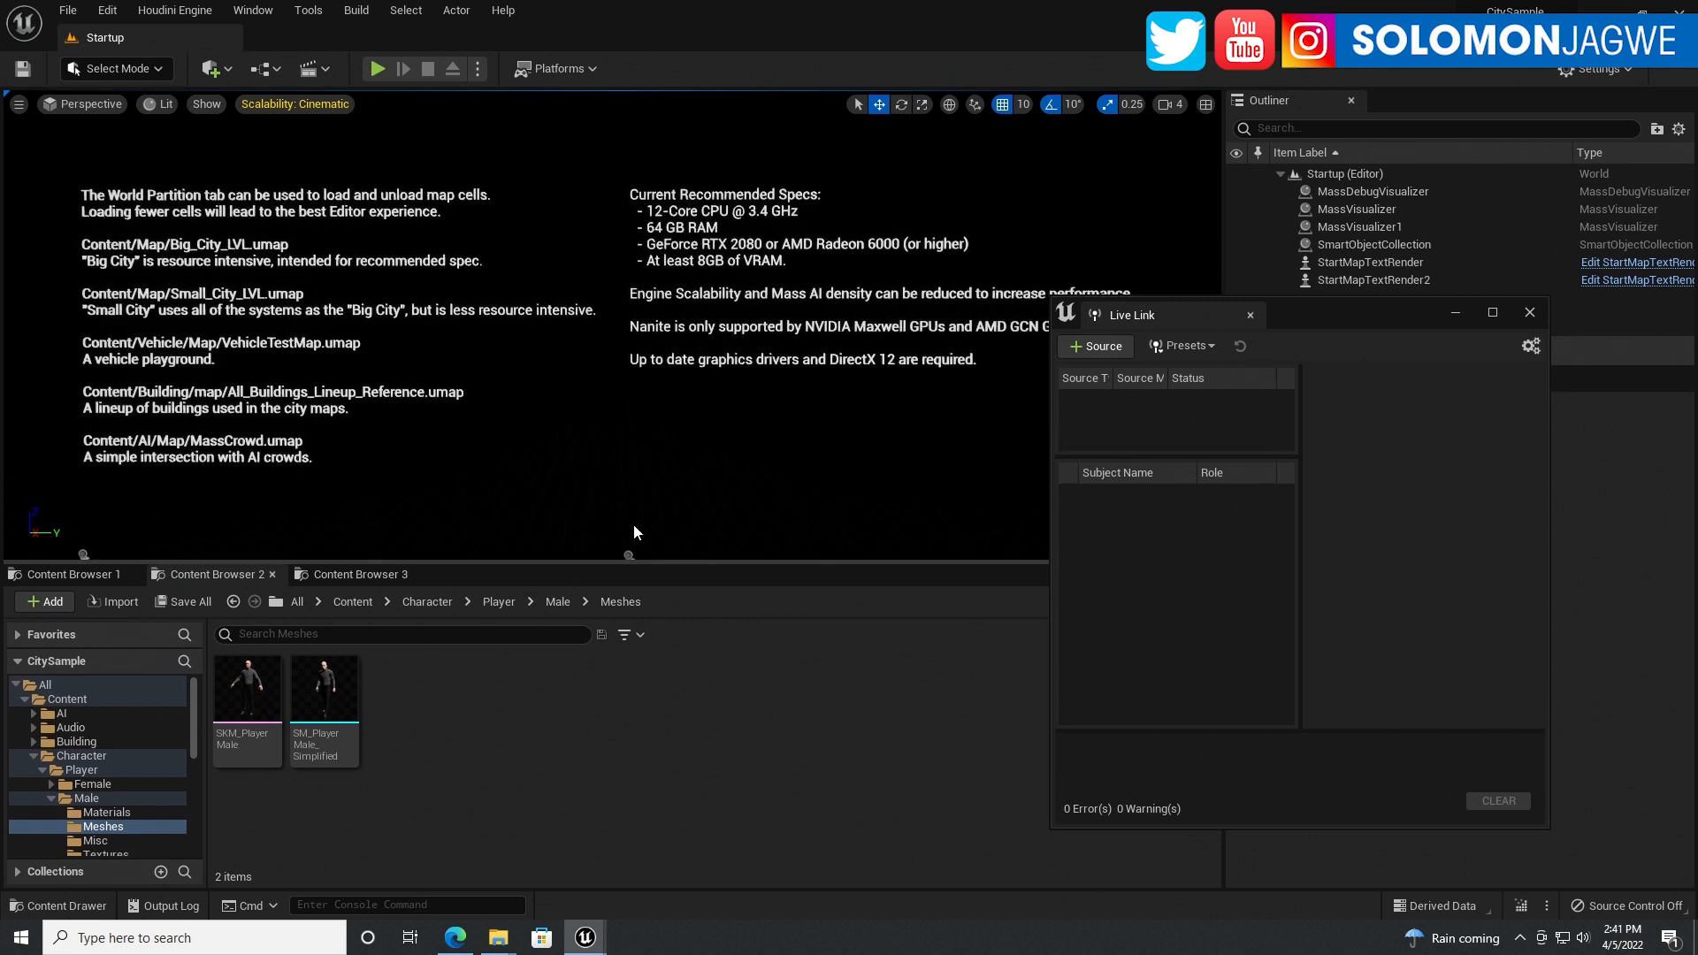
pyautogui.moveTo(453, 479)
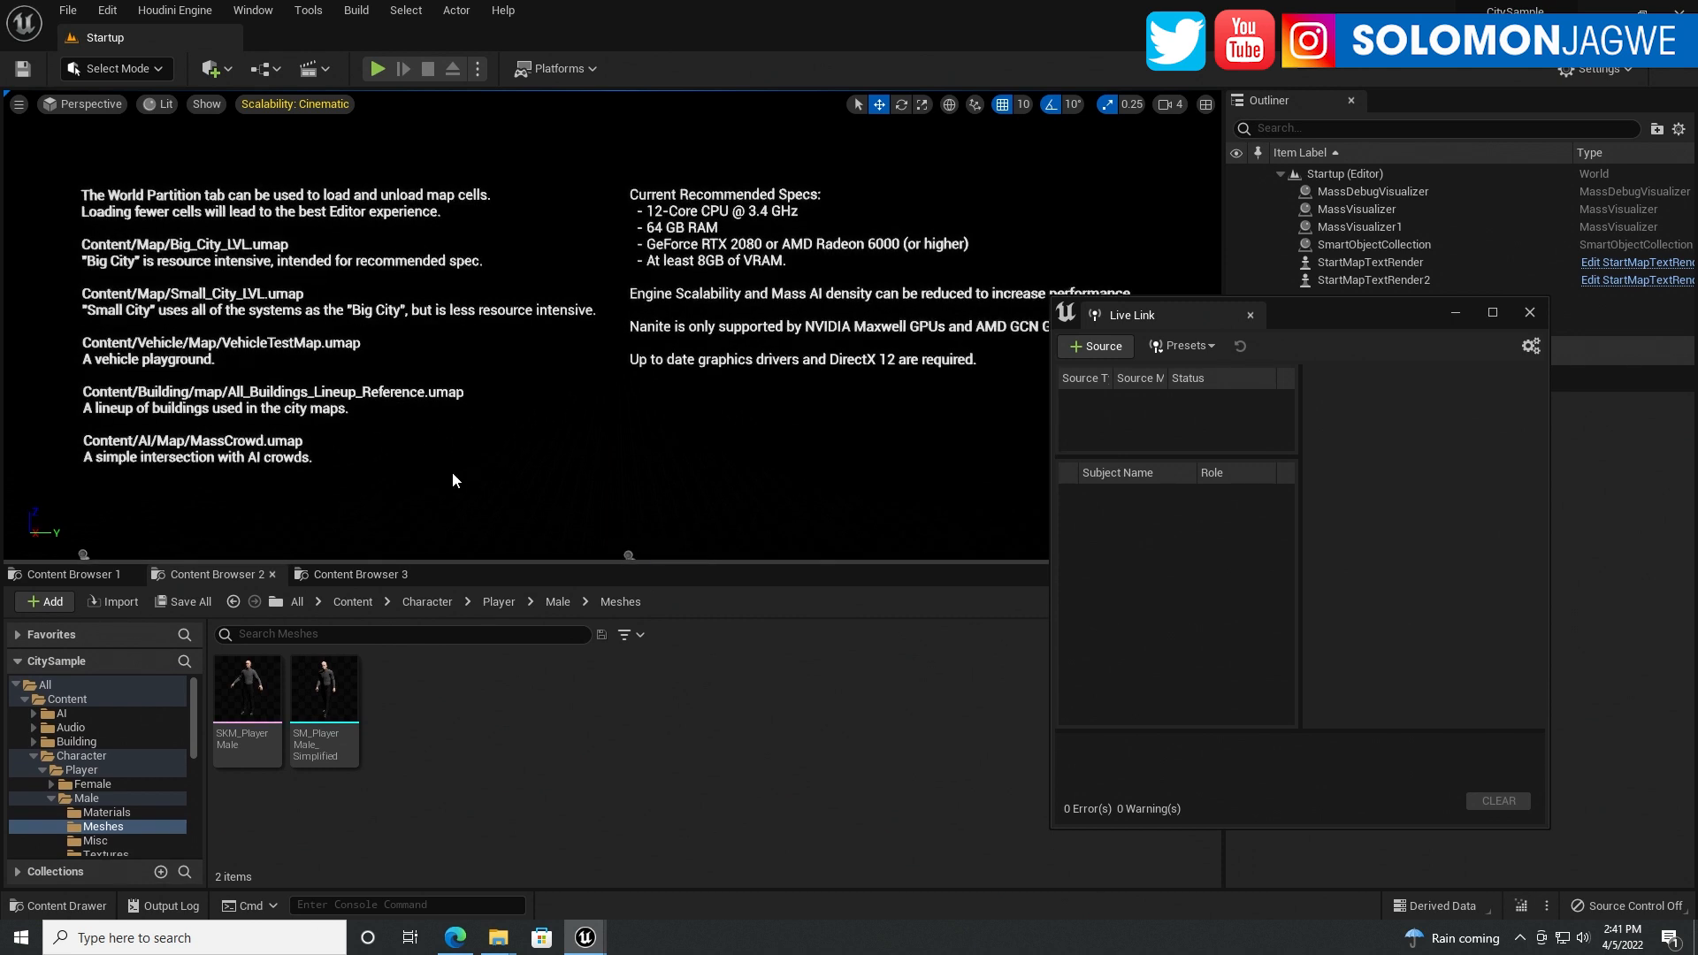
pyautogui.moveTo(198, 285)
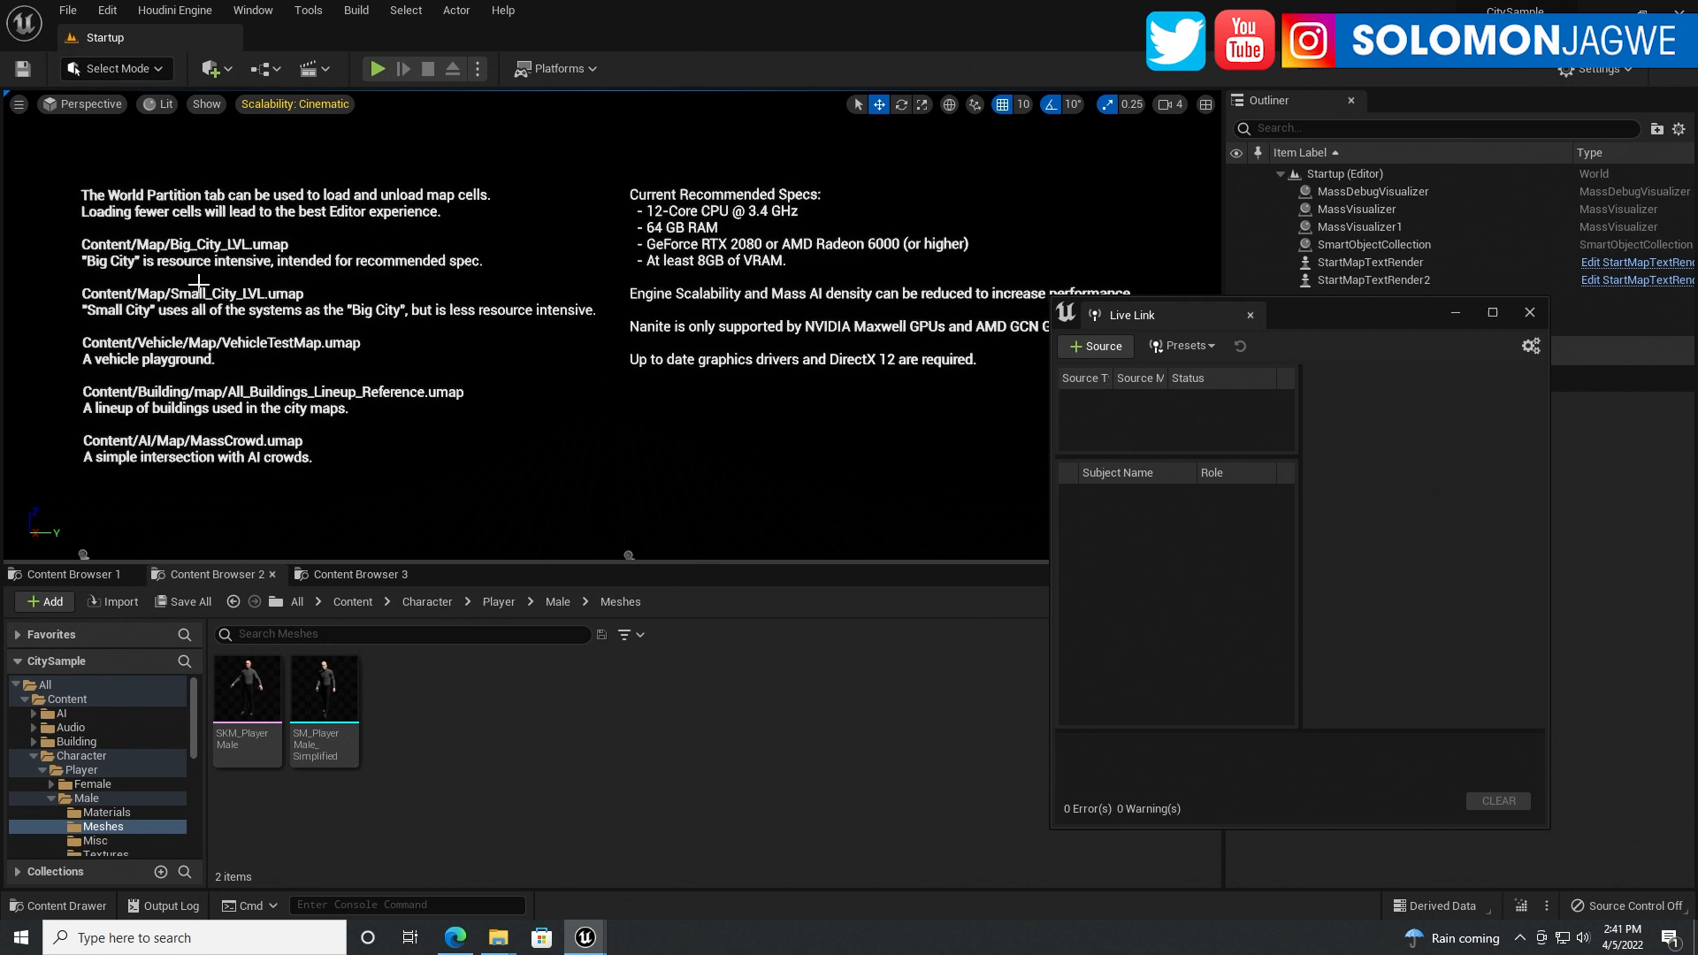
pyautogui.moveTo(279, 299)
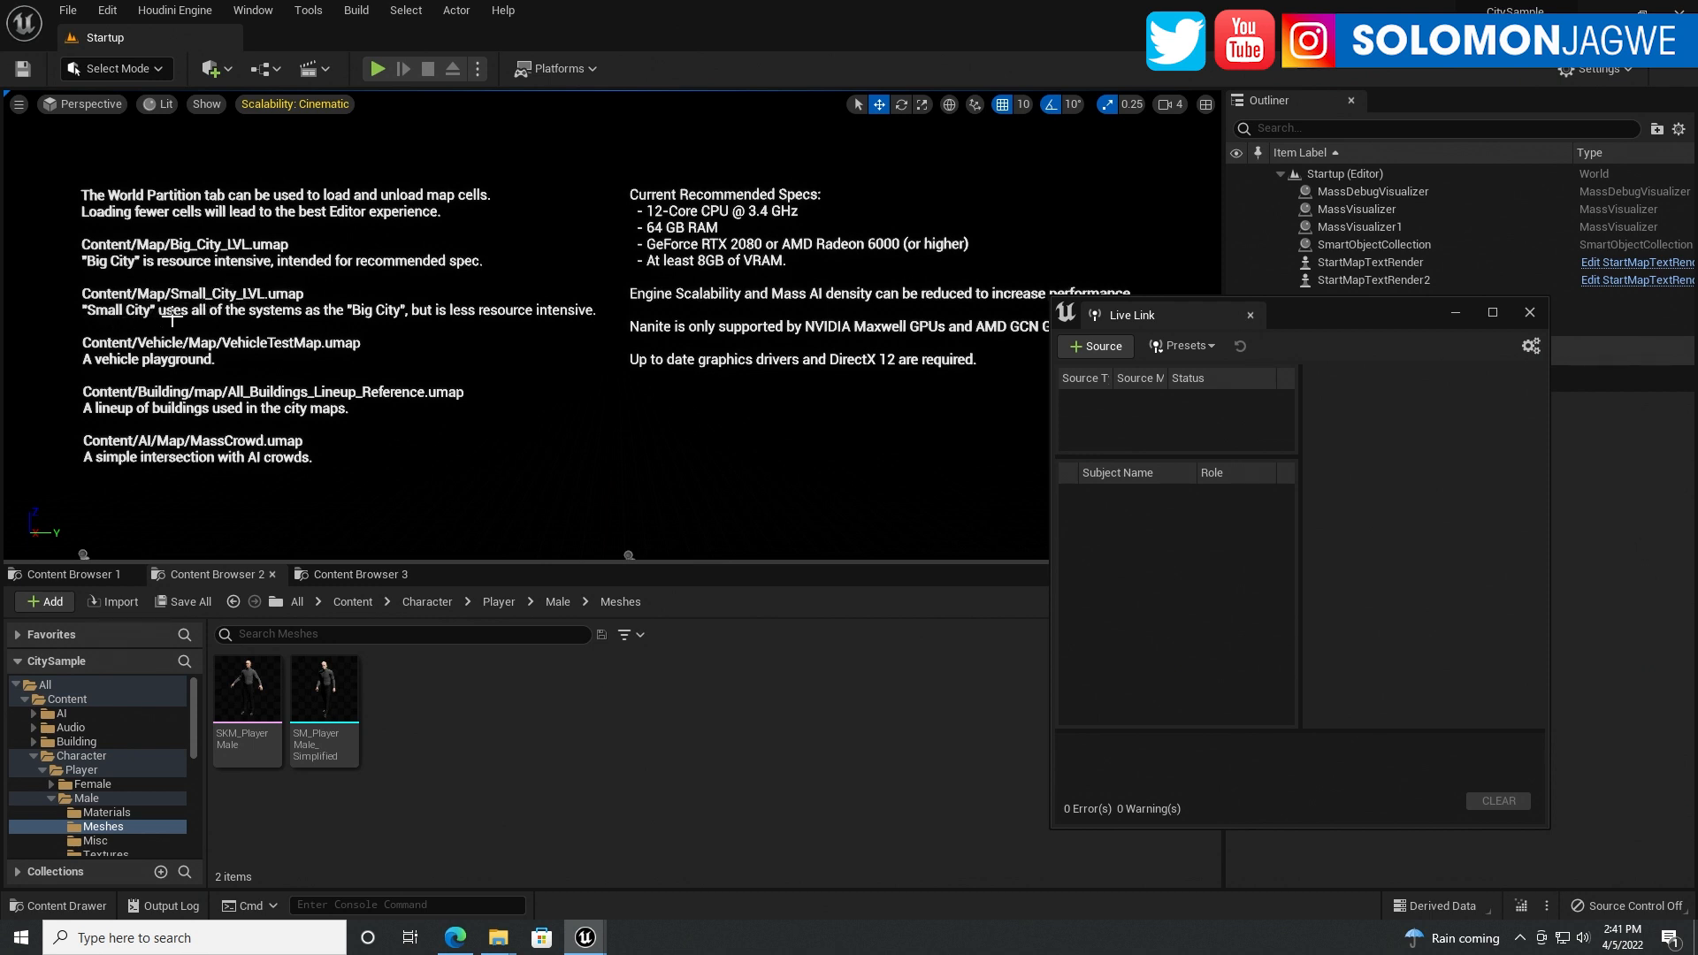
pyautogui.moveTo(264, 247)
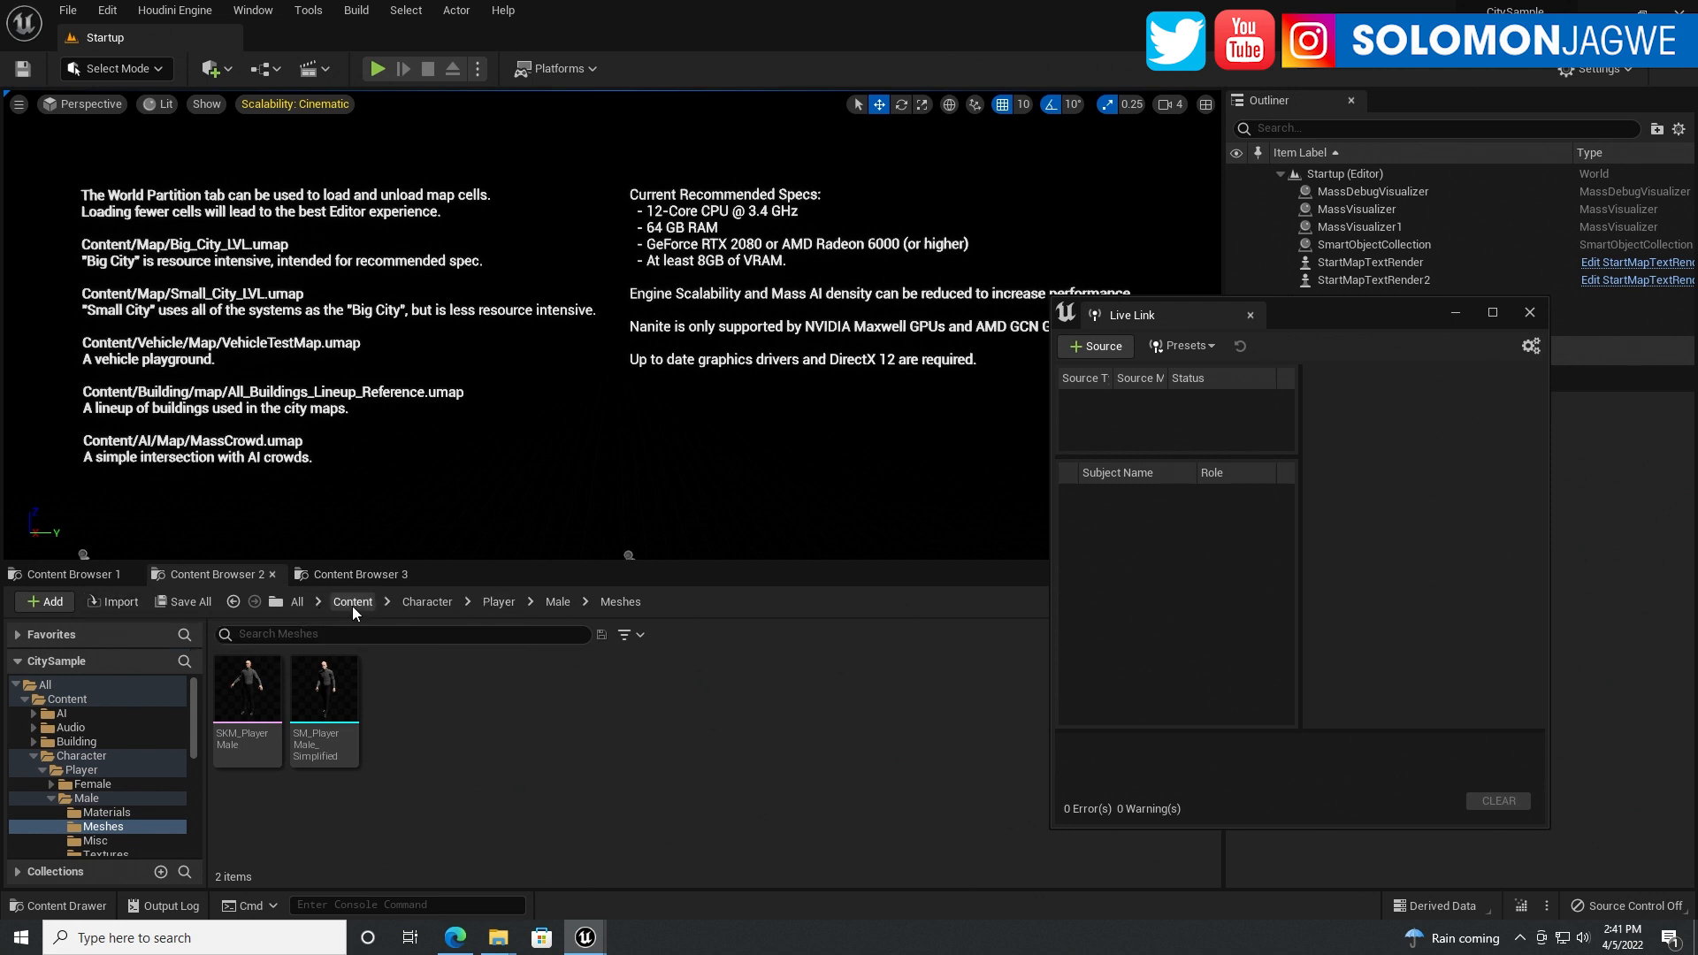
# Load Small_City_LVL from the Content Browser's Map folder
pyautogui.click(351, 601)
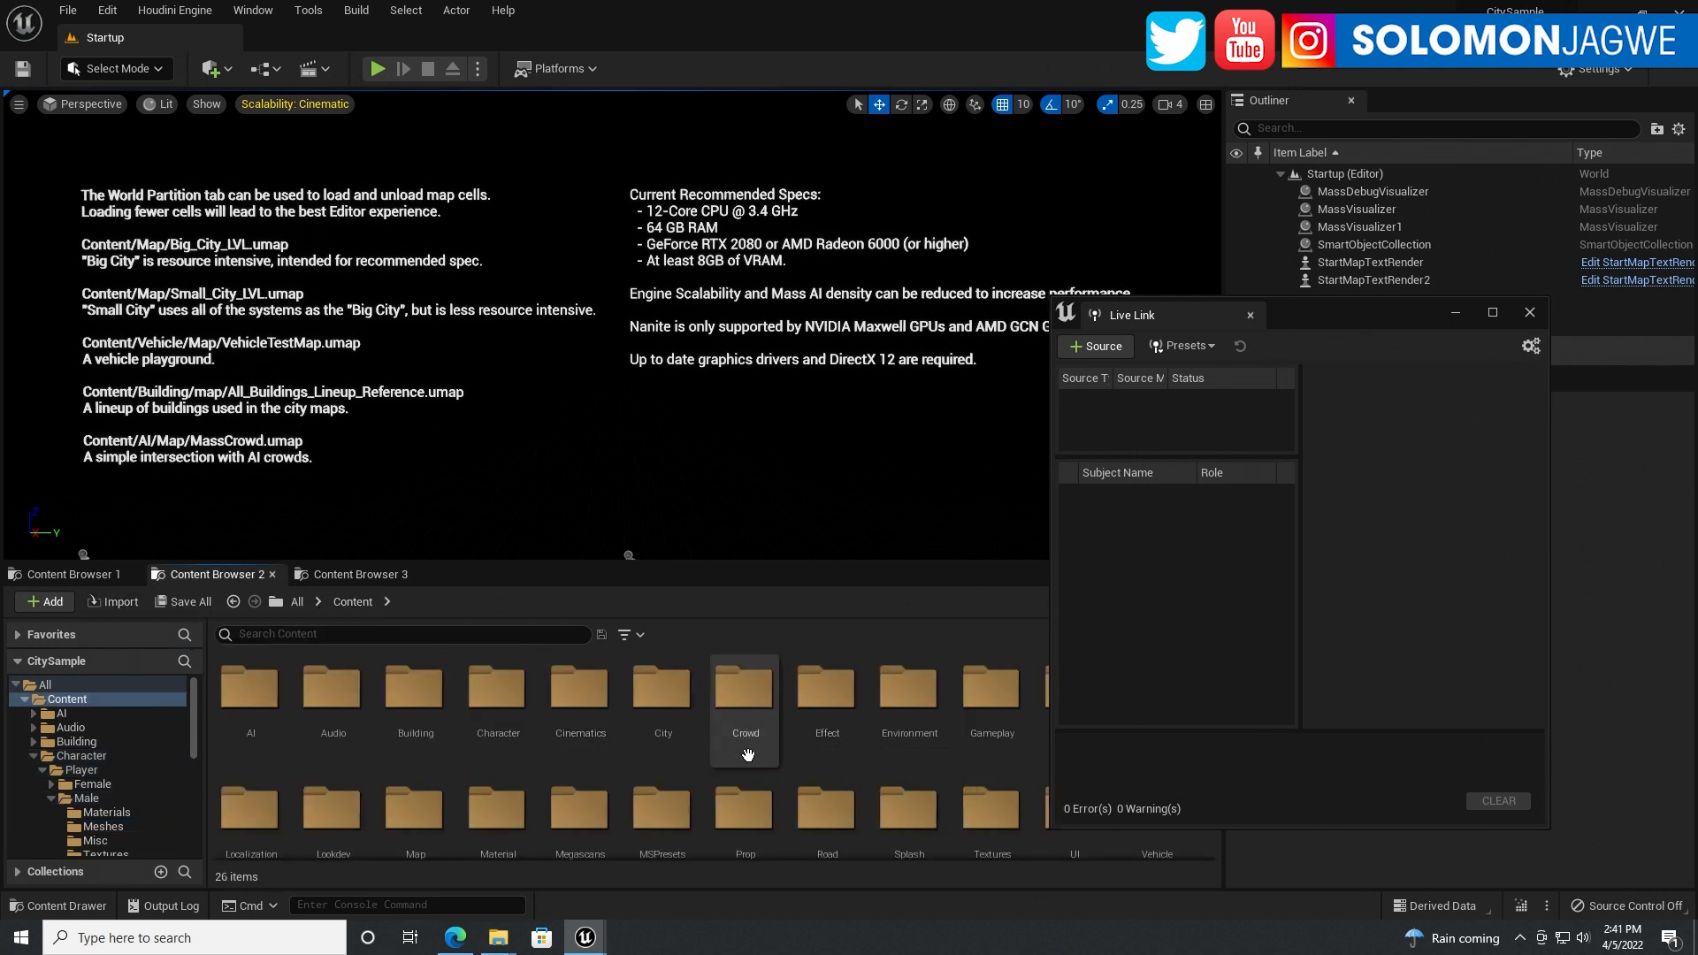
pyautogui.moveTo(989, 688)
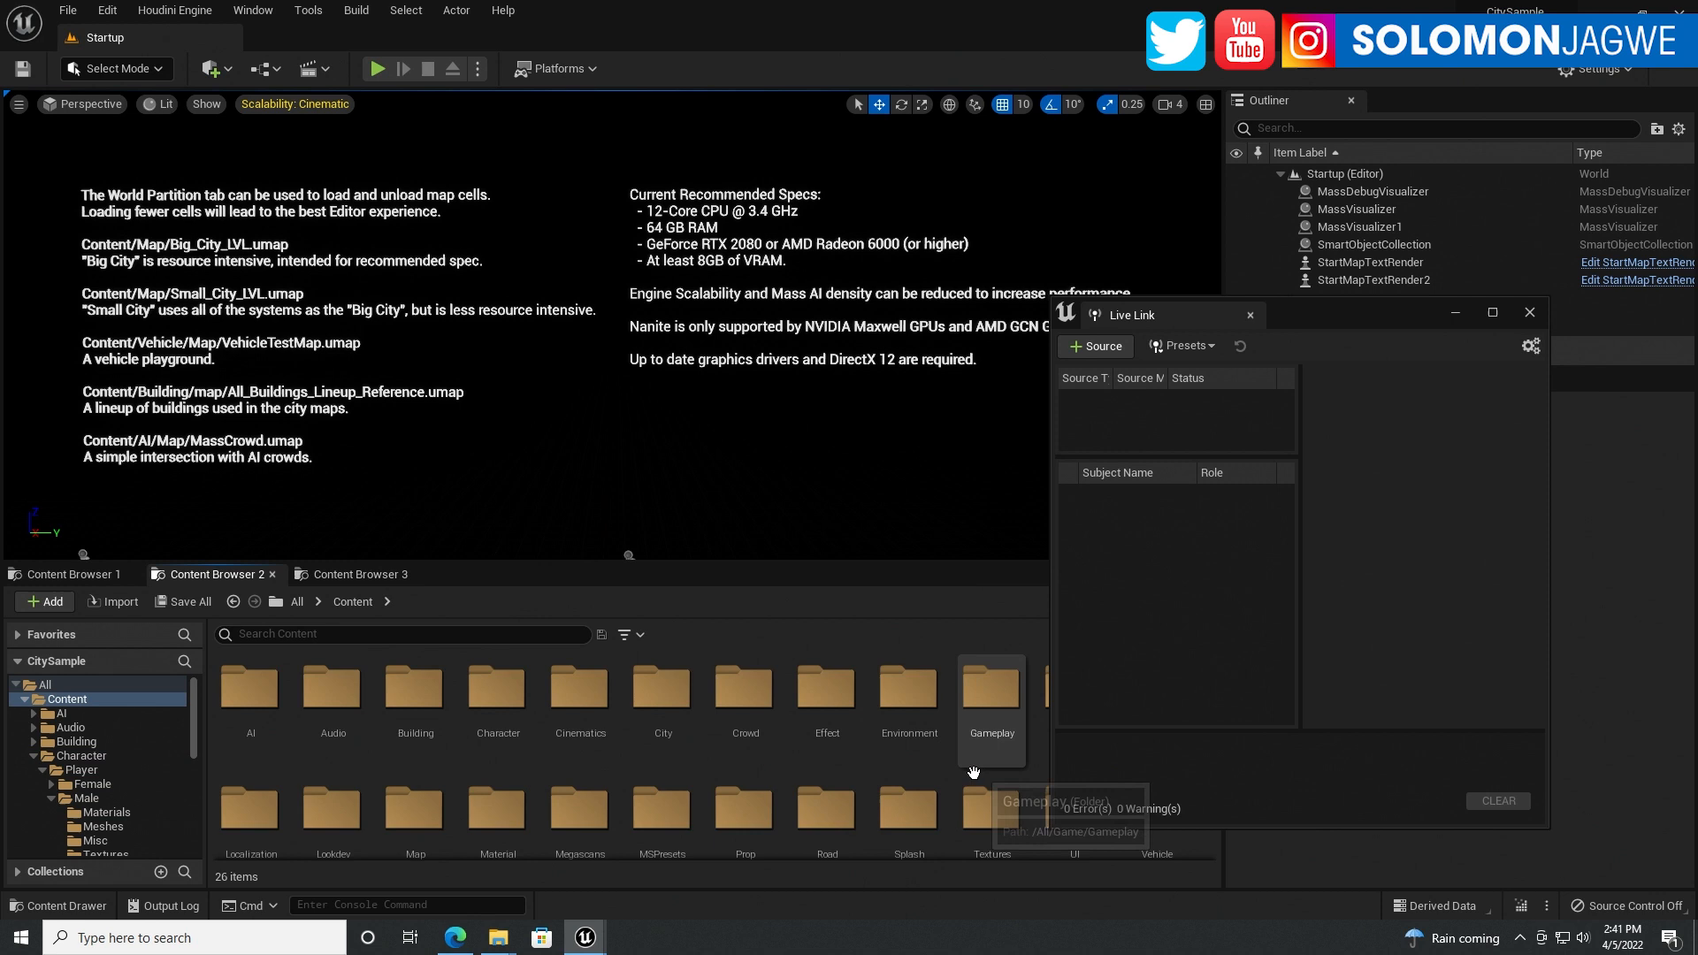
pyautogui.moveTo(194, 280)
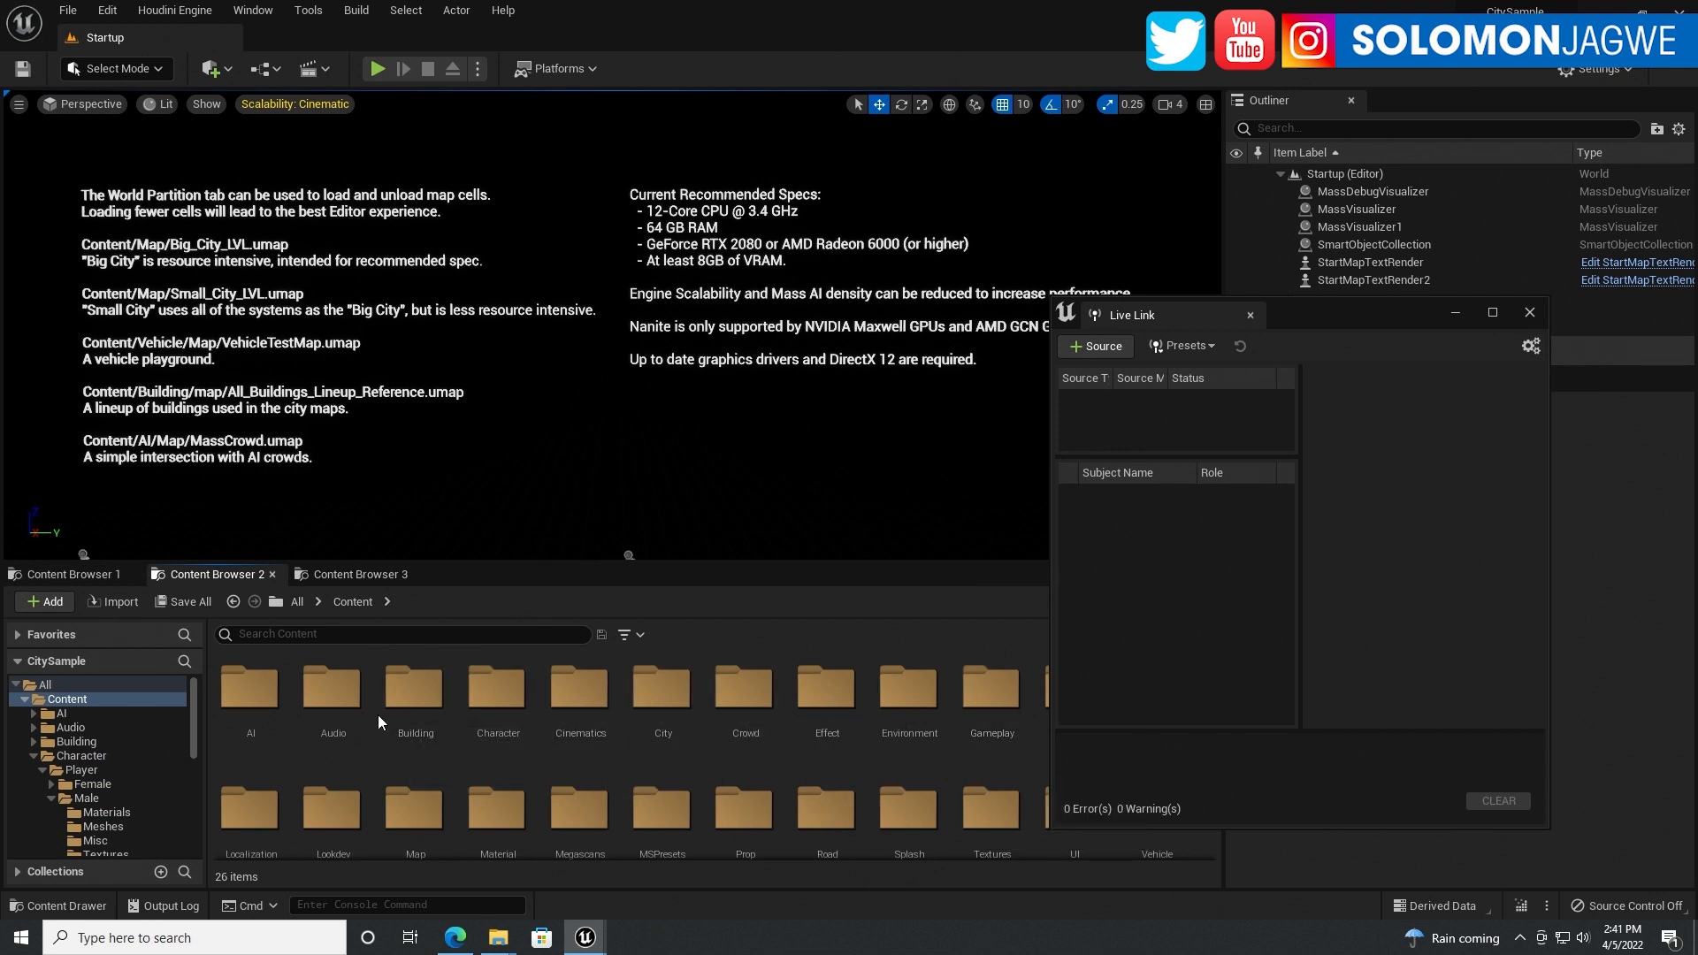
pyautogui.moveTo(414, 810)
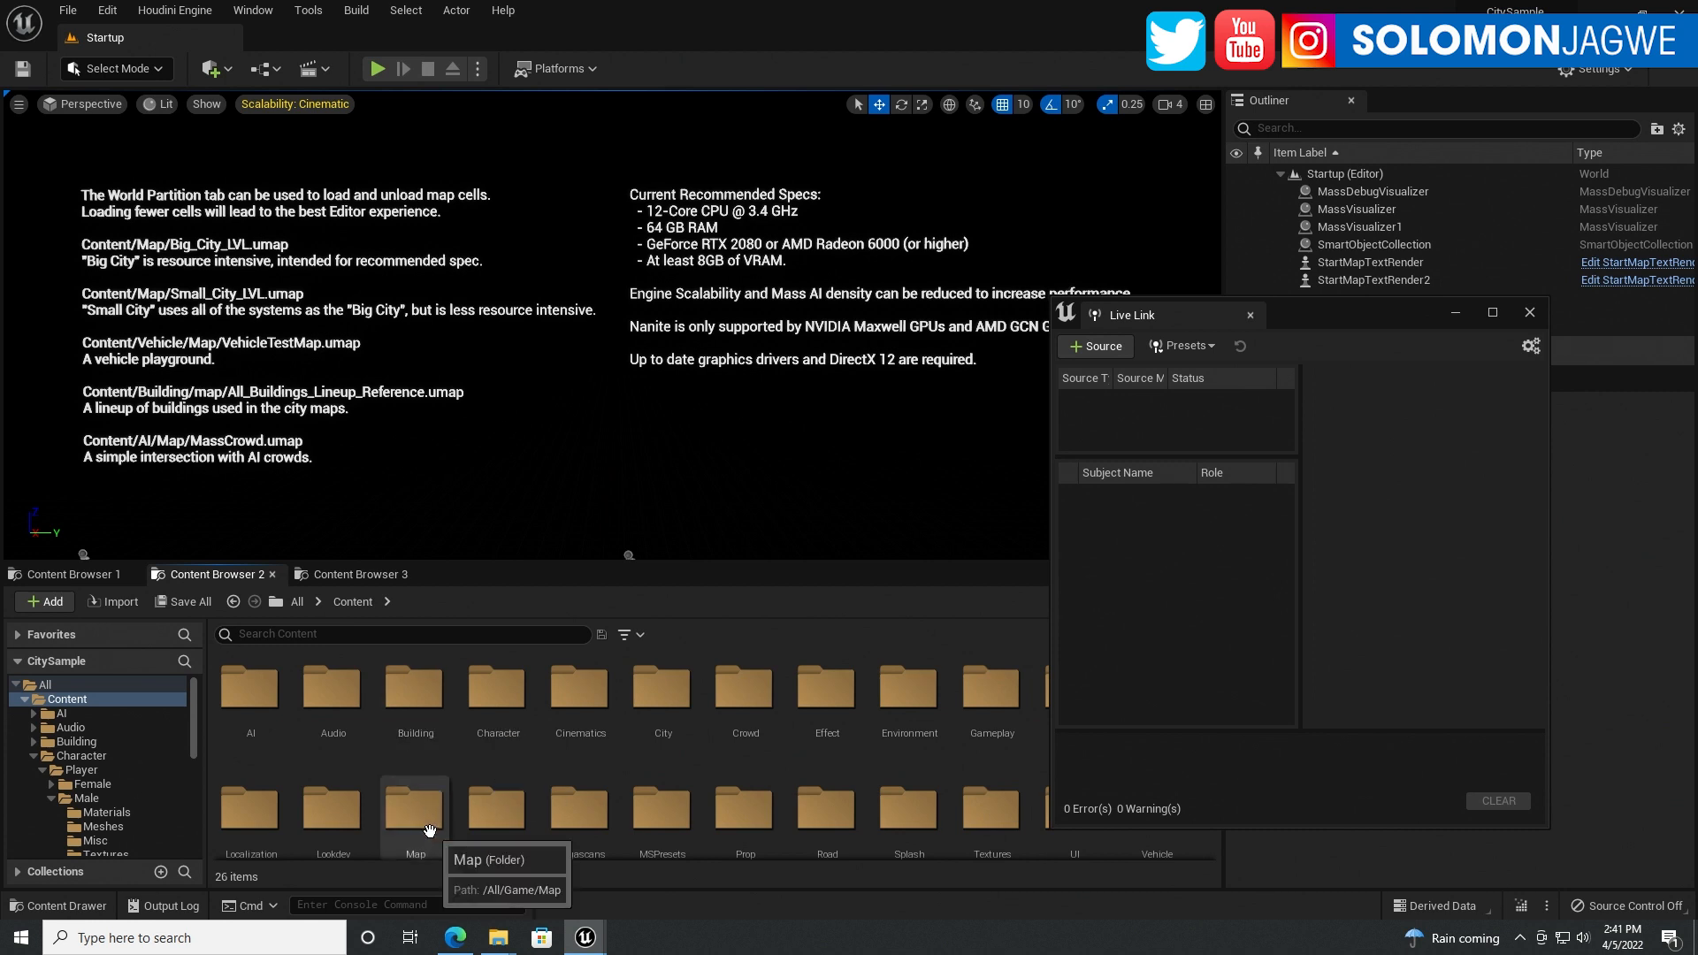
pyautogui.doubleClick(414, 807)
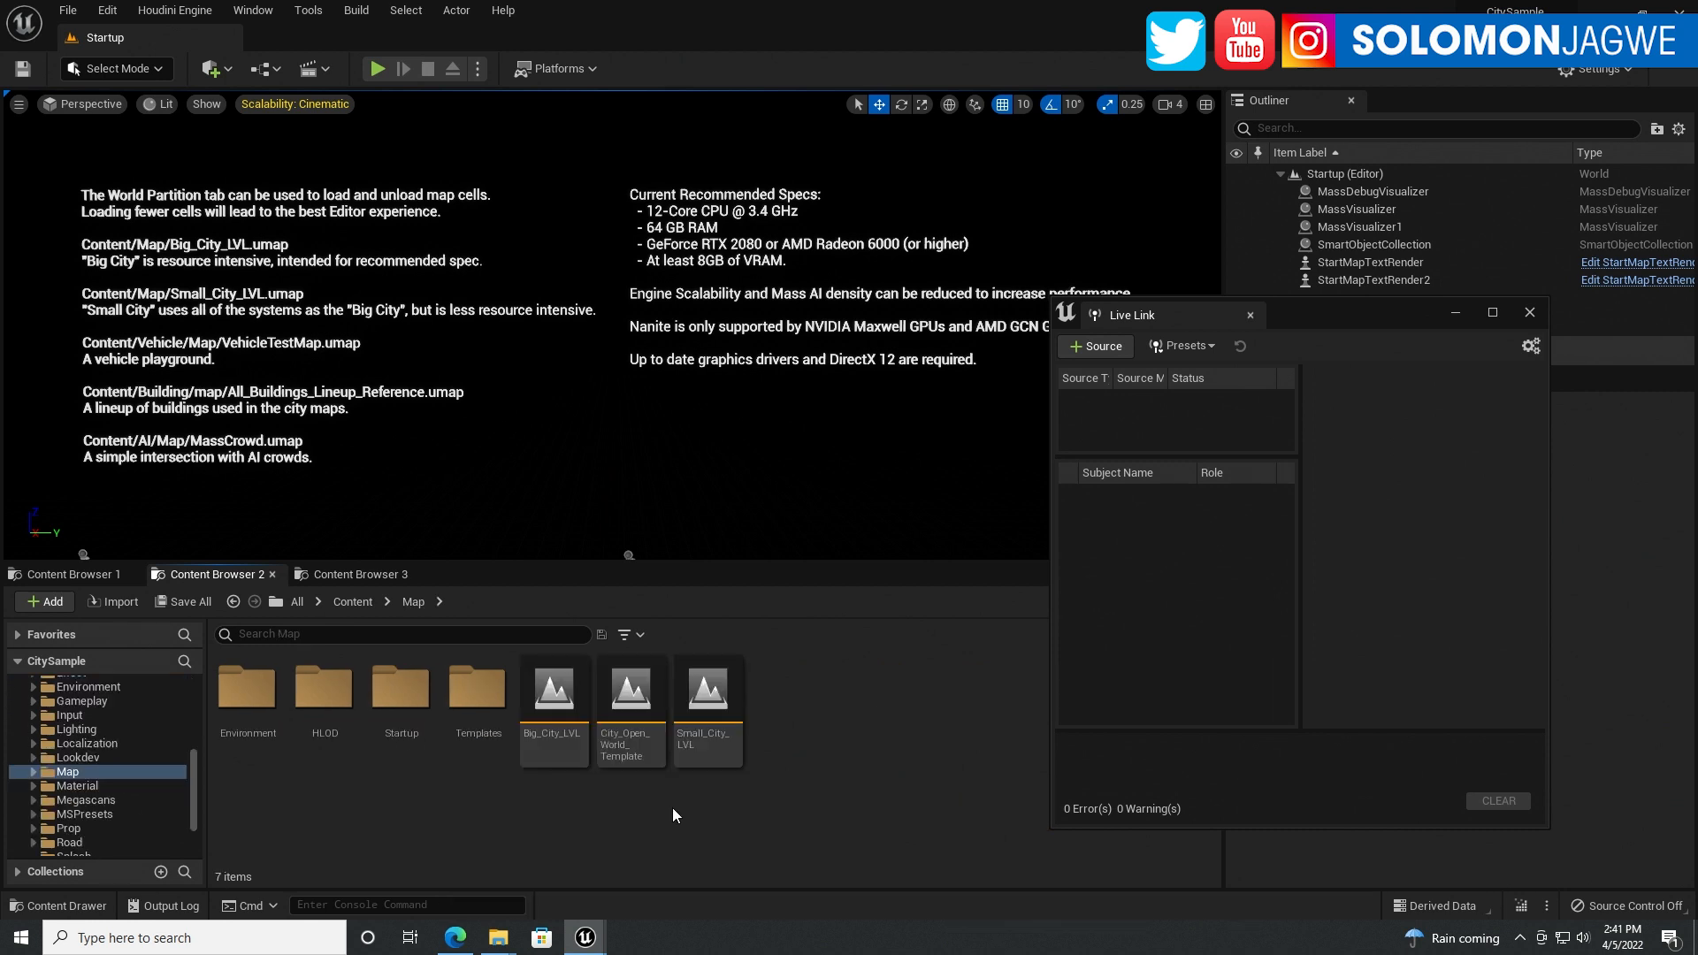
pyautogui.doubleClick(707, 690)
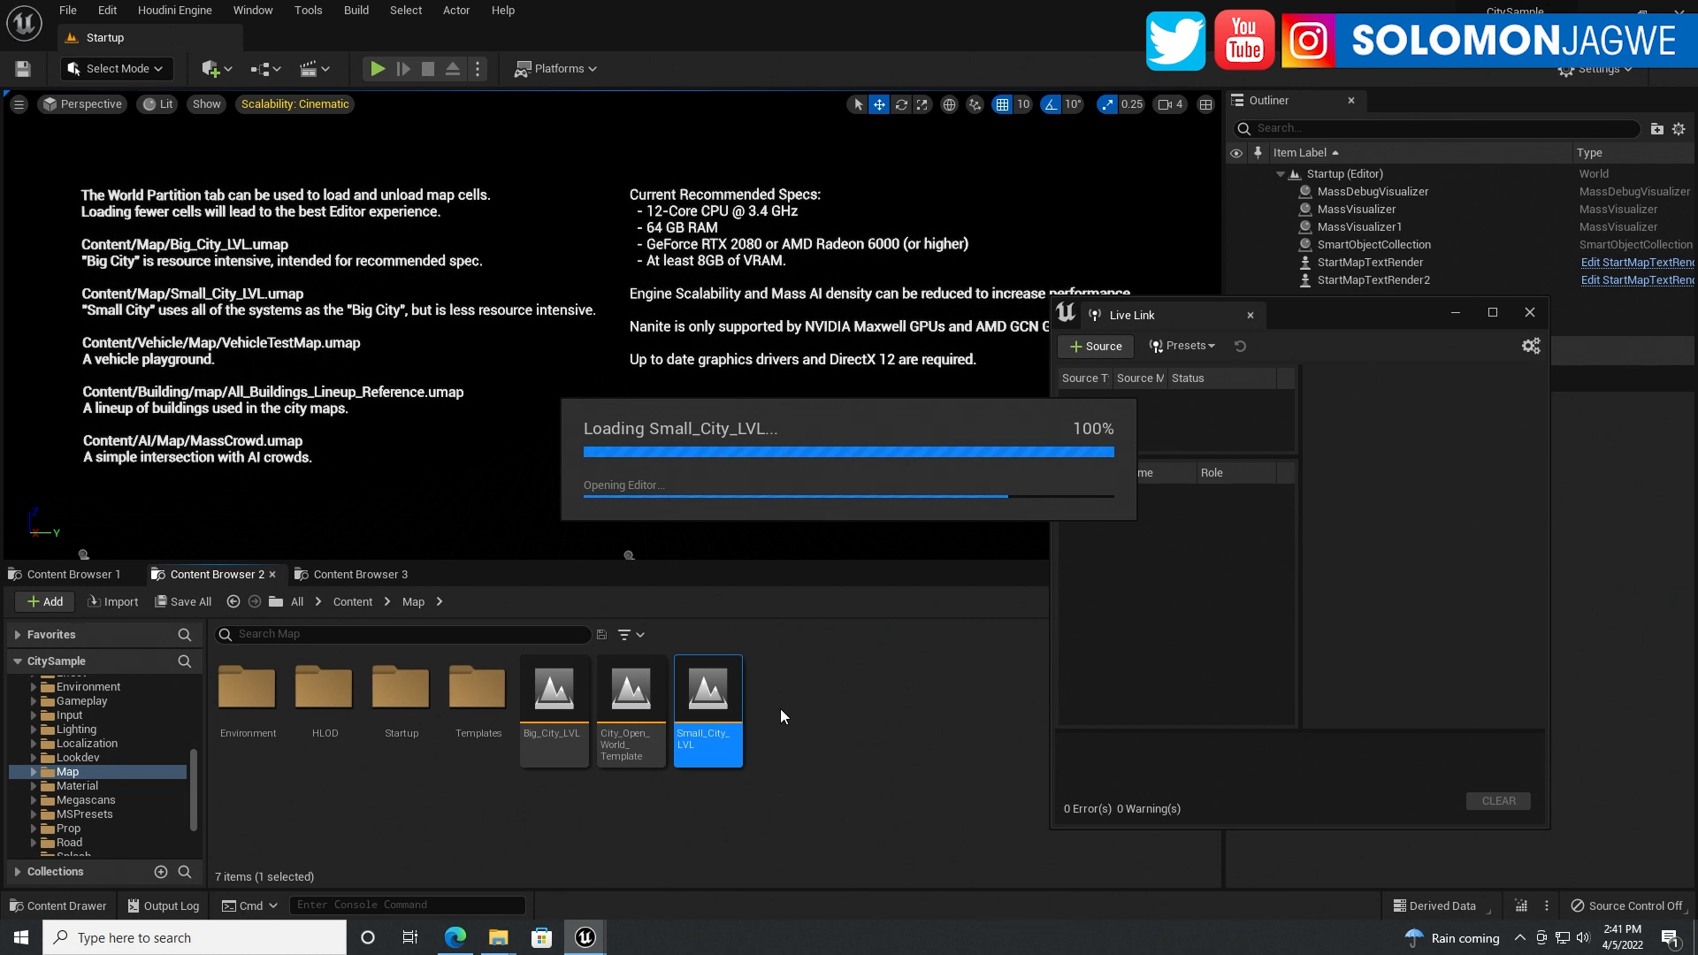
pyautogui.moveTo(804, 681)
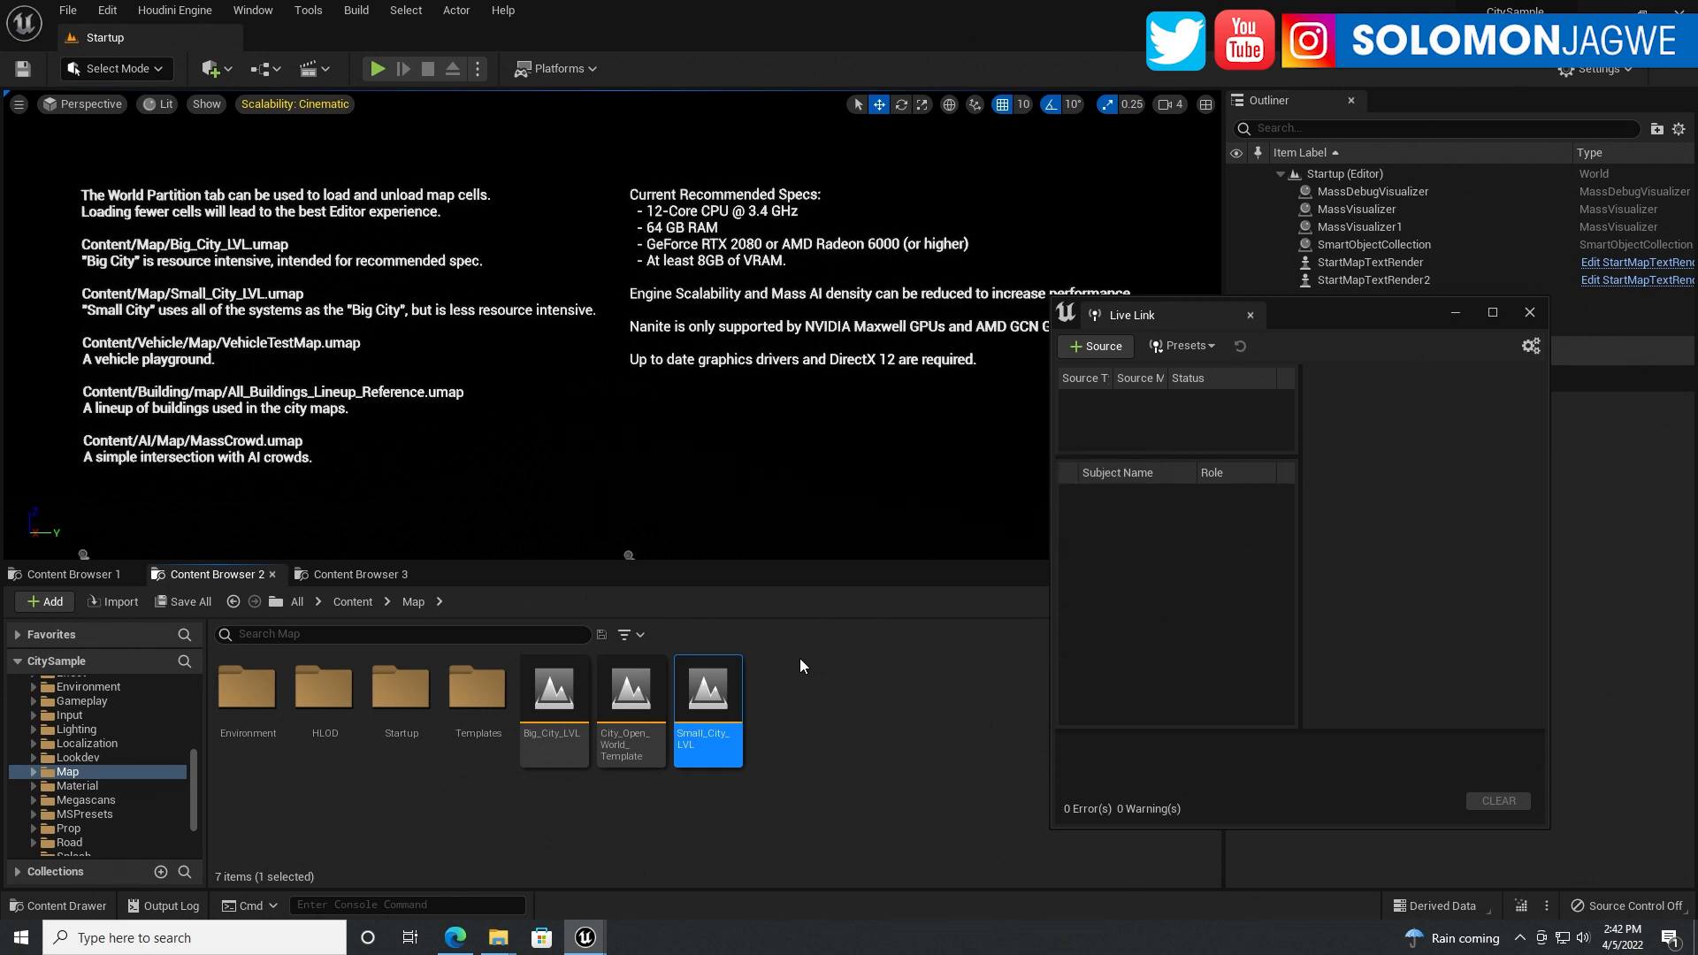
pyautogui.doubleClick(709, 688)
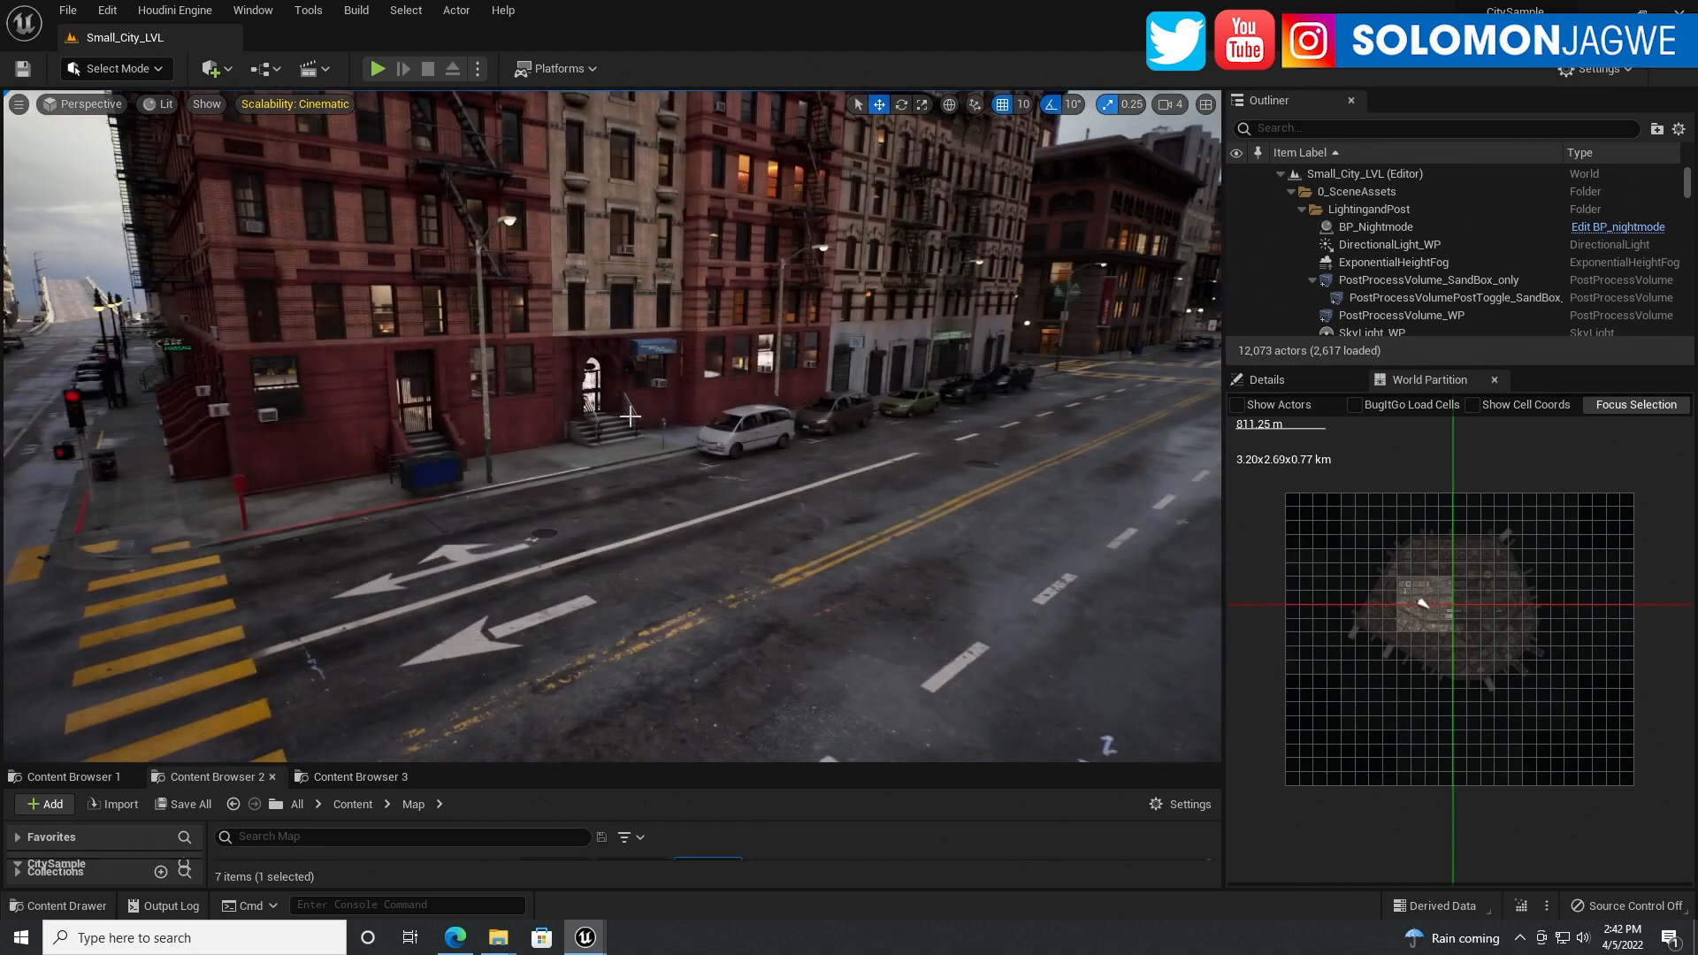
pyautogui.moveTo(377, 68)
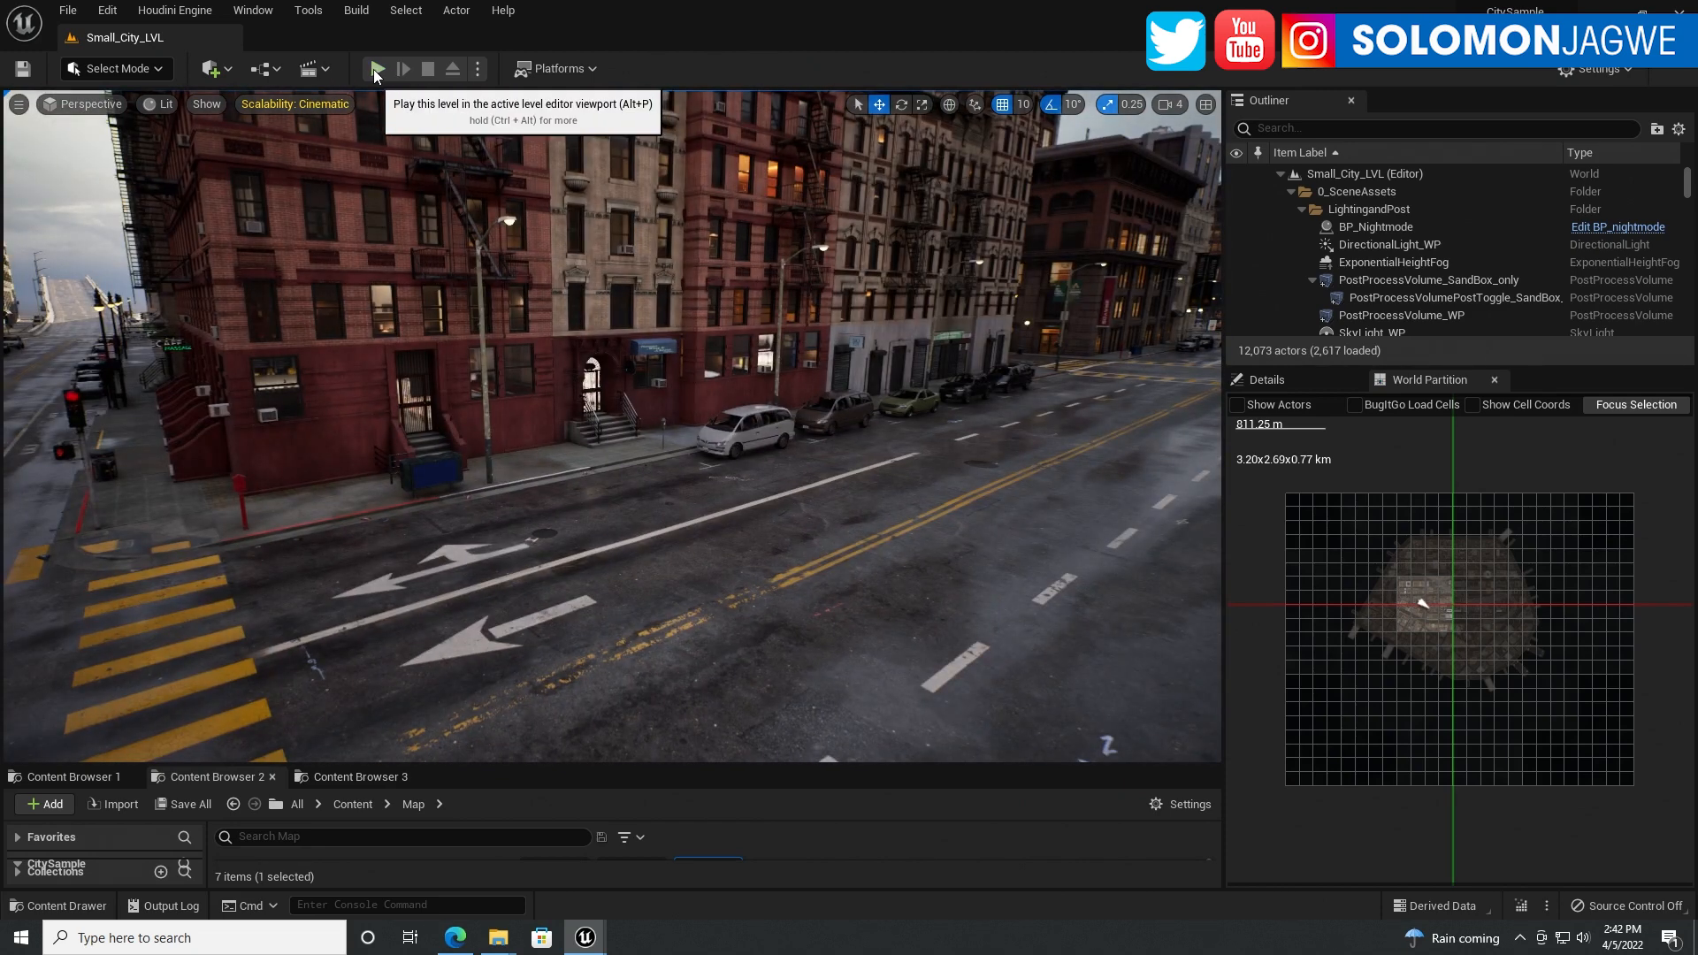
pyautogui.moveTo(425, 204)
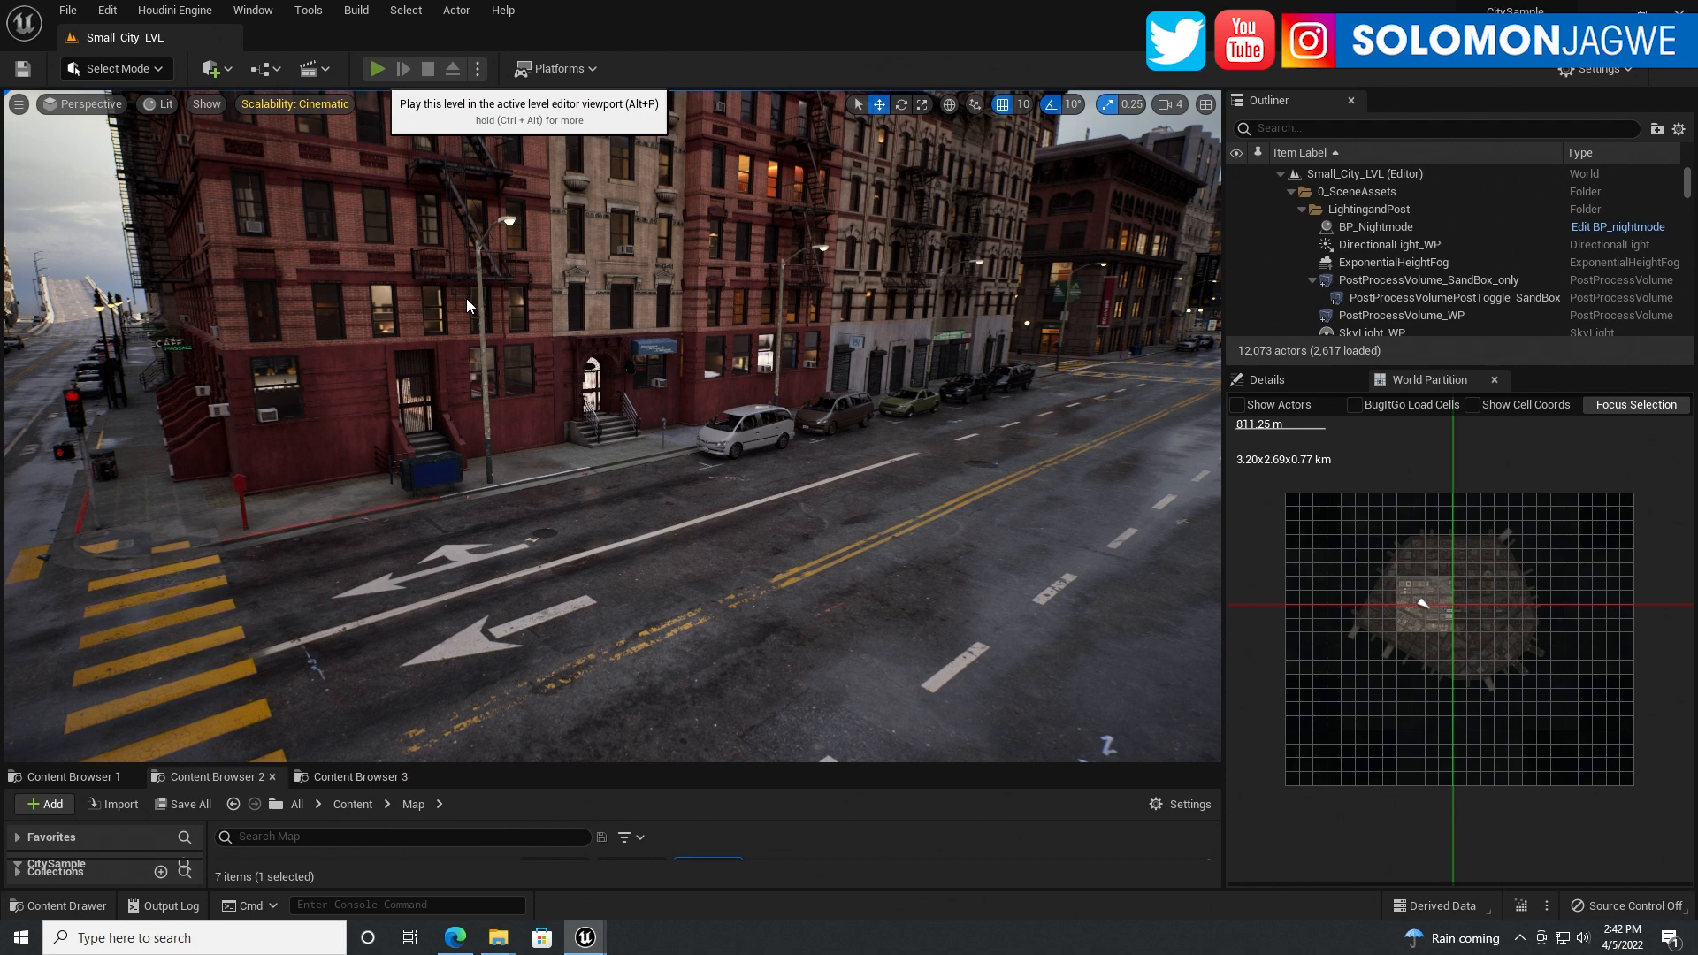
pyautogui.moveTo(579, 301)
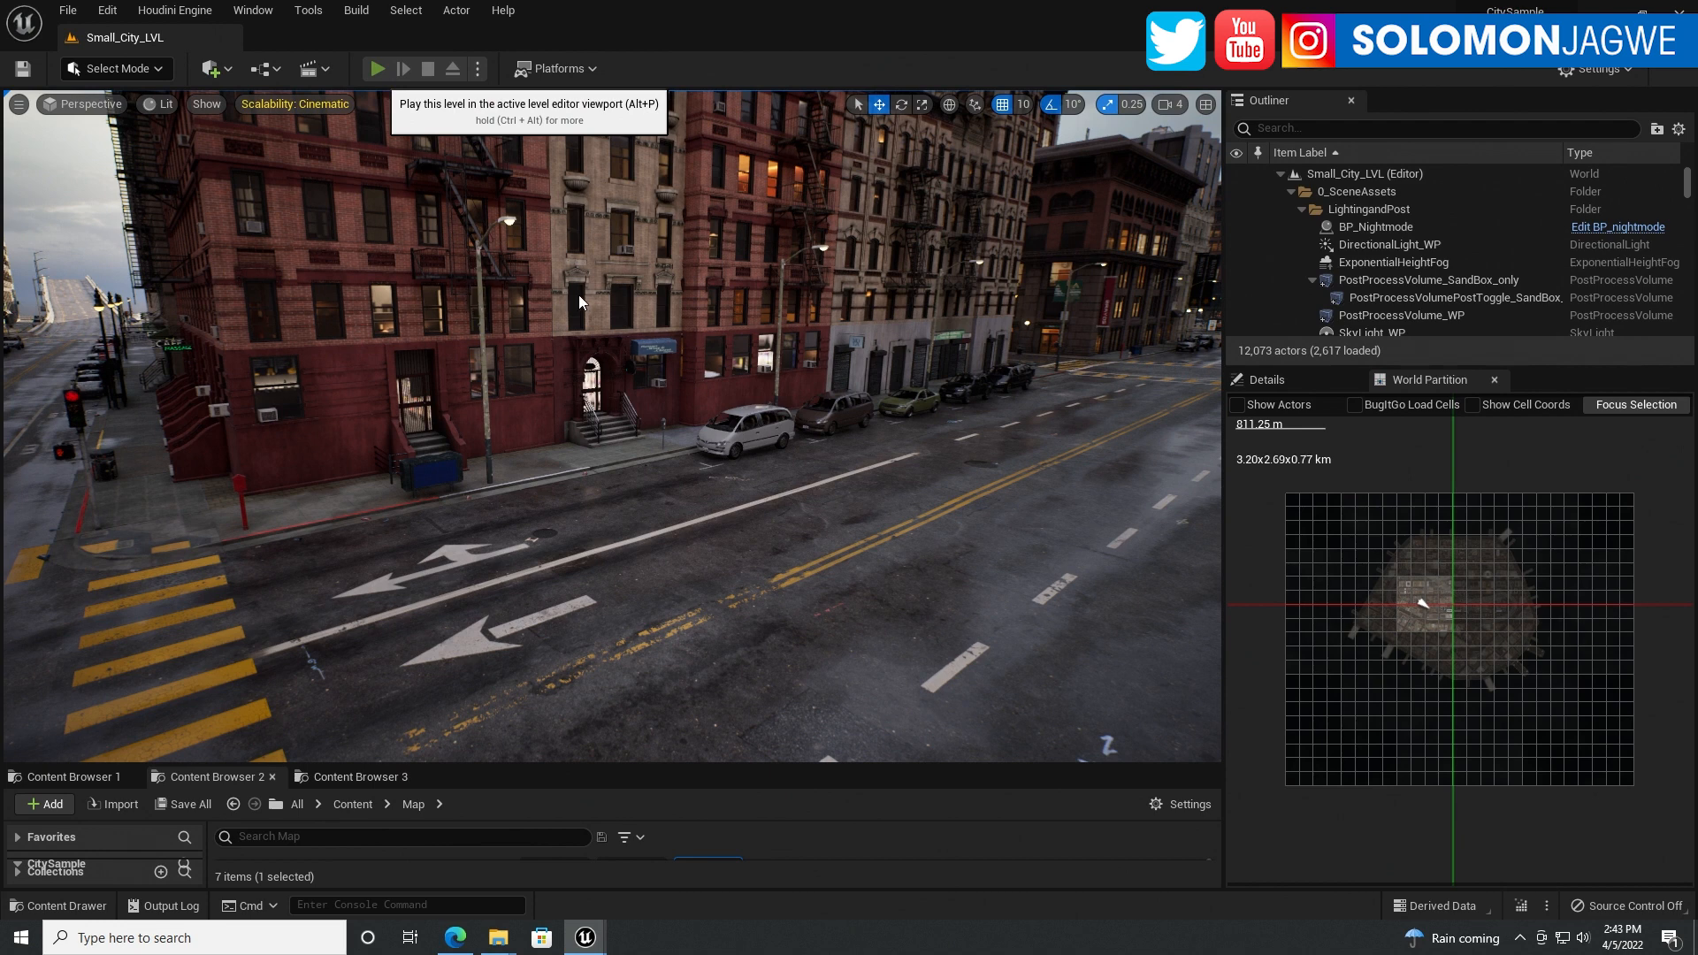
pyautogui.moveTo(754, 389)
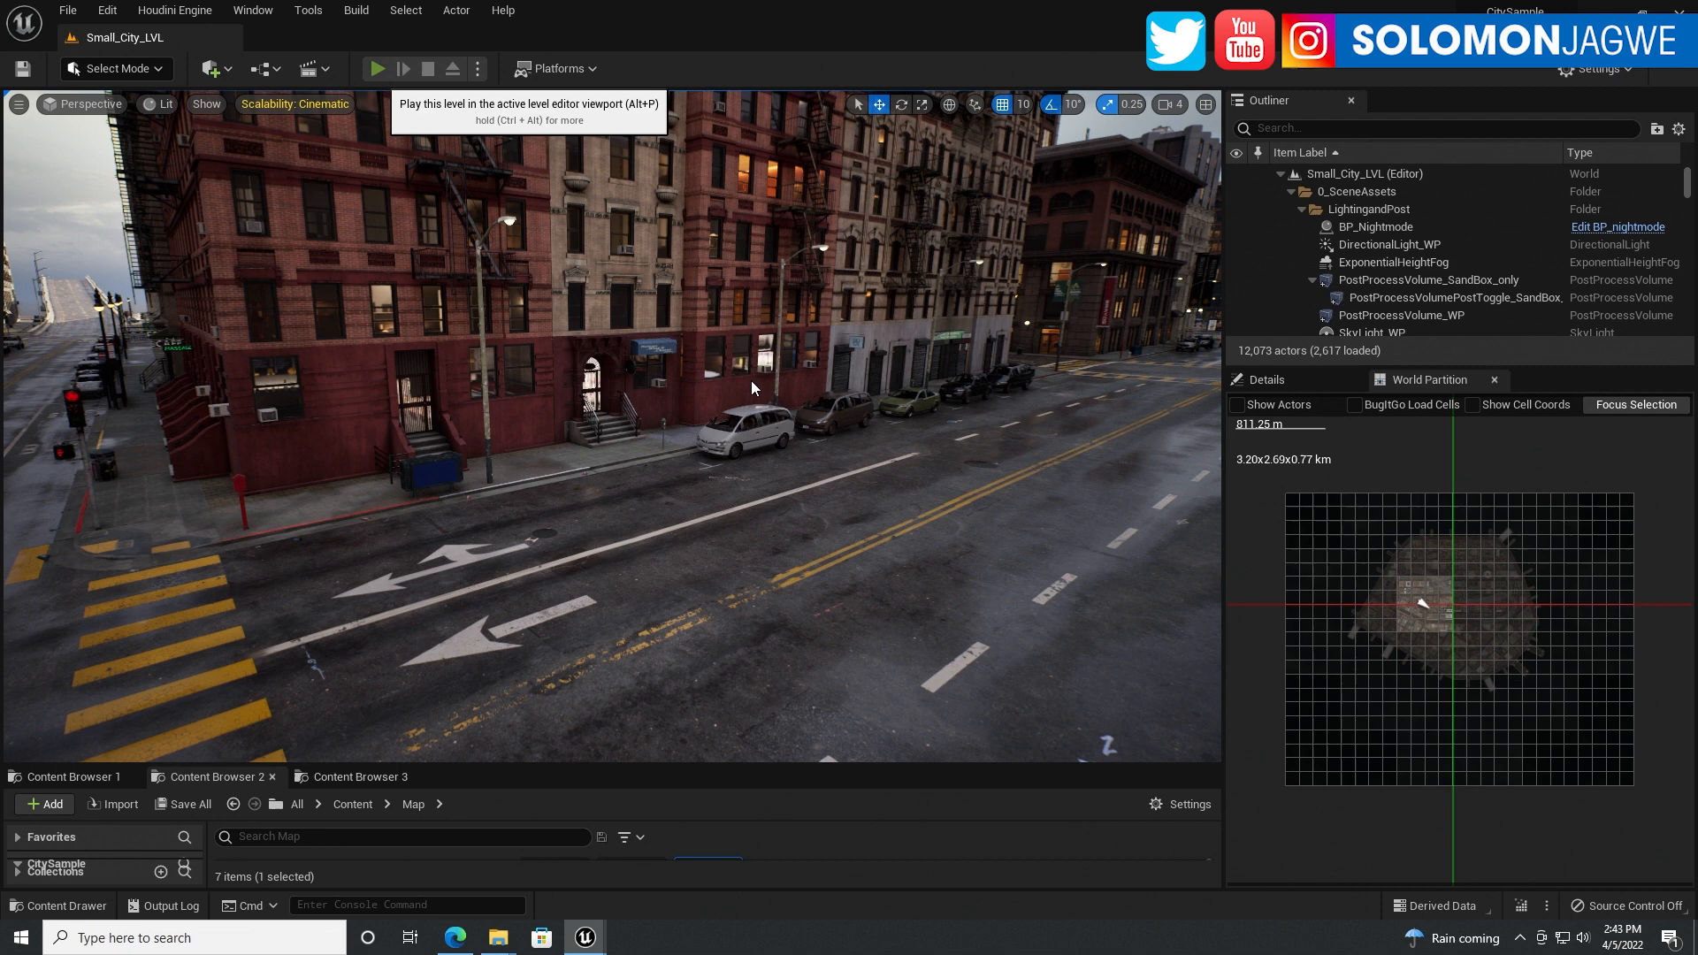
pyautogui.moveTo(772, 358)
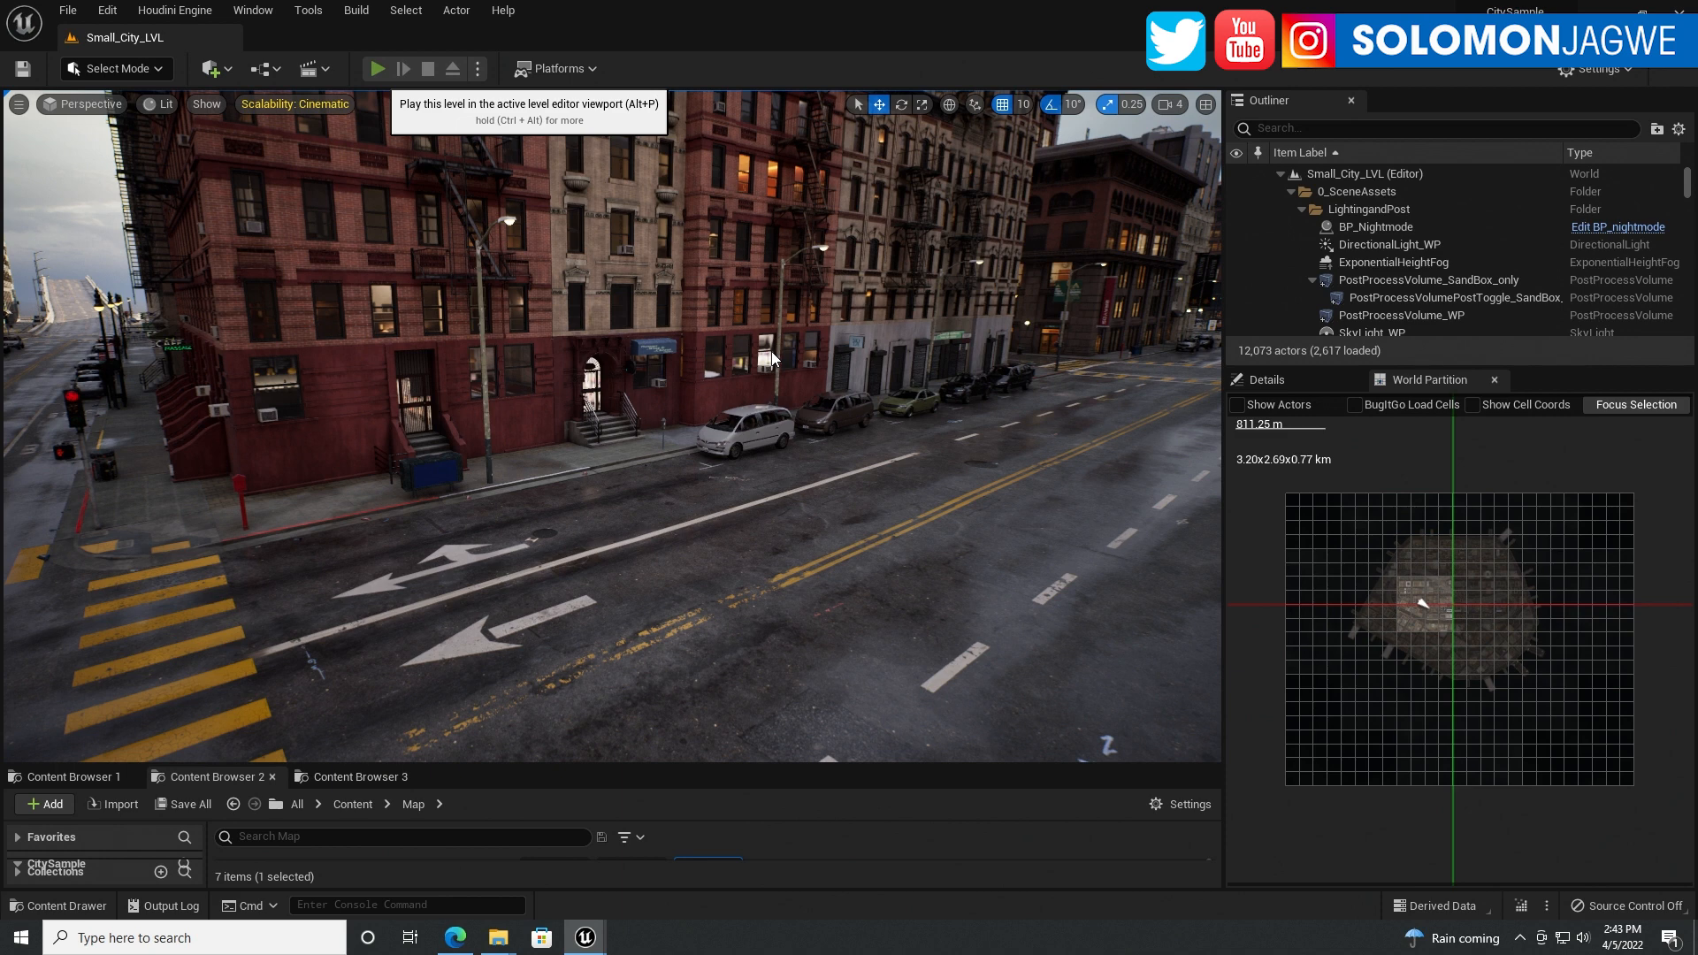
pyautogui.moveTo(737, 357)
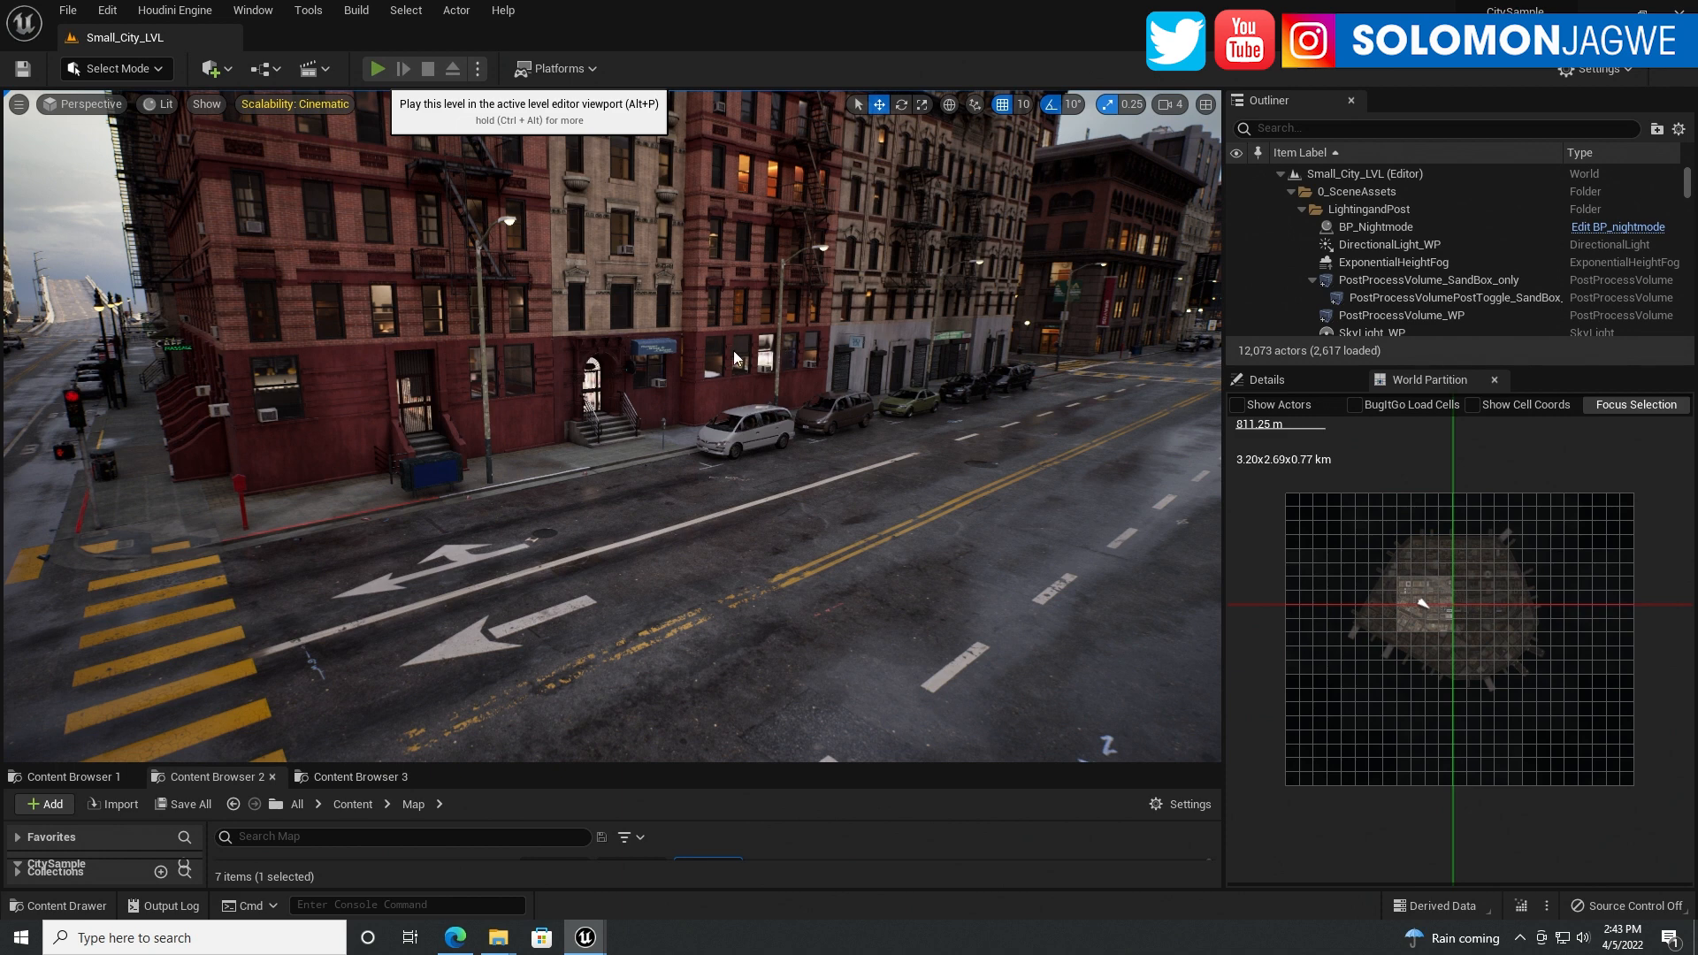
pyautogui.moveTo(657, 391)
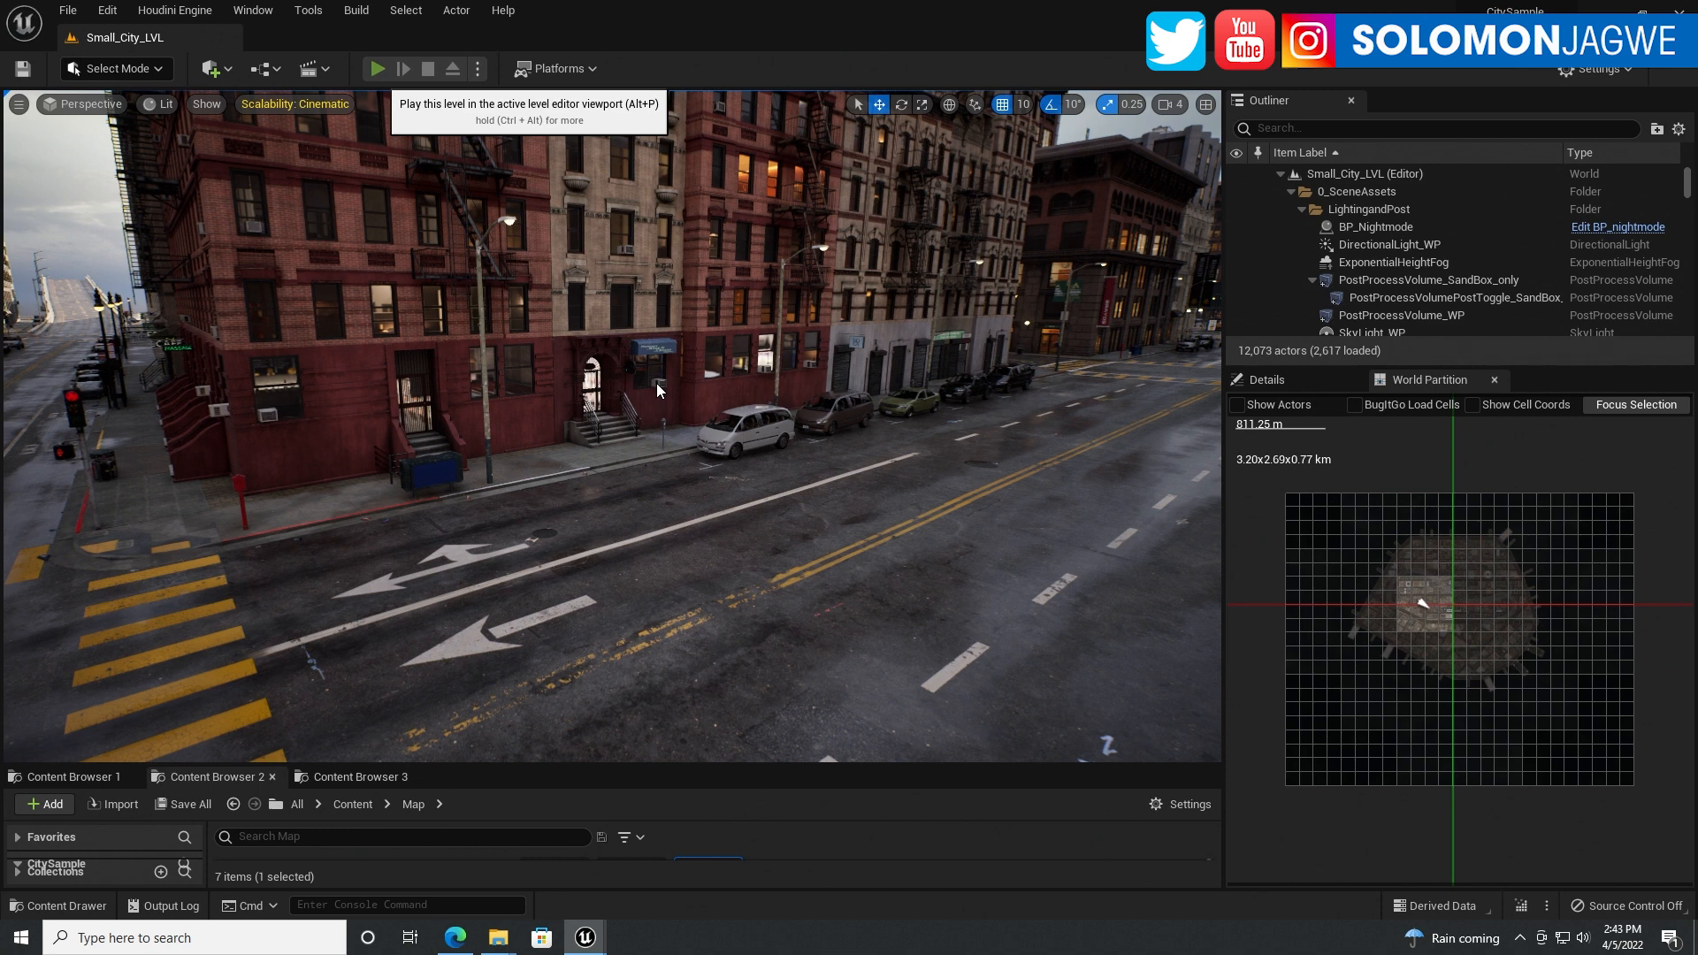
pyautogui.moveTo(1268, 425)
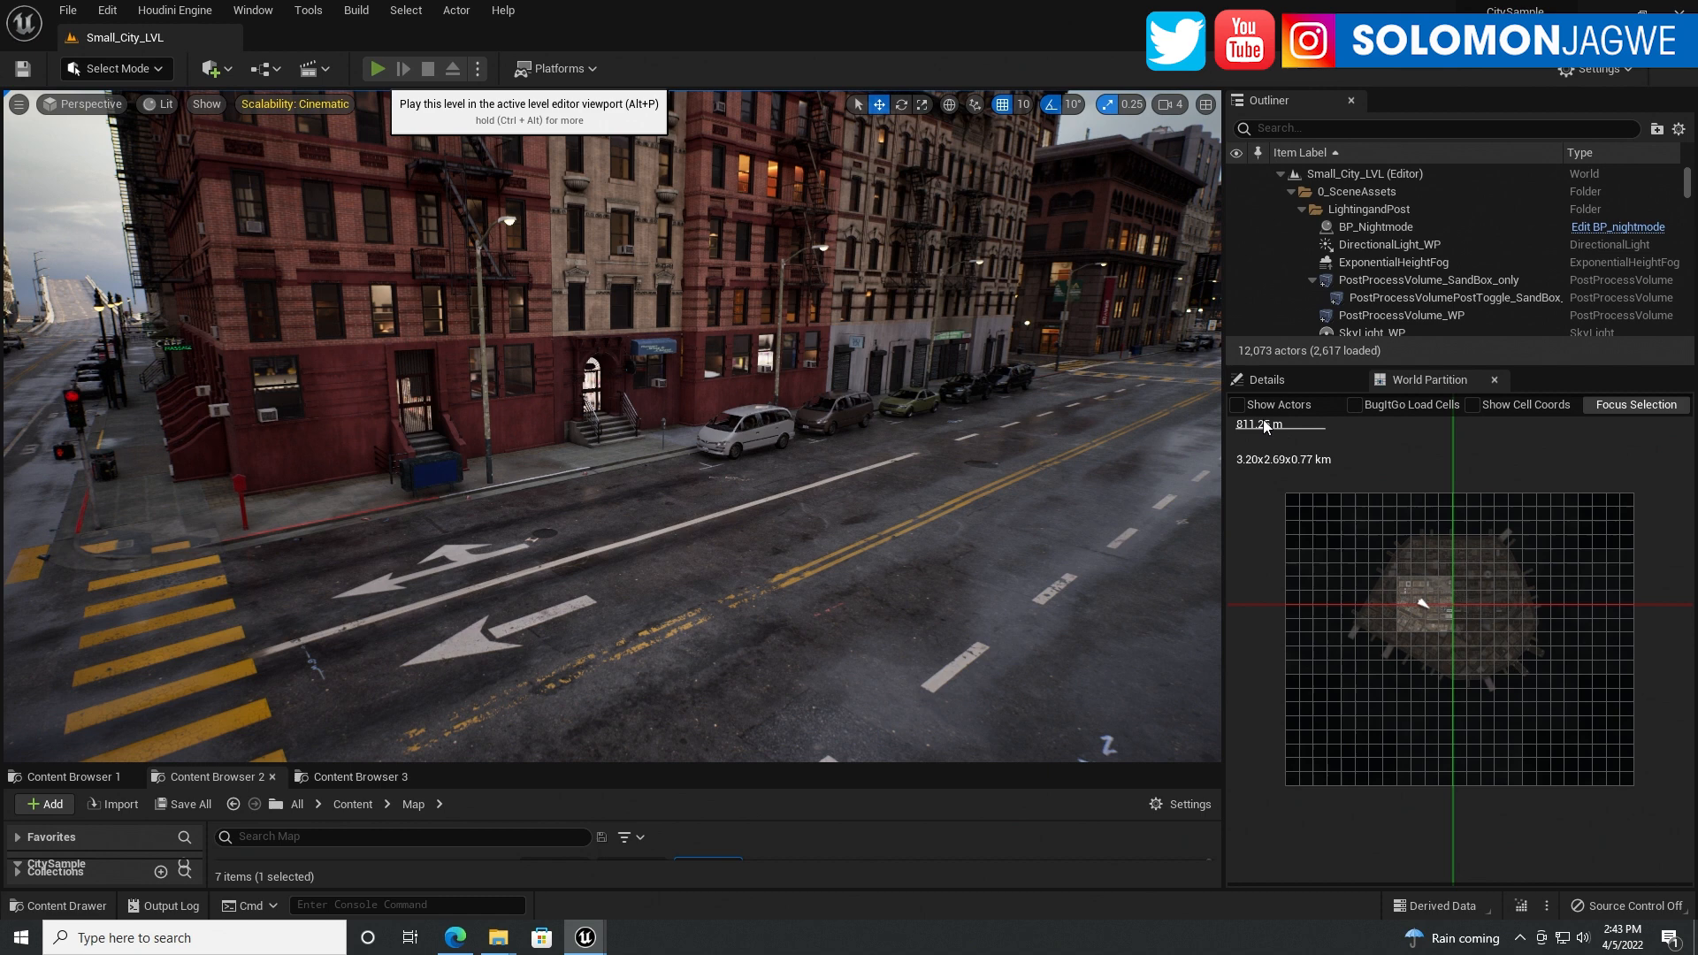
pyautogui.moveTo(1478, 604)
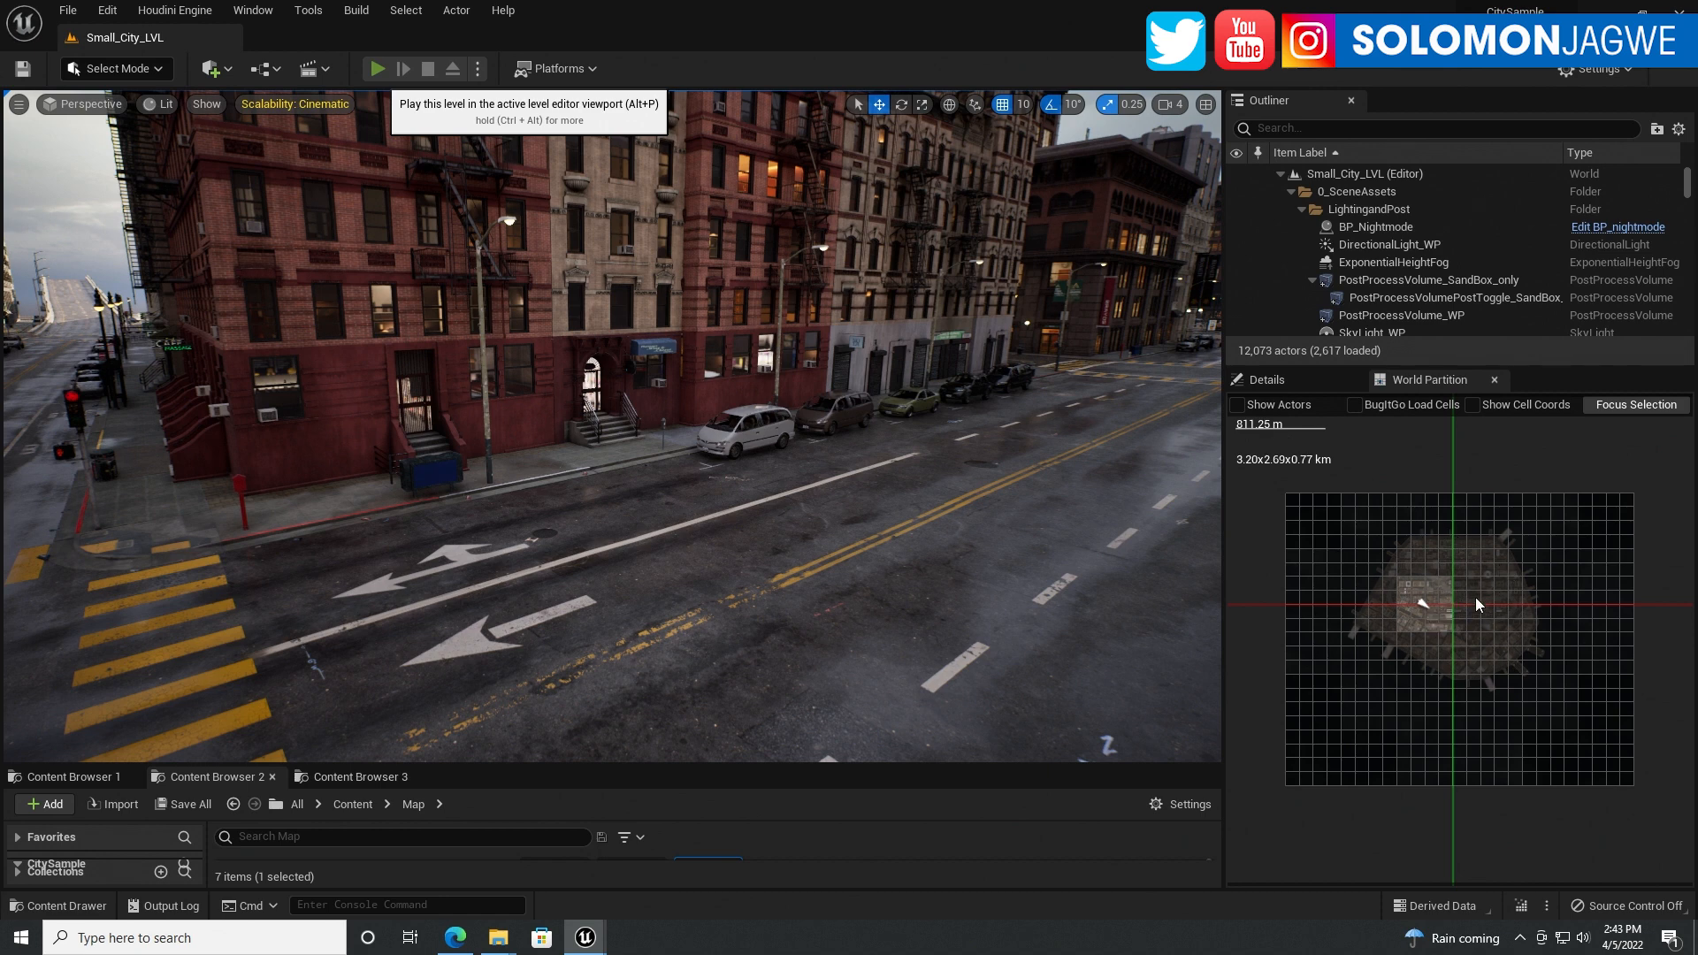
pyautogui.moveTo(1461, 576)
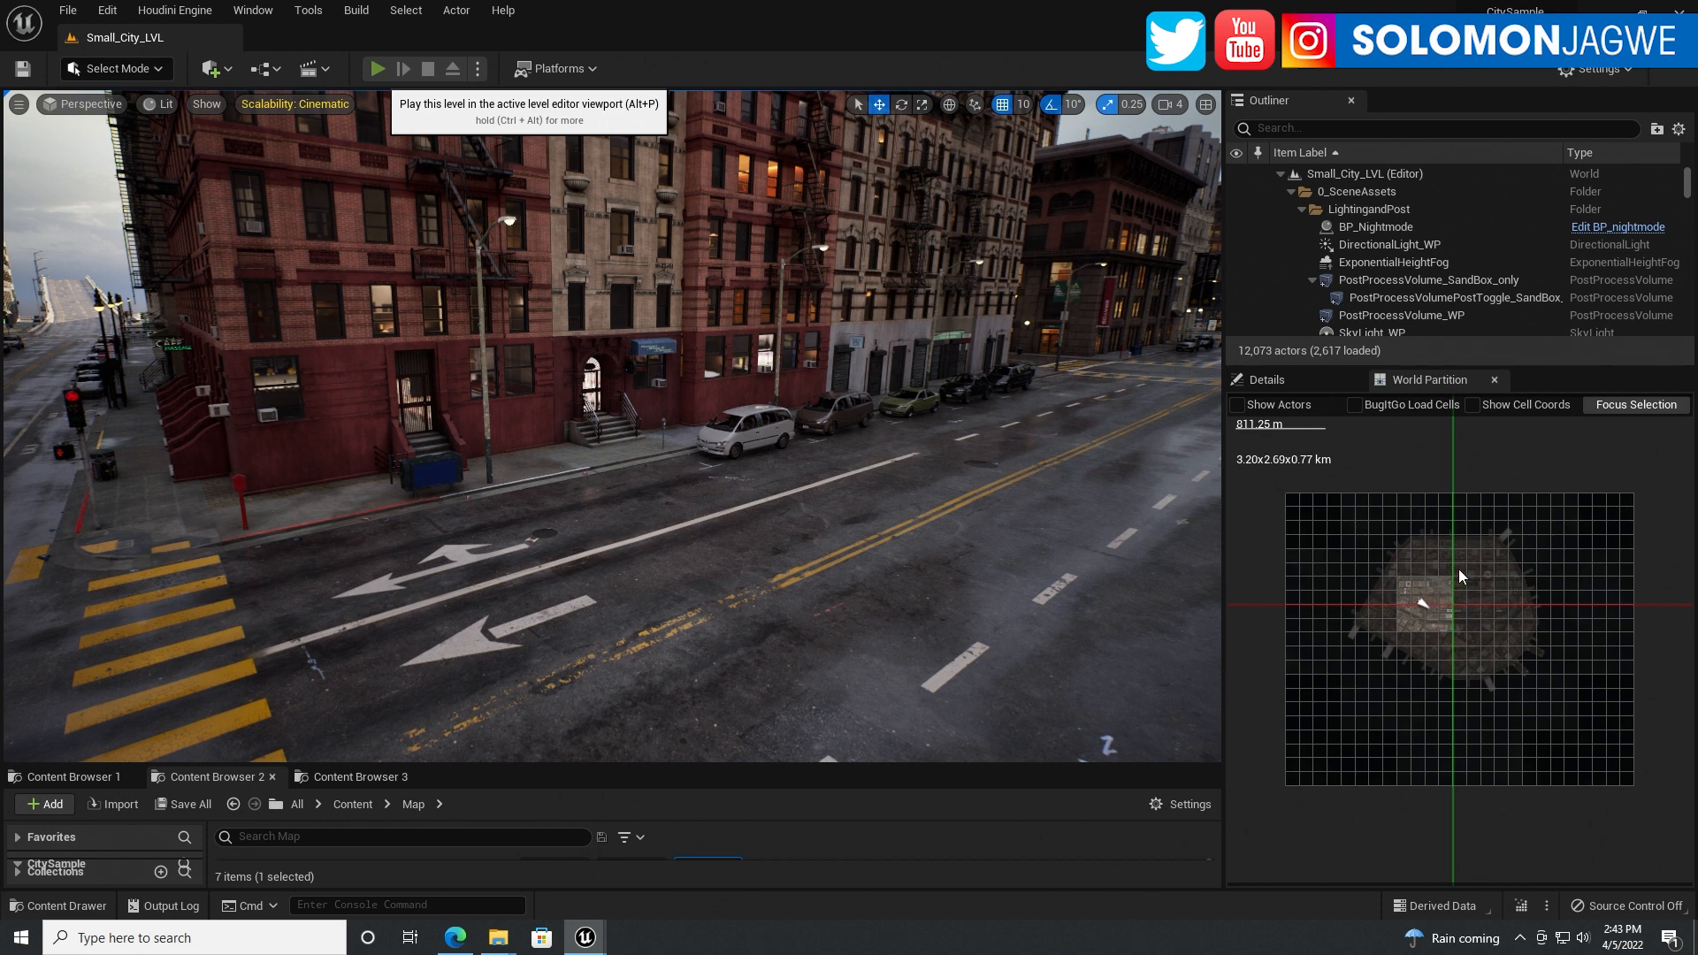
pyautogui.moveTo(1481, 633)
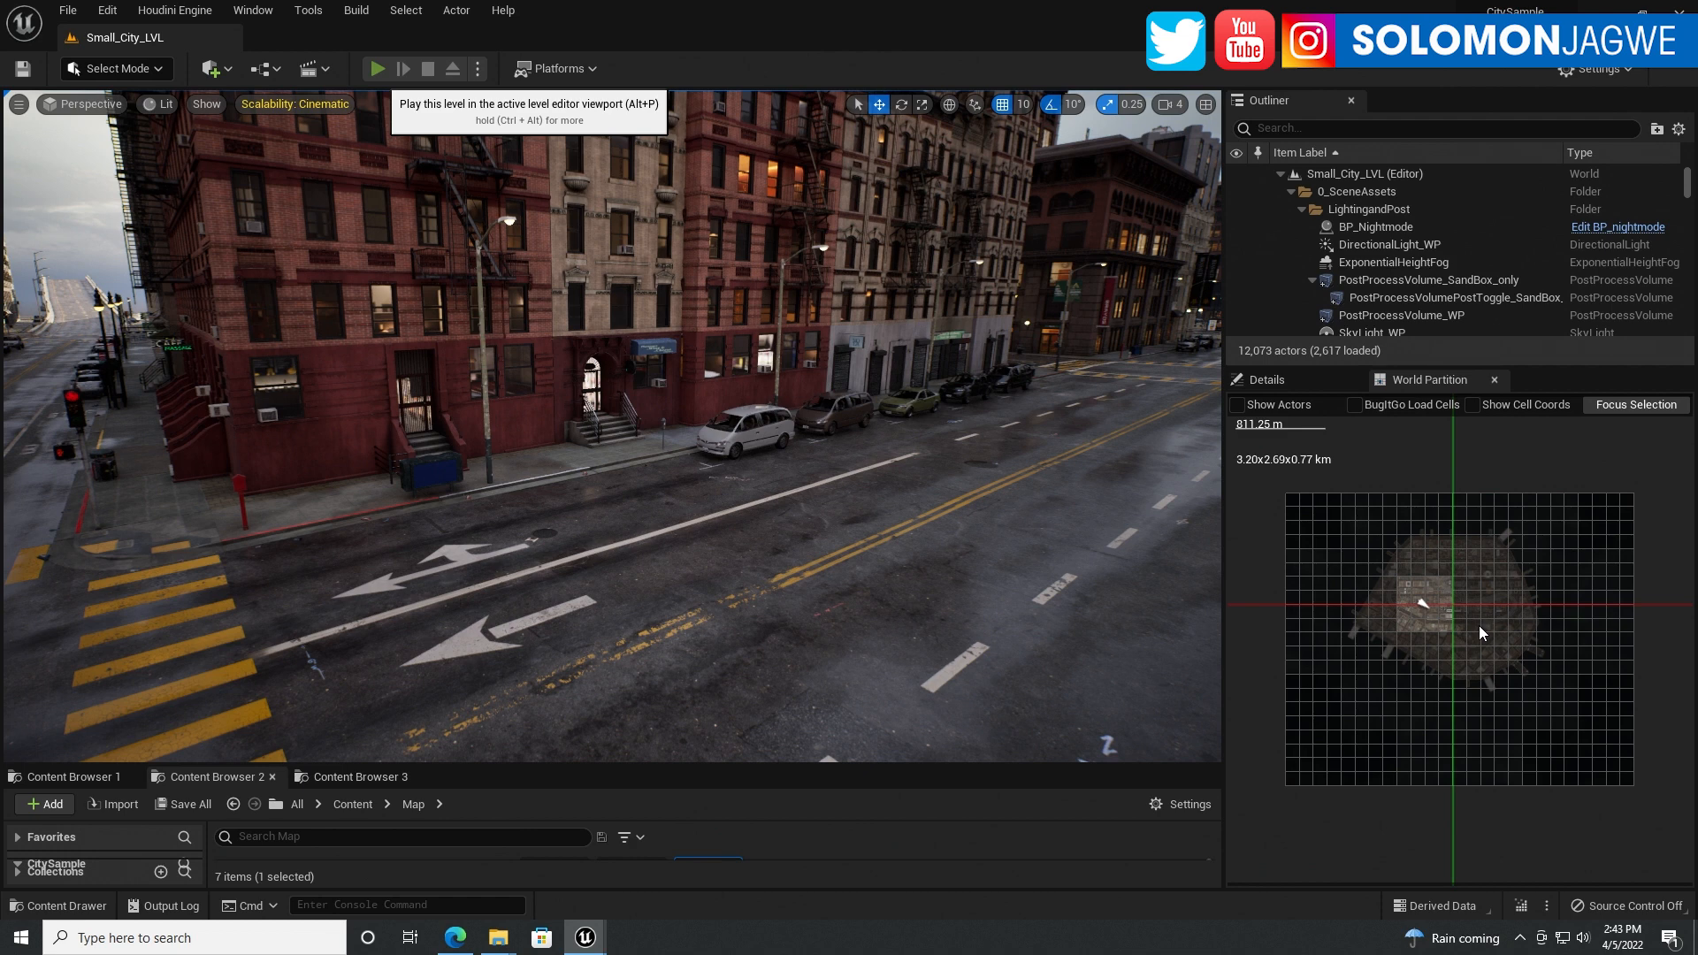
pyautogui.moveTo(1000, 469)
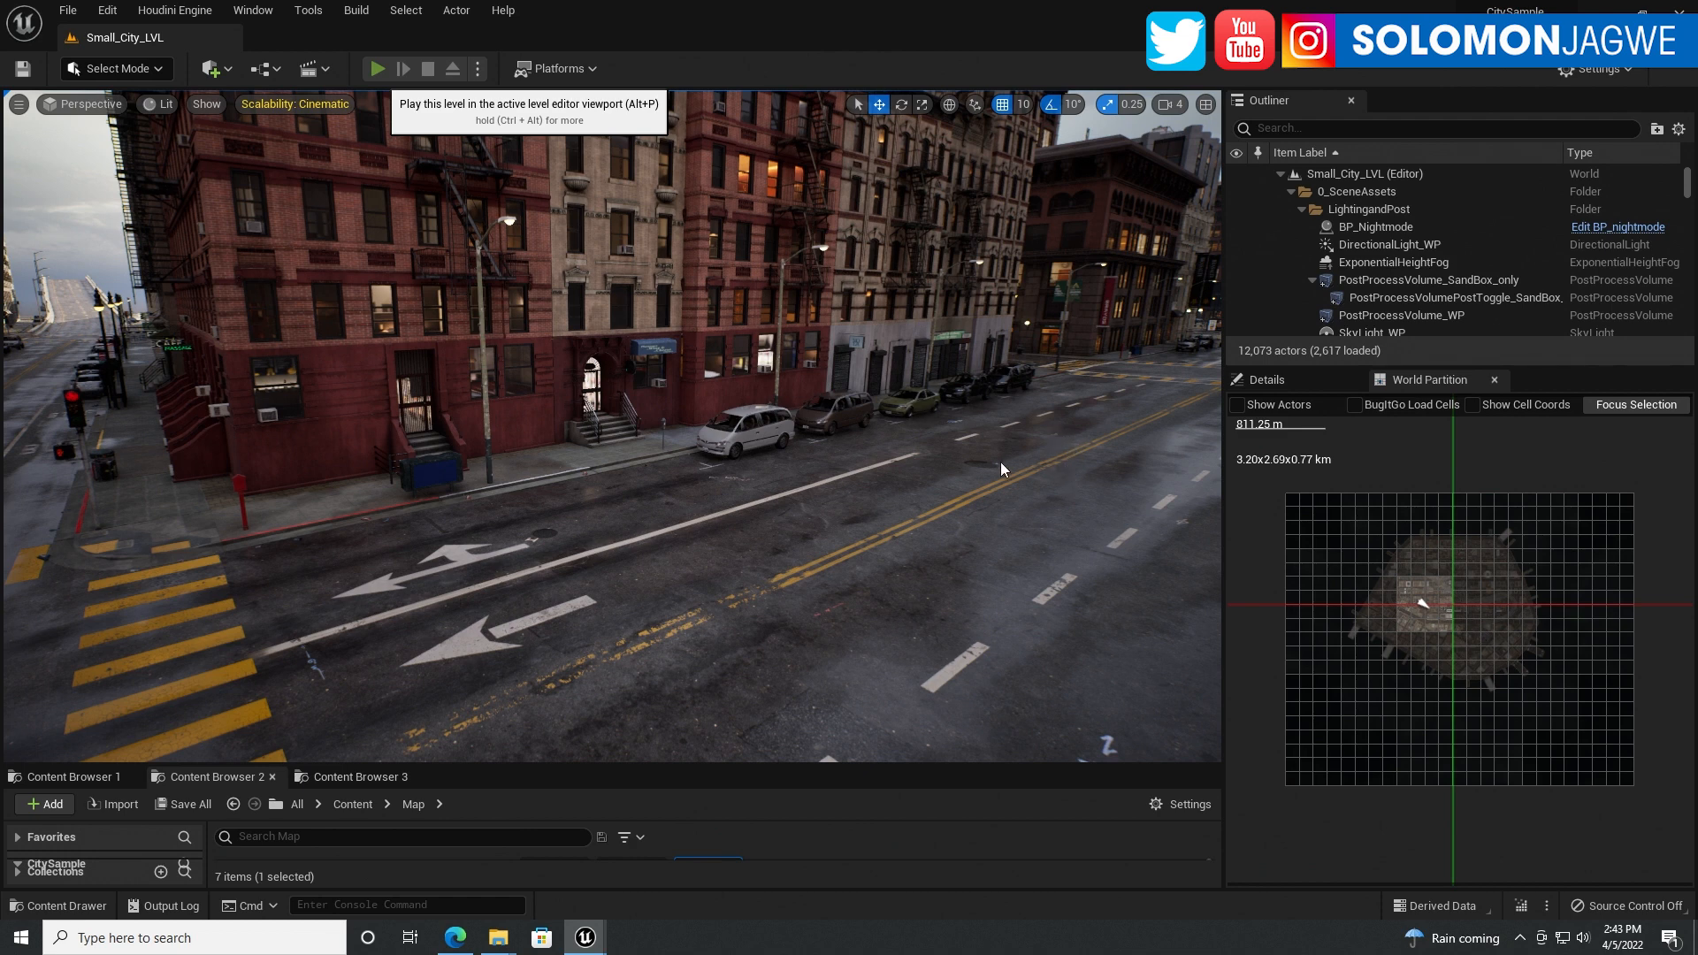
pyautogui.moveTo(775, 435)
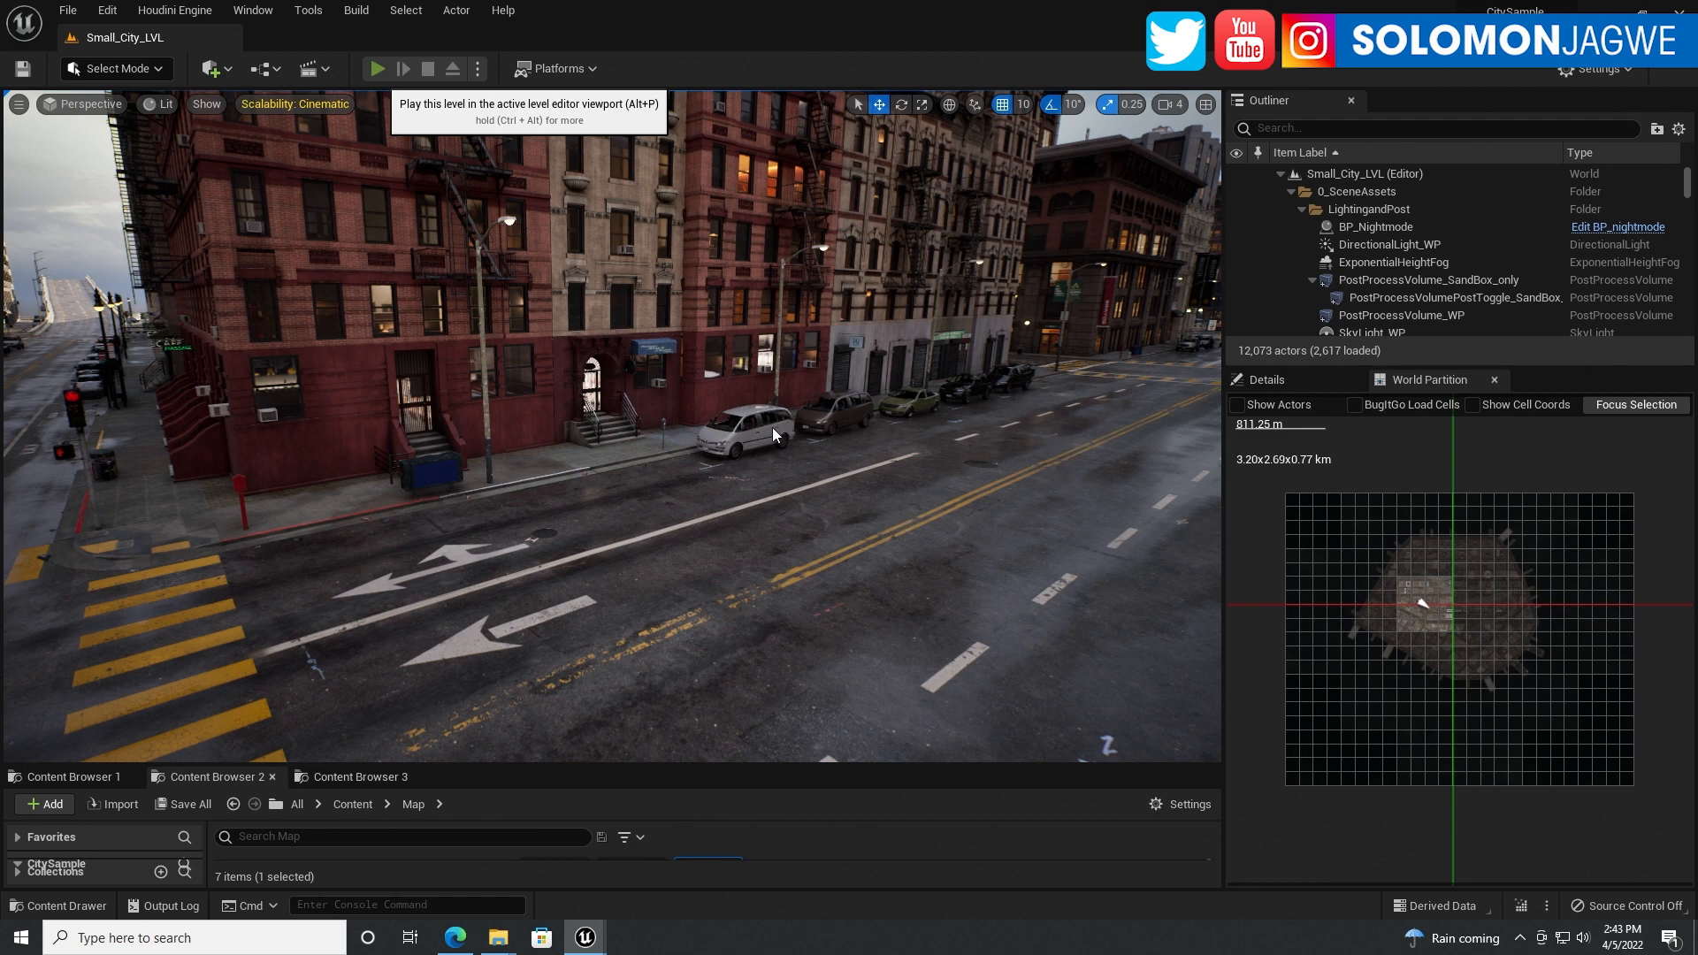
pyautogui.moveTo(1435, 322)
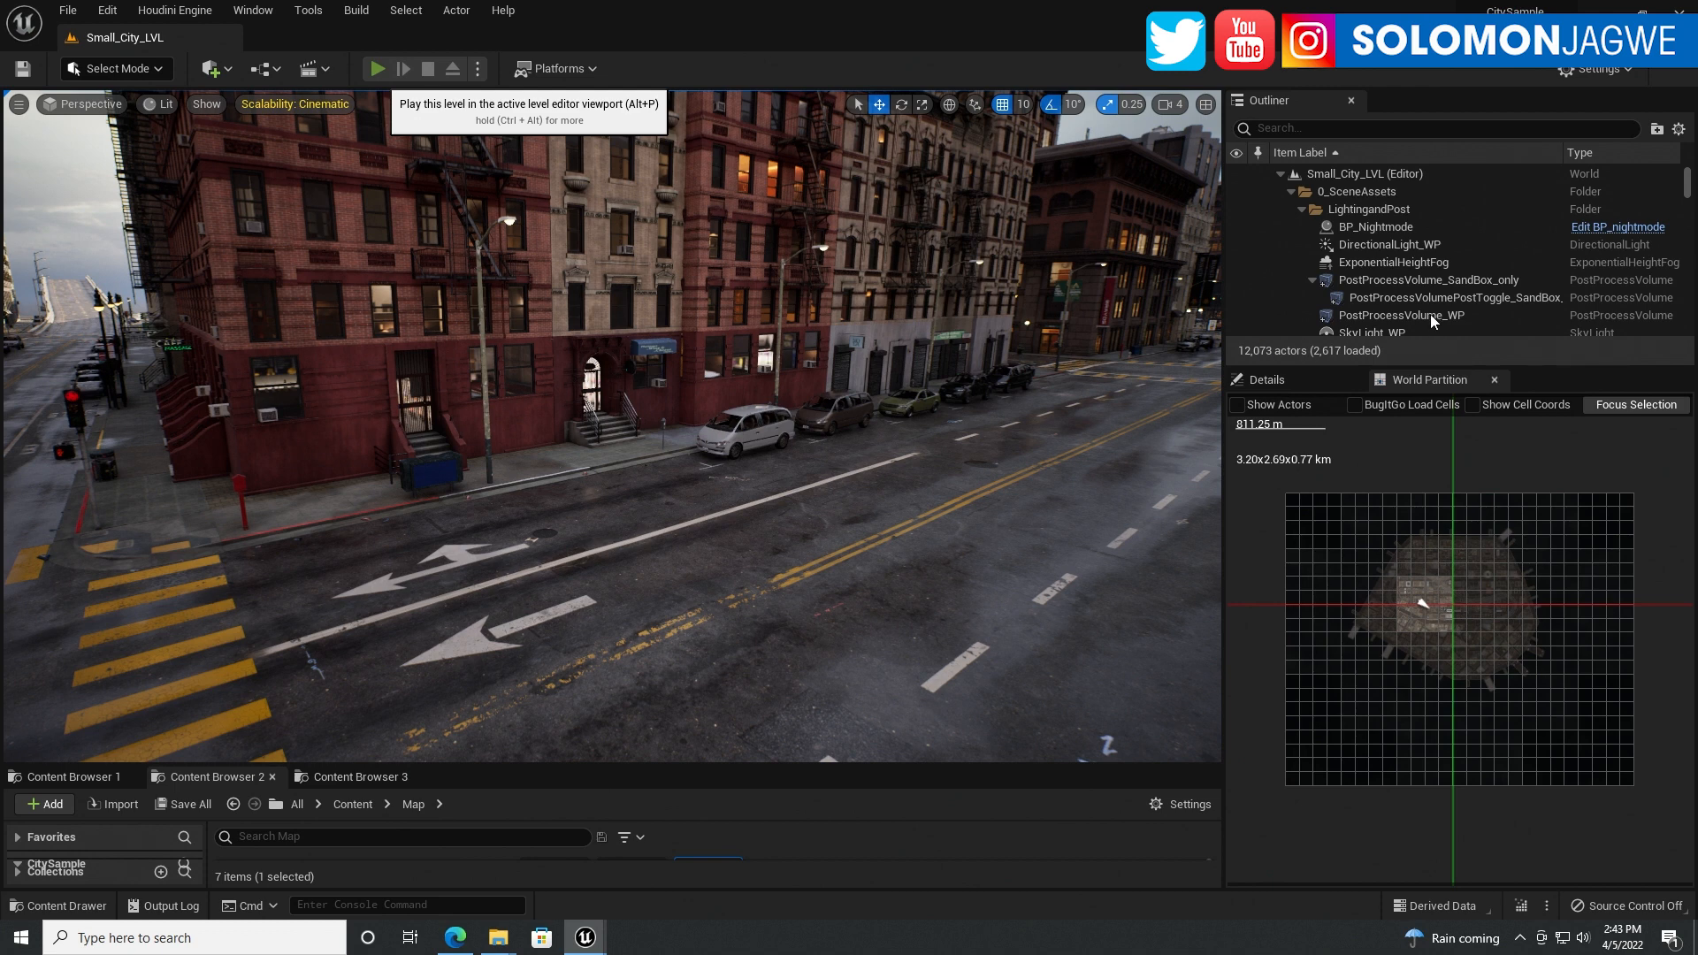
pyautogui.moveTo(1445, 327)
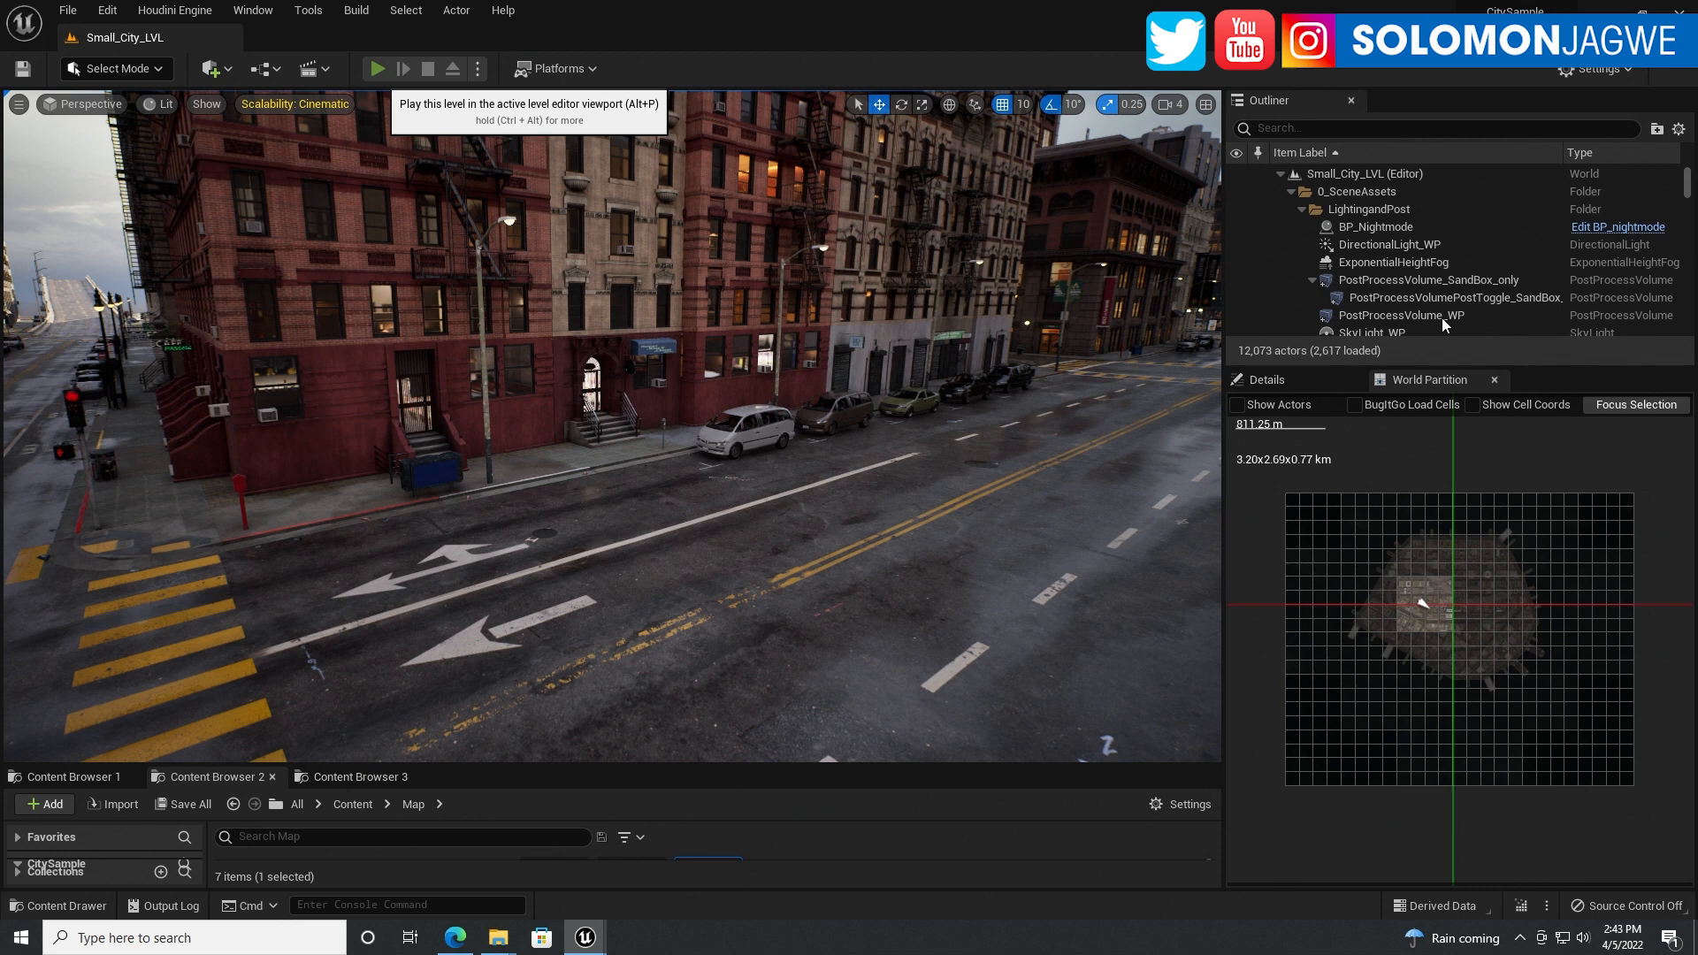
pyautogui.moveTo(621, 354)
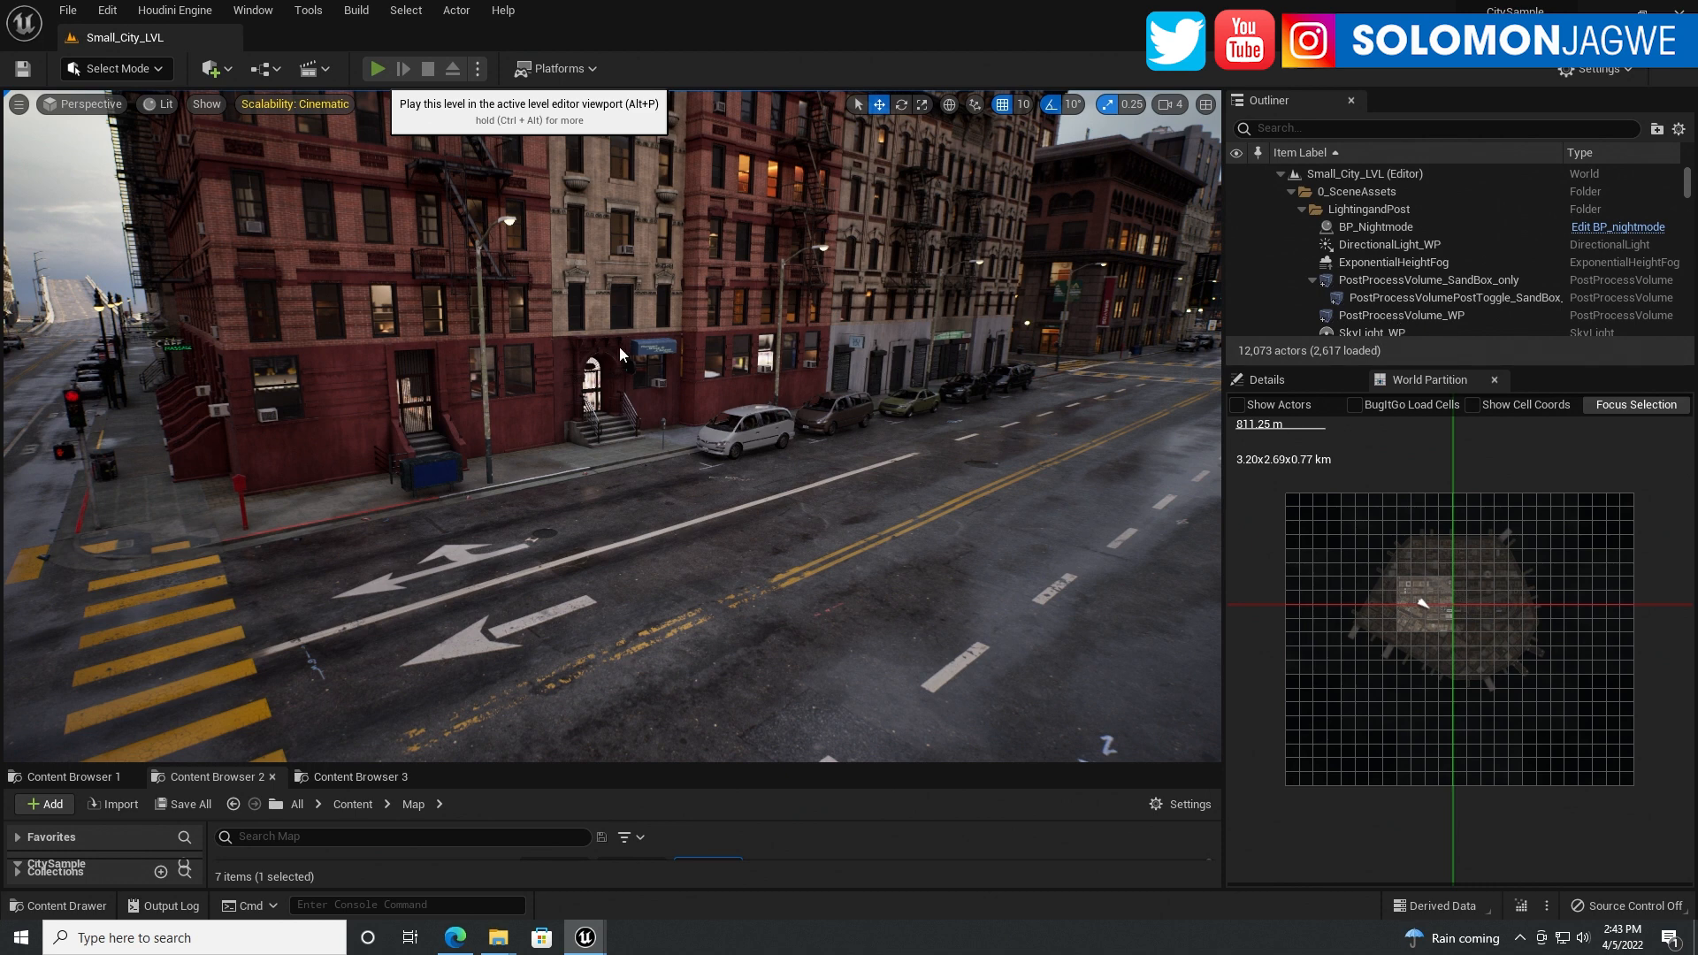
pyautogui.moveTo(786, 434)
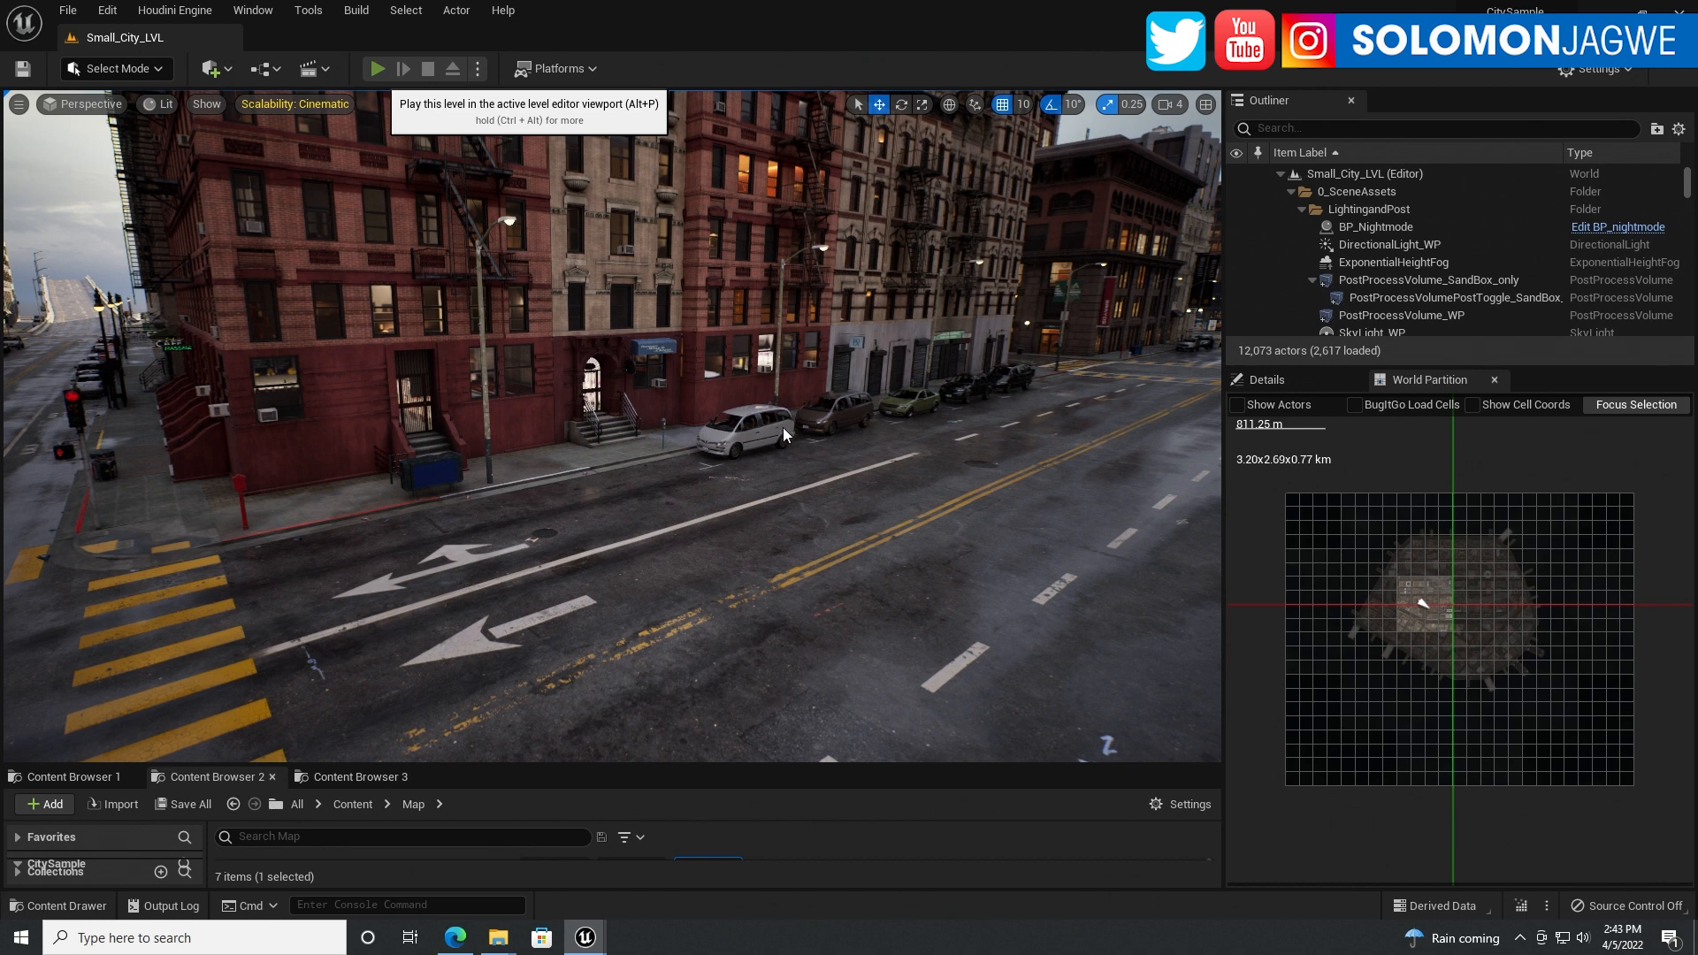
pyautogui.moveTo(801, 431)
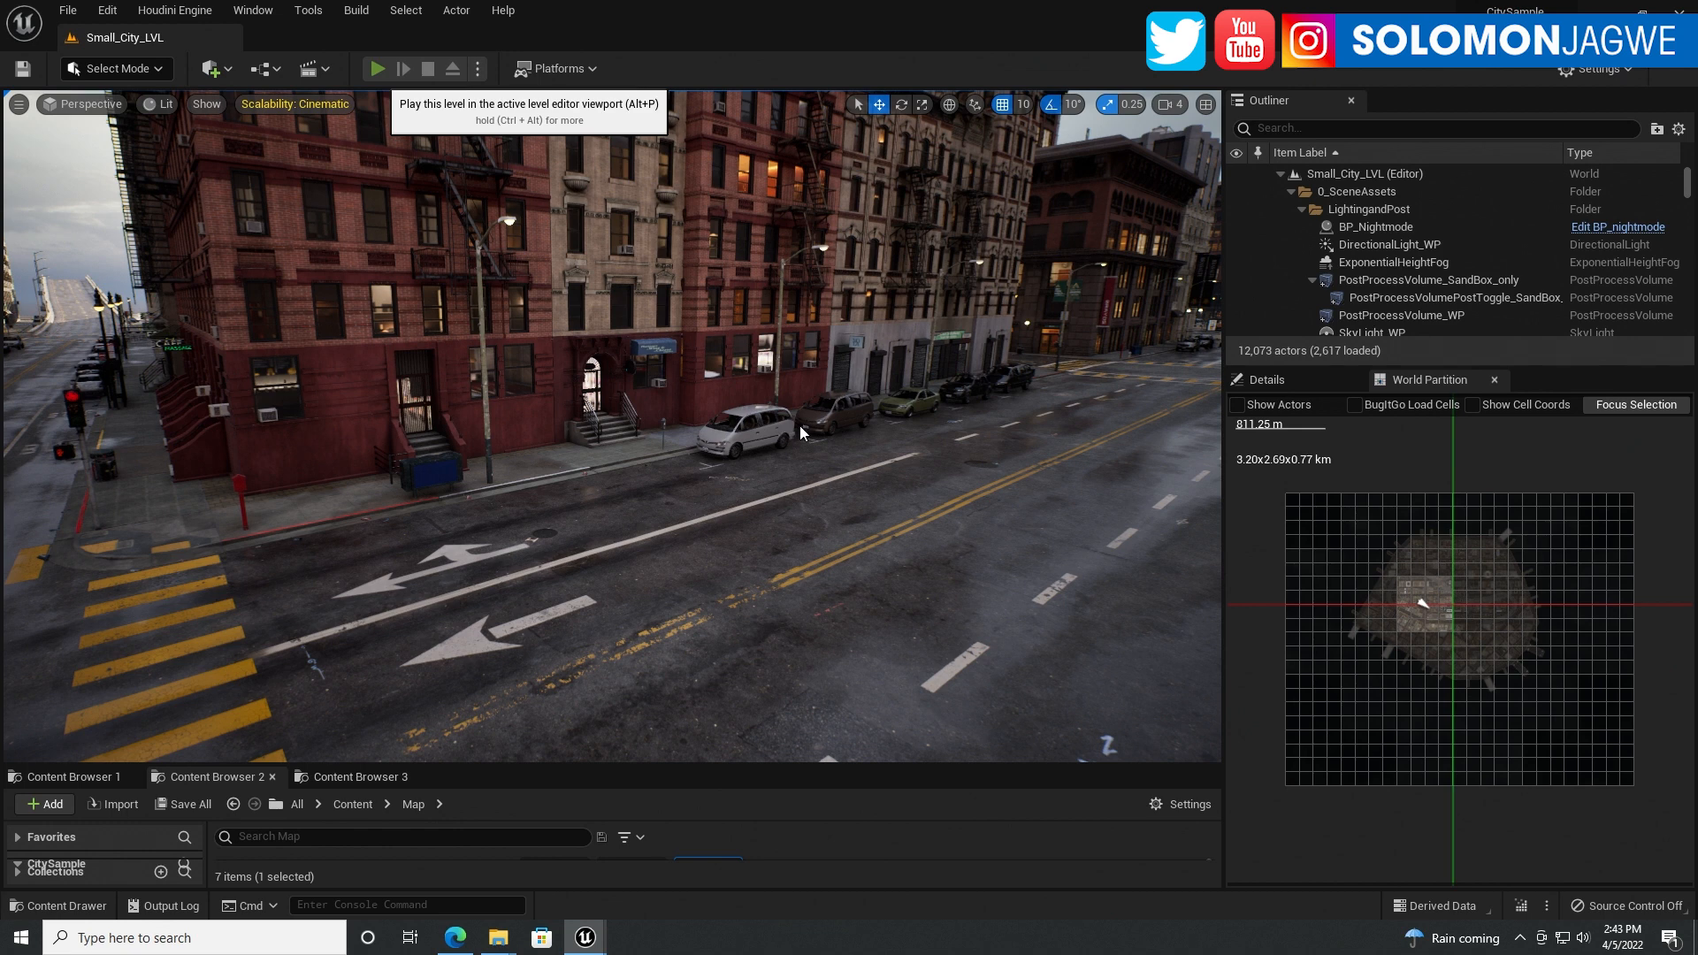
# Play Small_City_LVL in the editor and walk the MetaHuman into the plaza
pyautogui.click(377, 68)
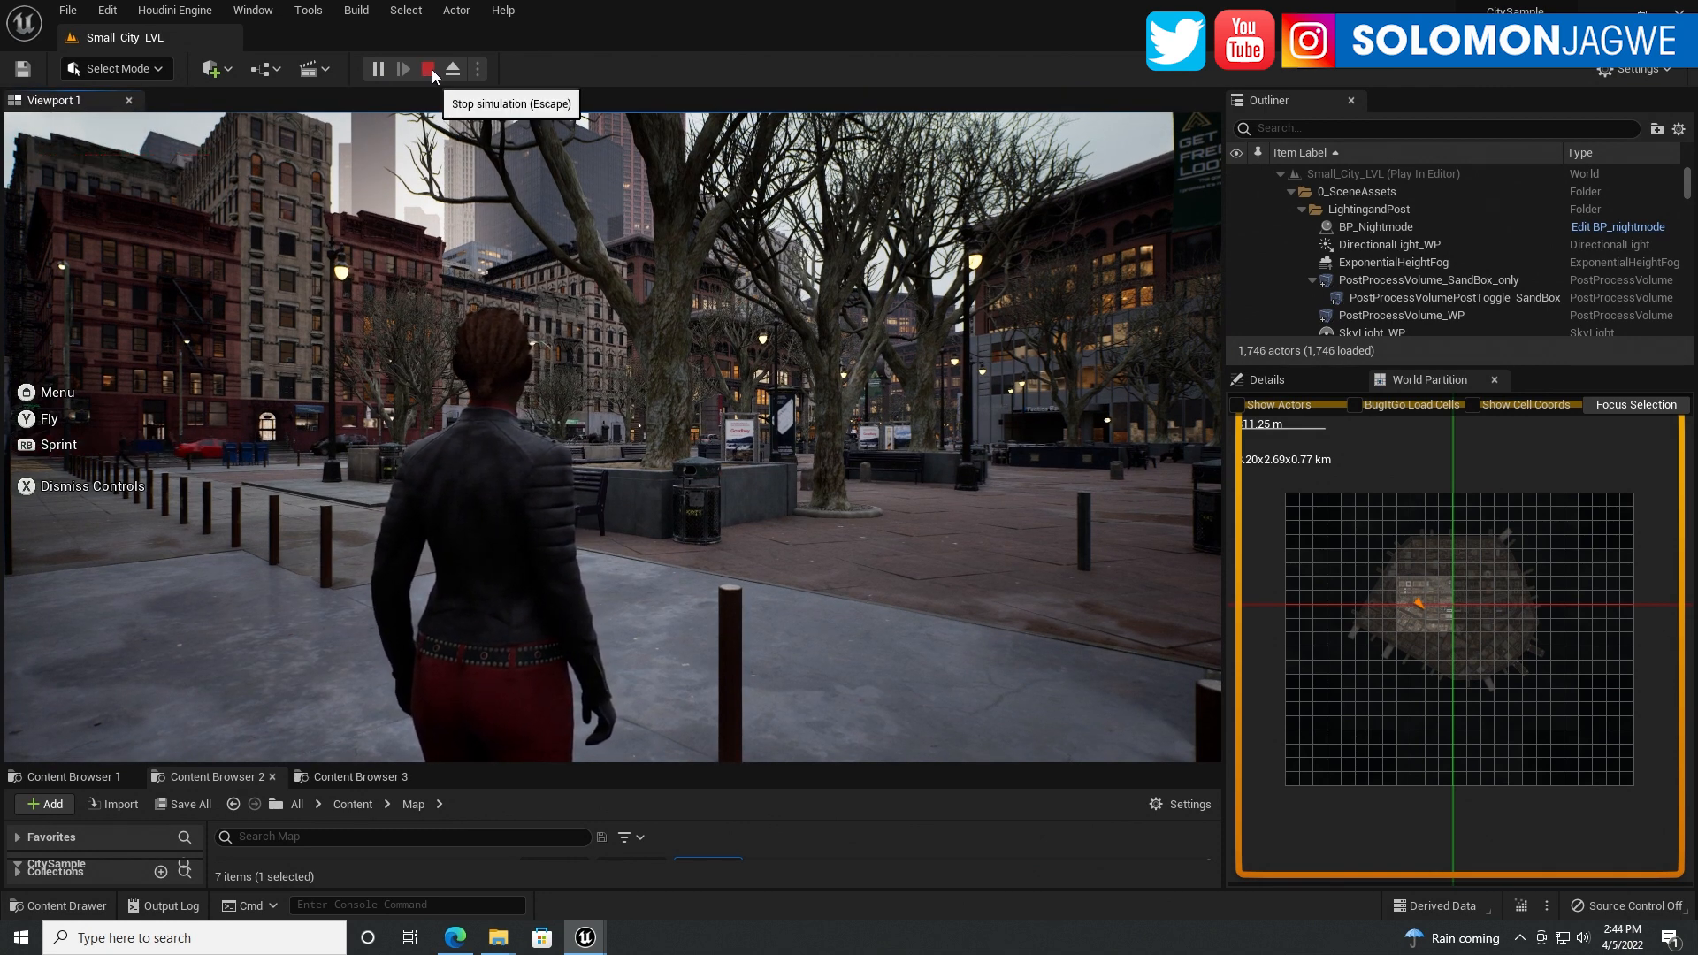
# Stop Play In Editor and open the viewport display options menu
pyautogui.click(18, 125)
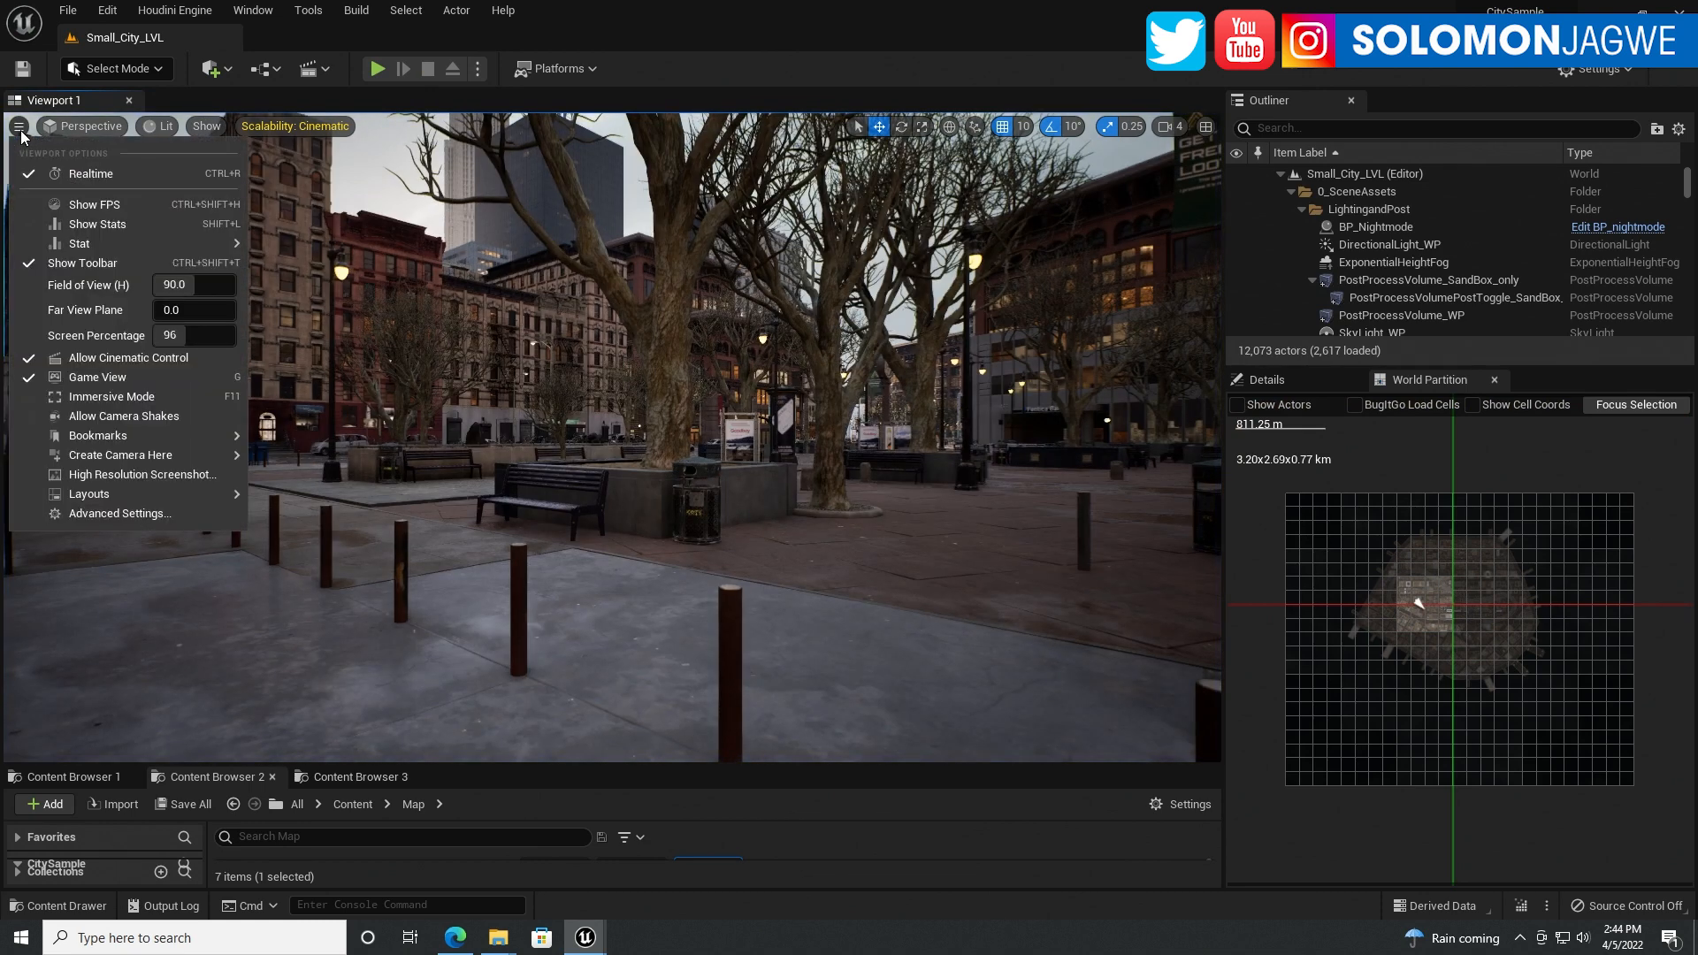
pyautogui.click(95, 204)
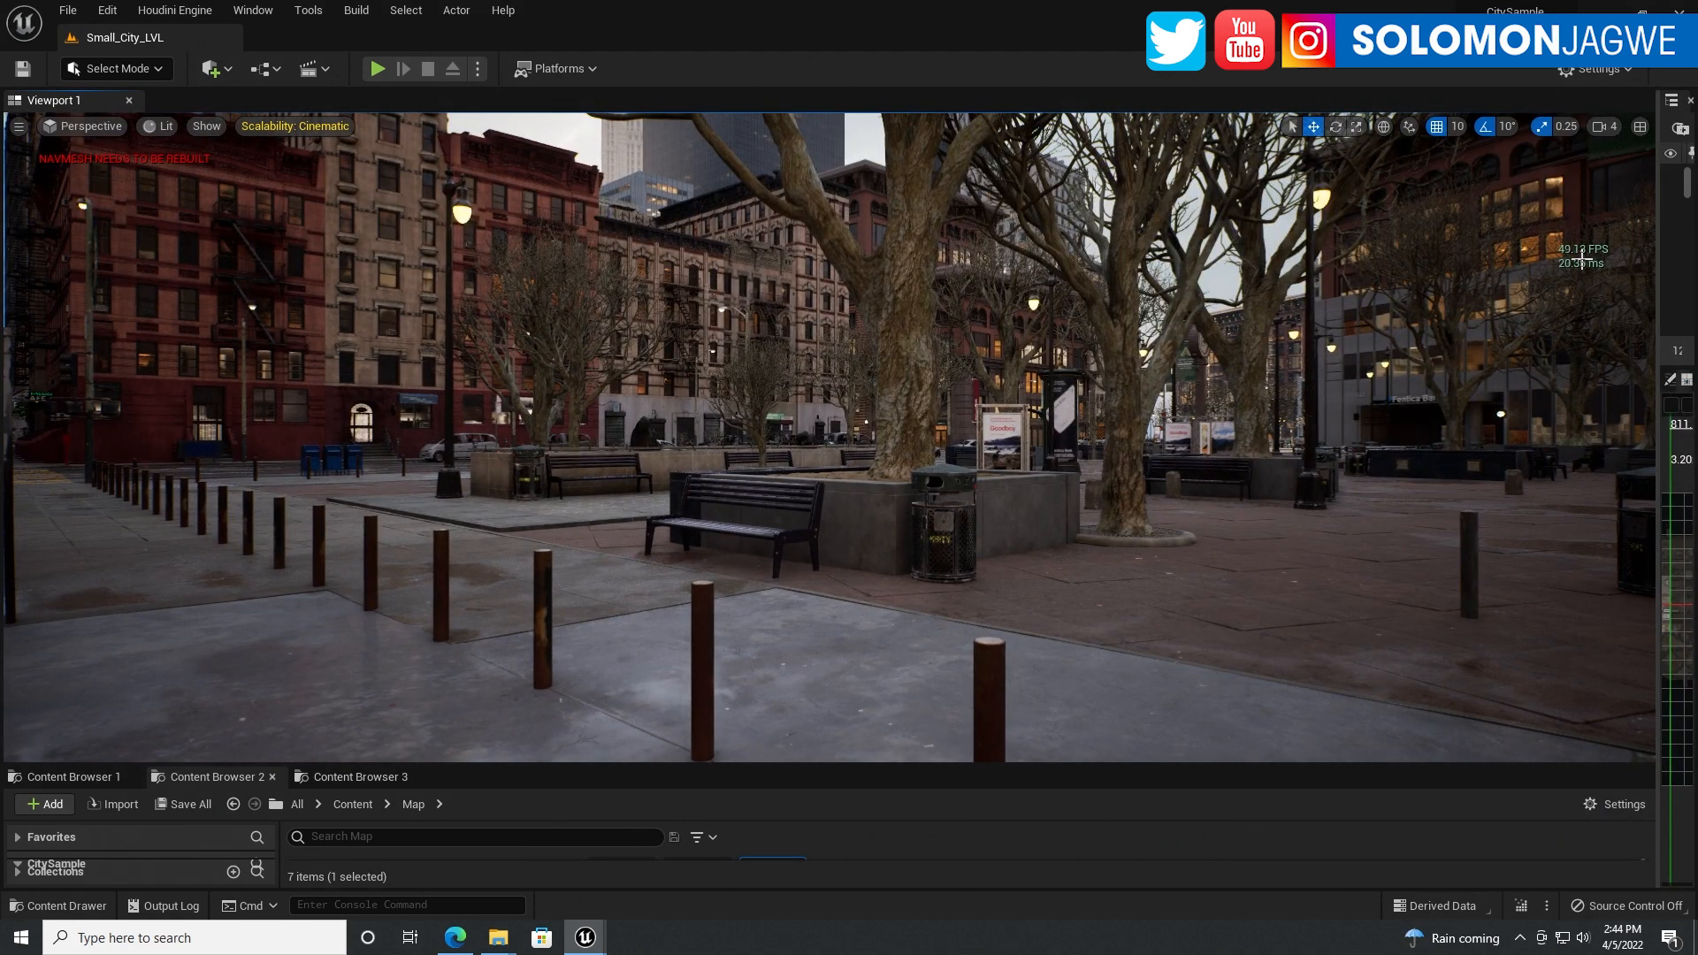
pyautogui.moveTo(1414, 289)
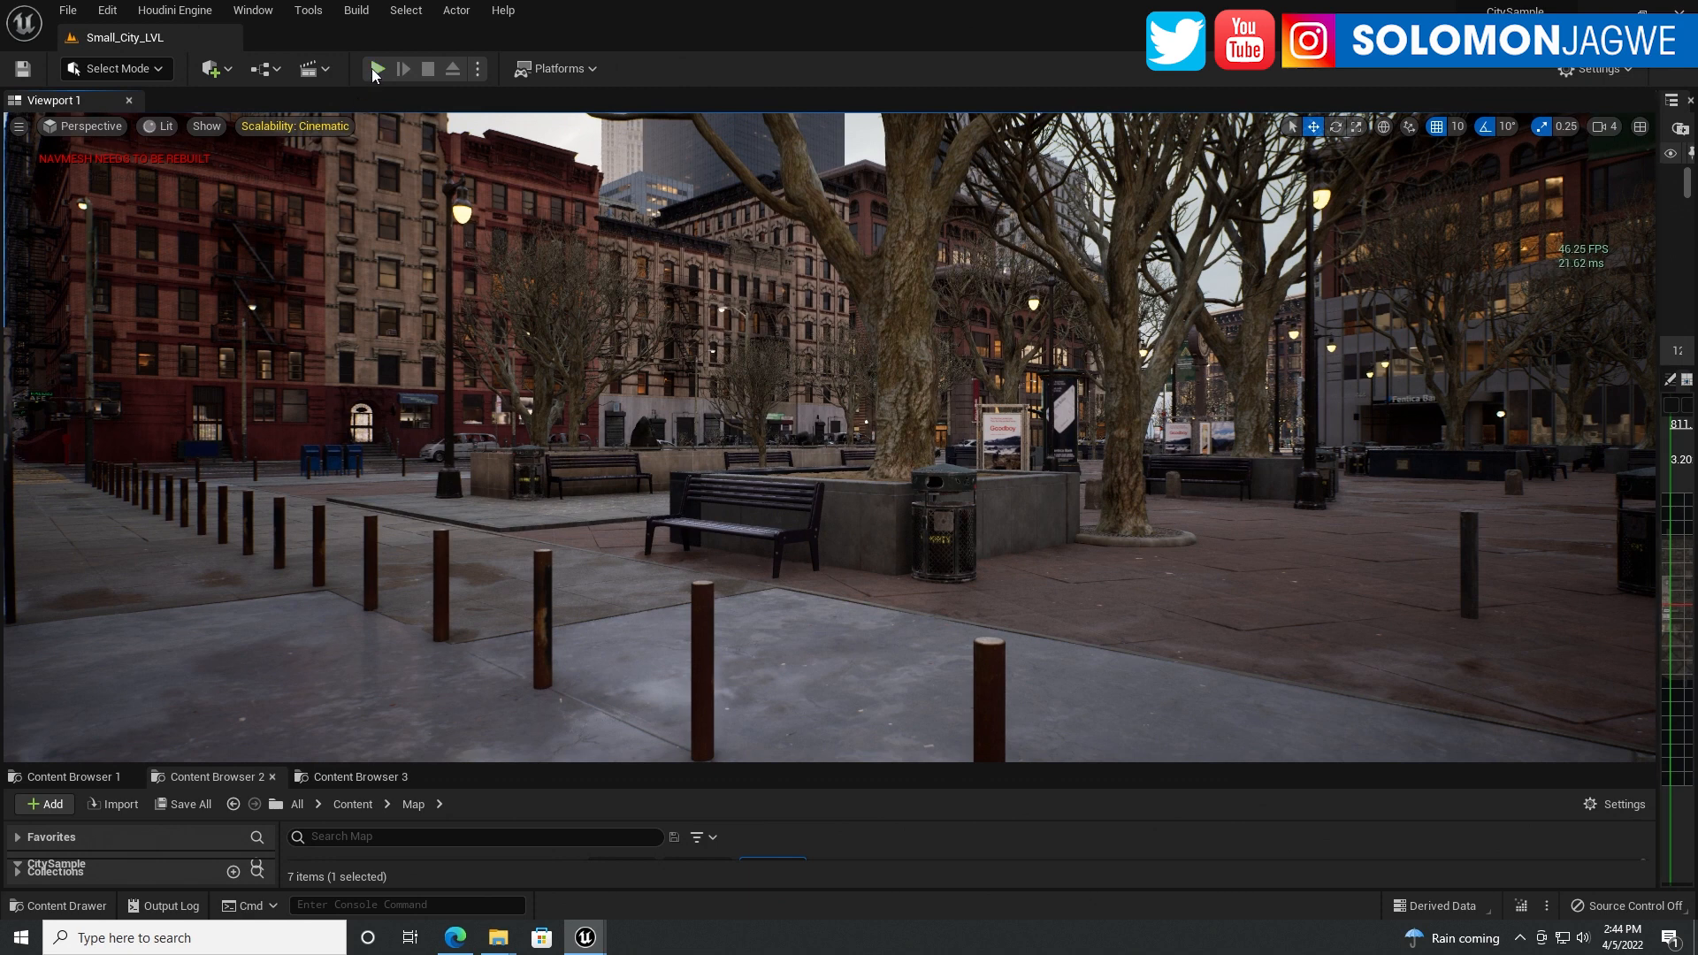
# Review the viewport display options, then replay Small_City_LVL
pyautogui.click(19, 126)
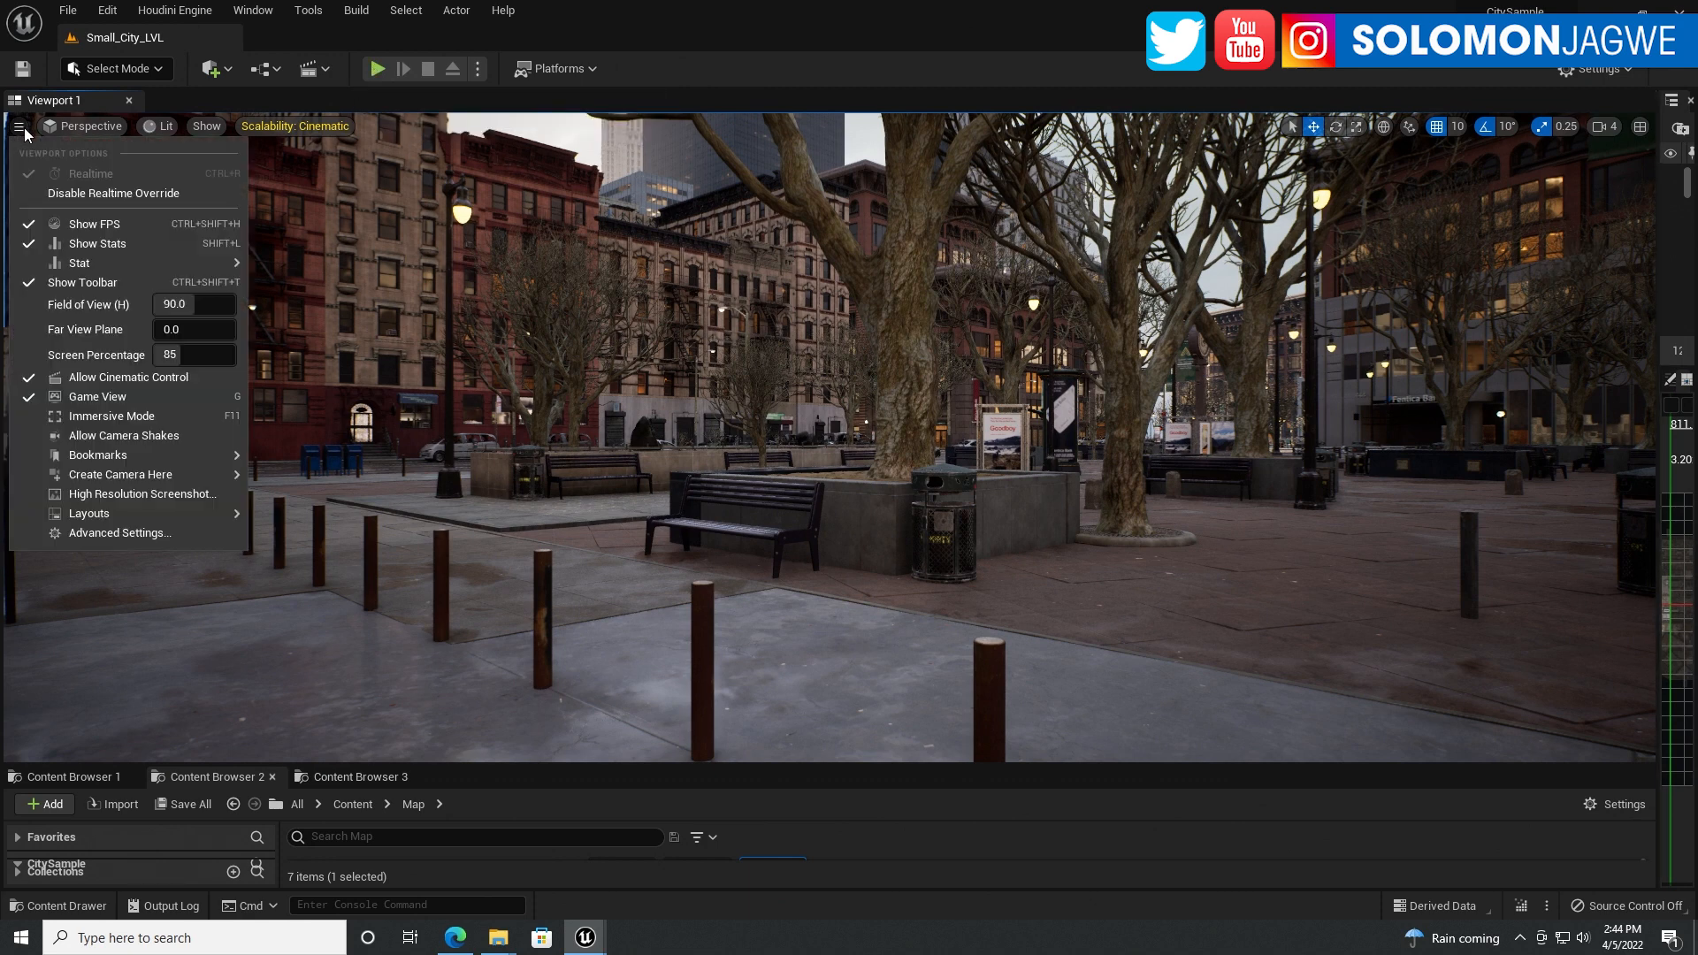
pyautogui.moveTo(112, 416)
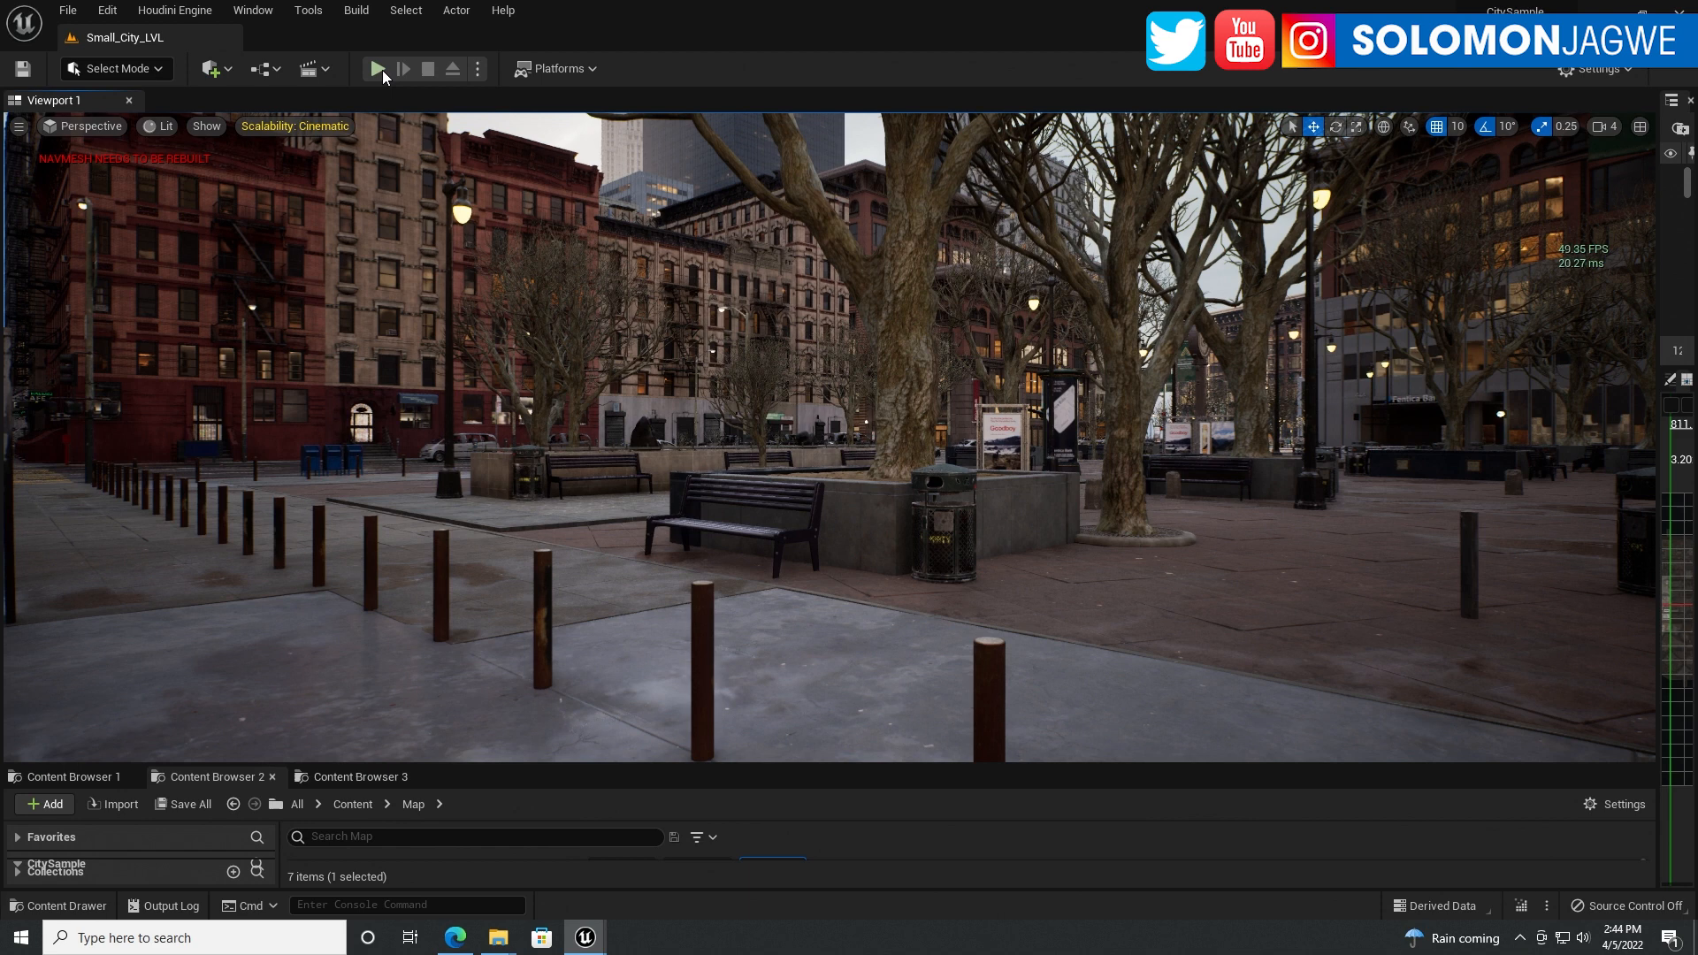
pyautogui.moveTo(379, 68)
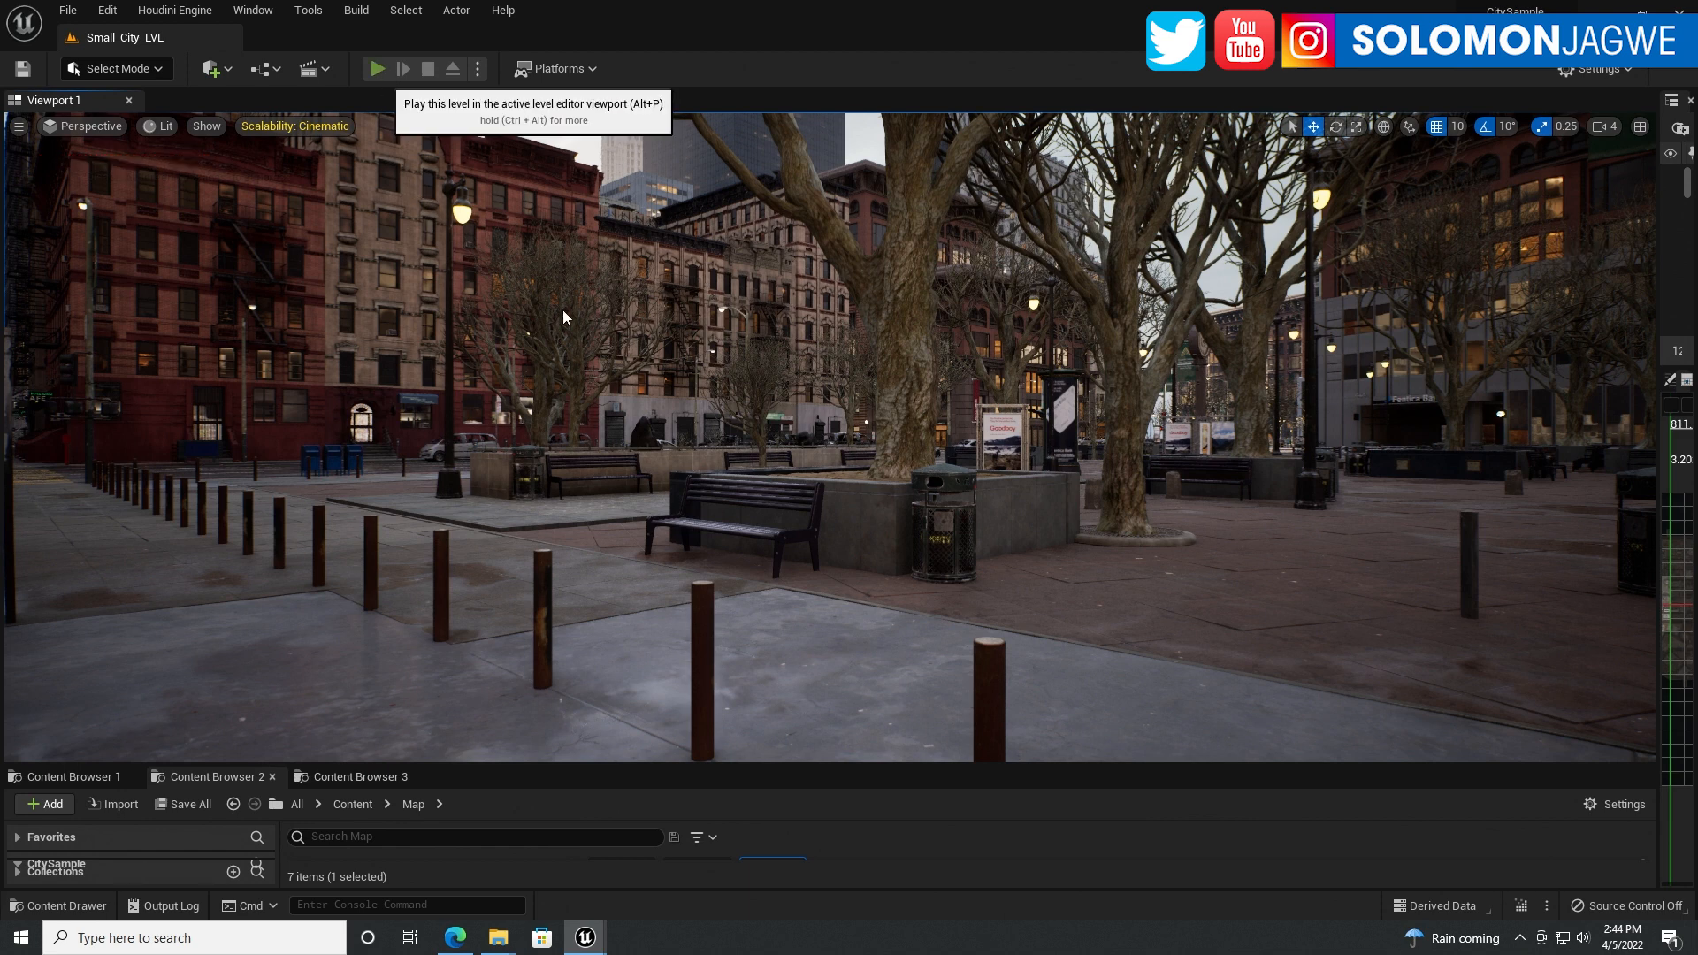
pyautogui.moveTo(669, 325)
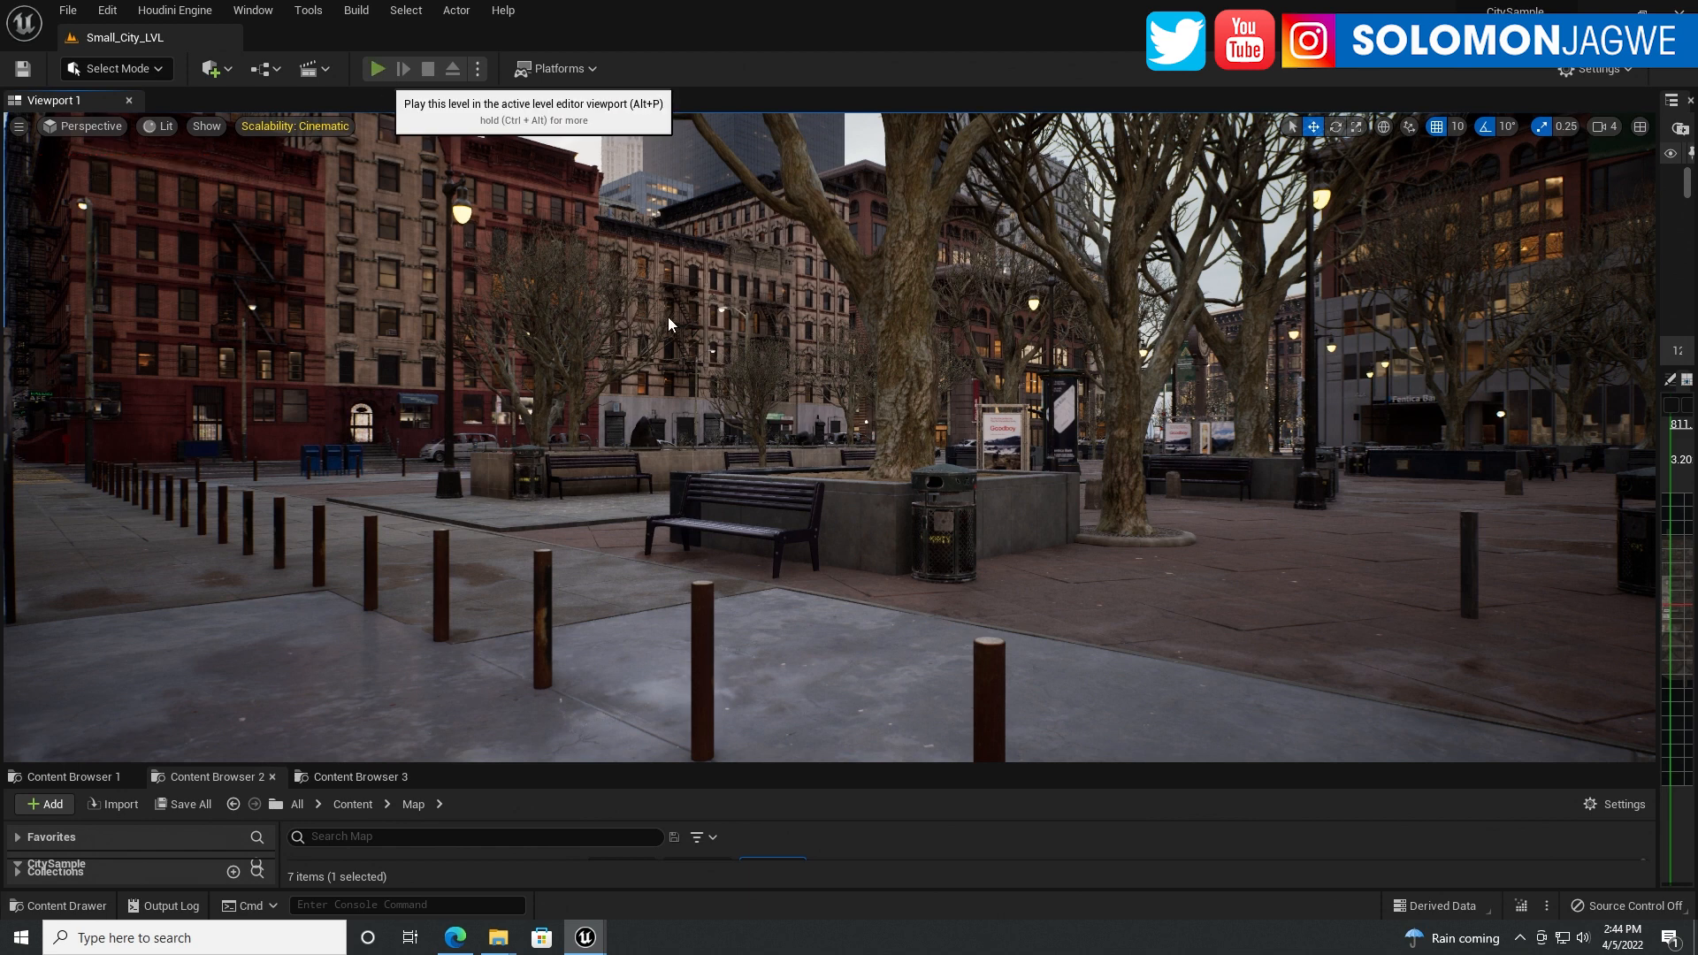
pyautogui.moveTo(700, 320)
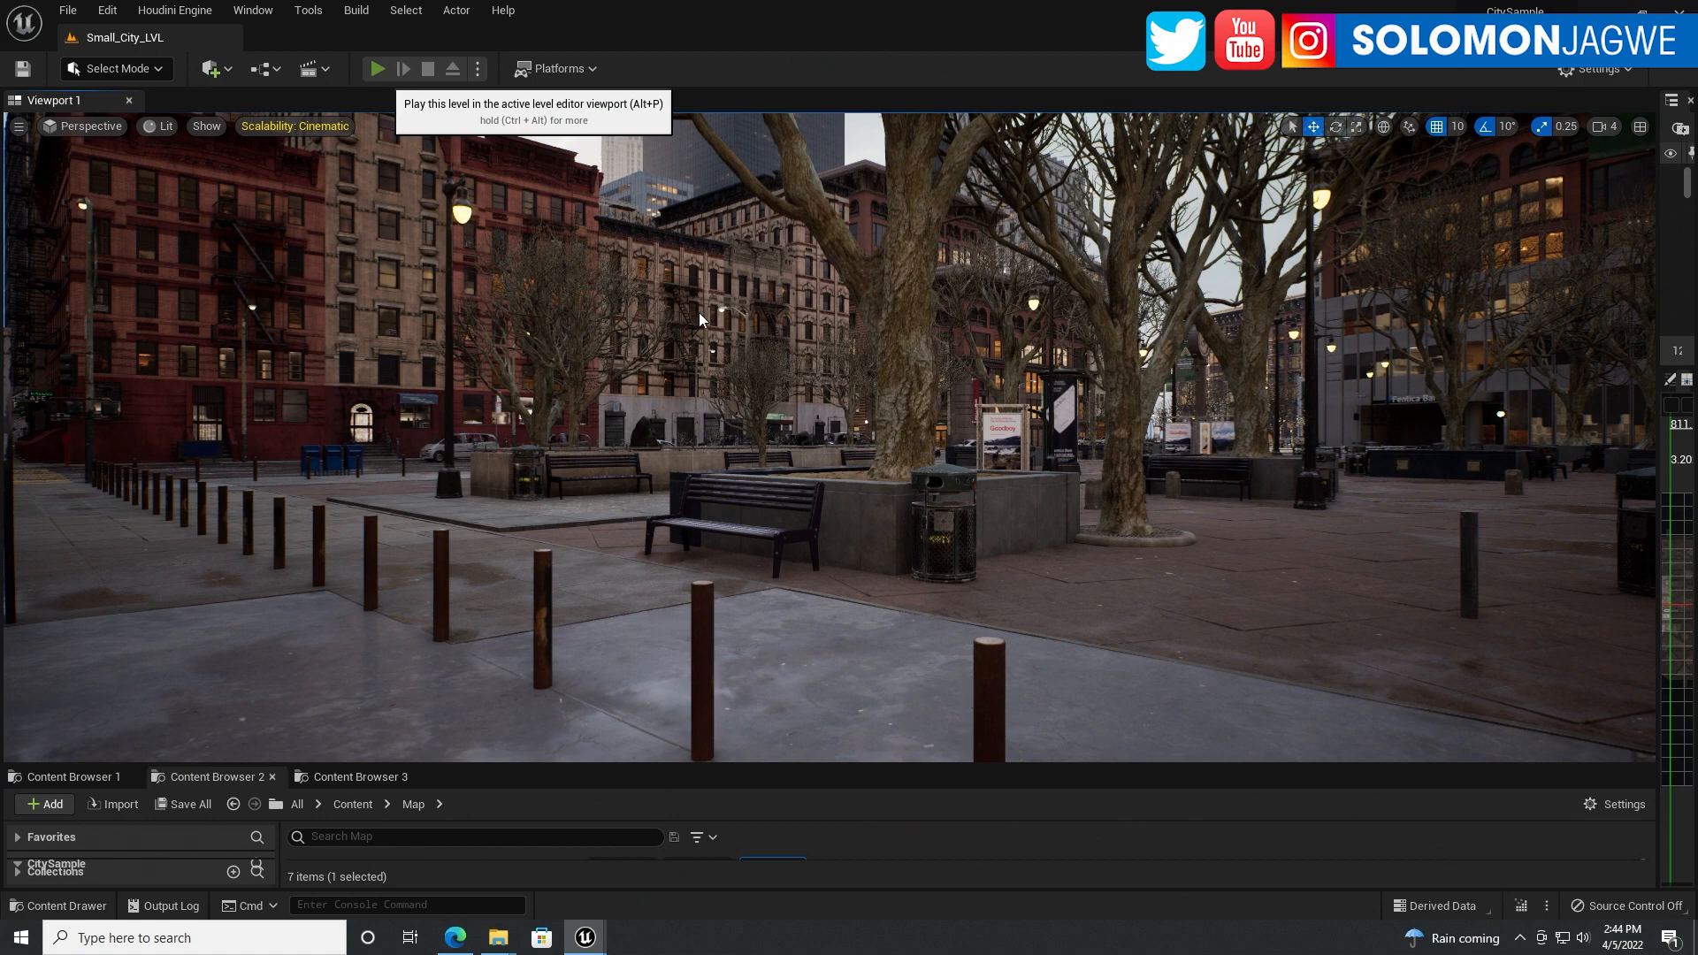
pyautogui.click(378, 68)
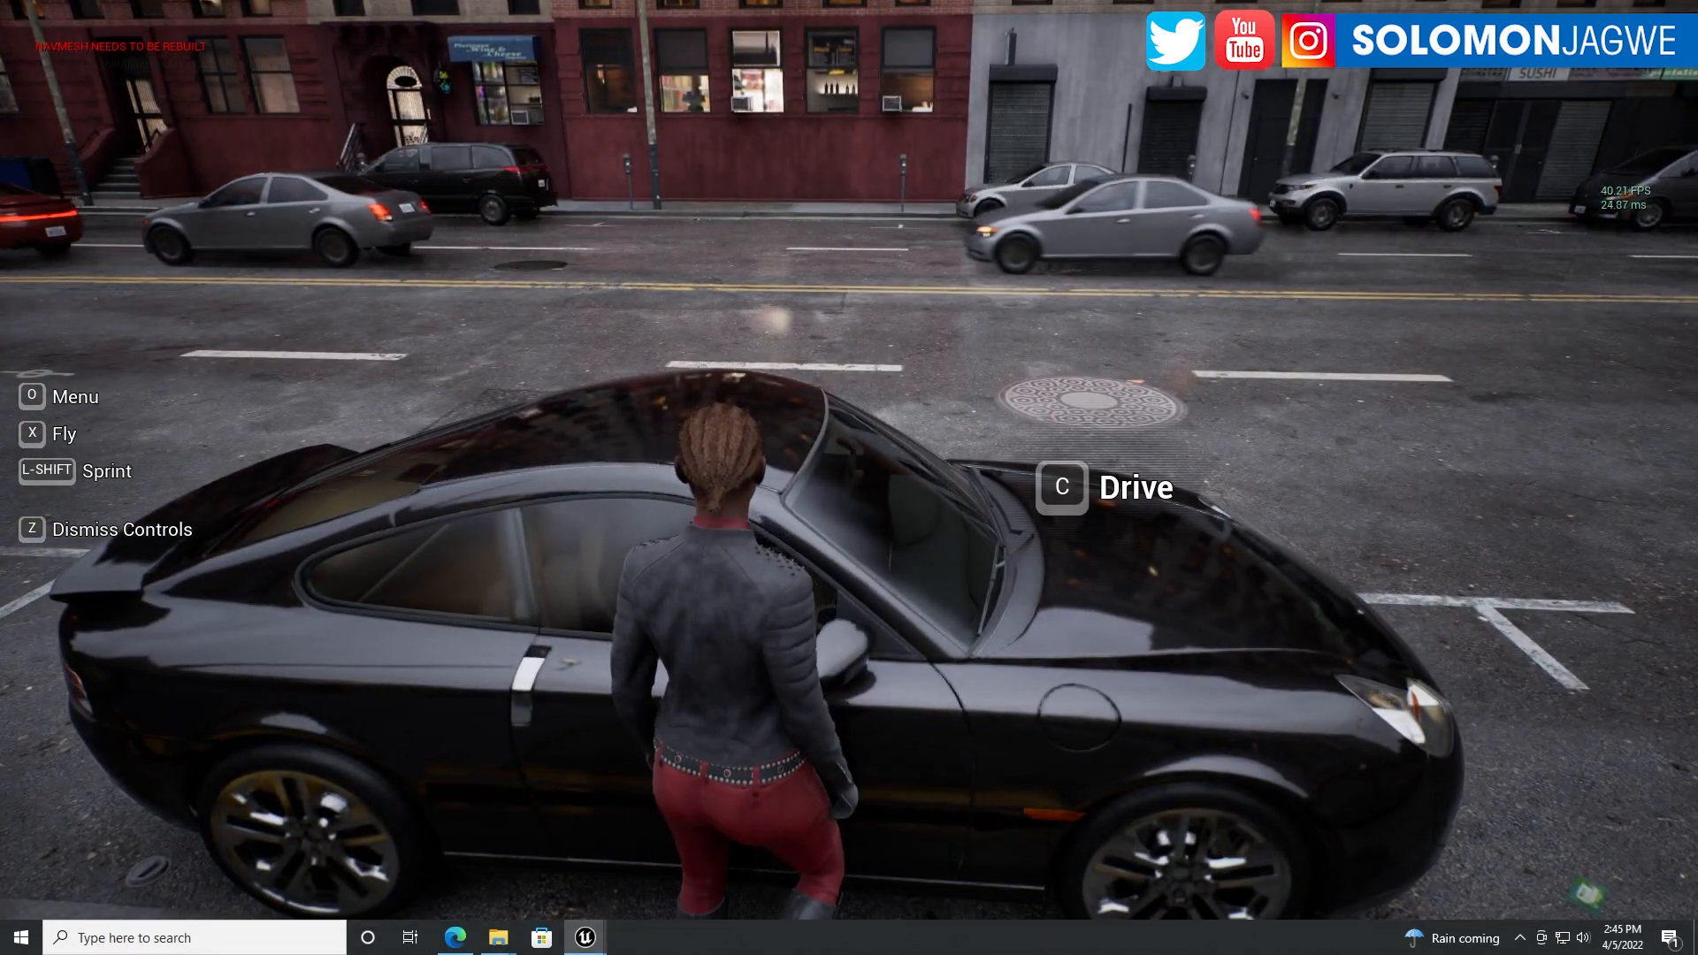
# Walk the MetaHuman to the black sports car and press C to drive
pyautogui.press('c')
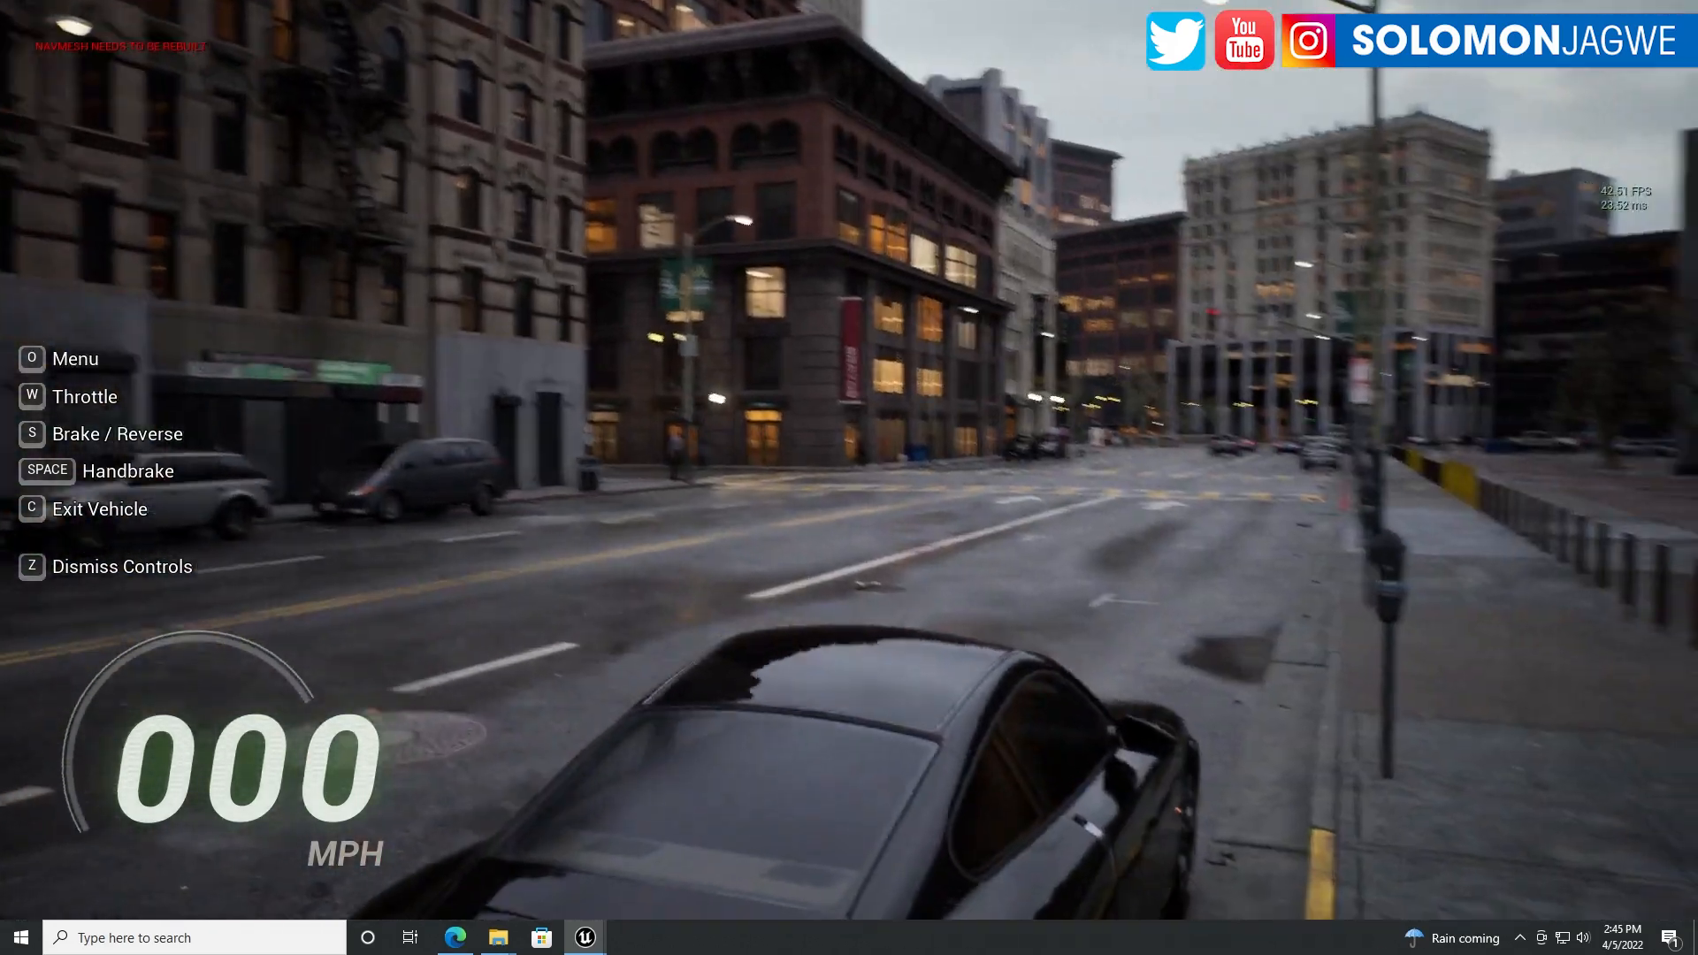
# Drive the car through the first turn, recovering from the bus shelter and parked car
pyautogui.press('w')
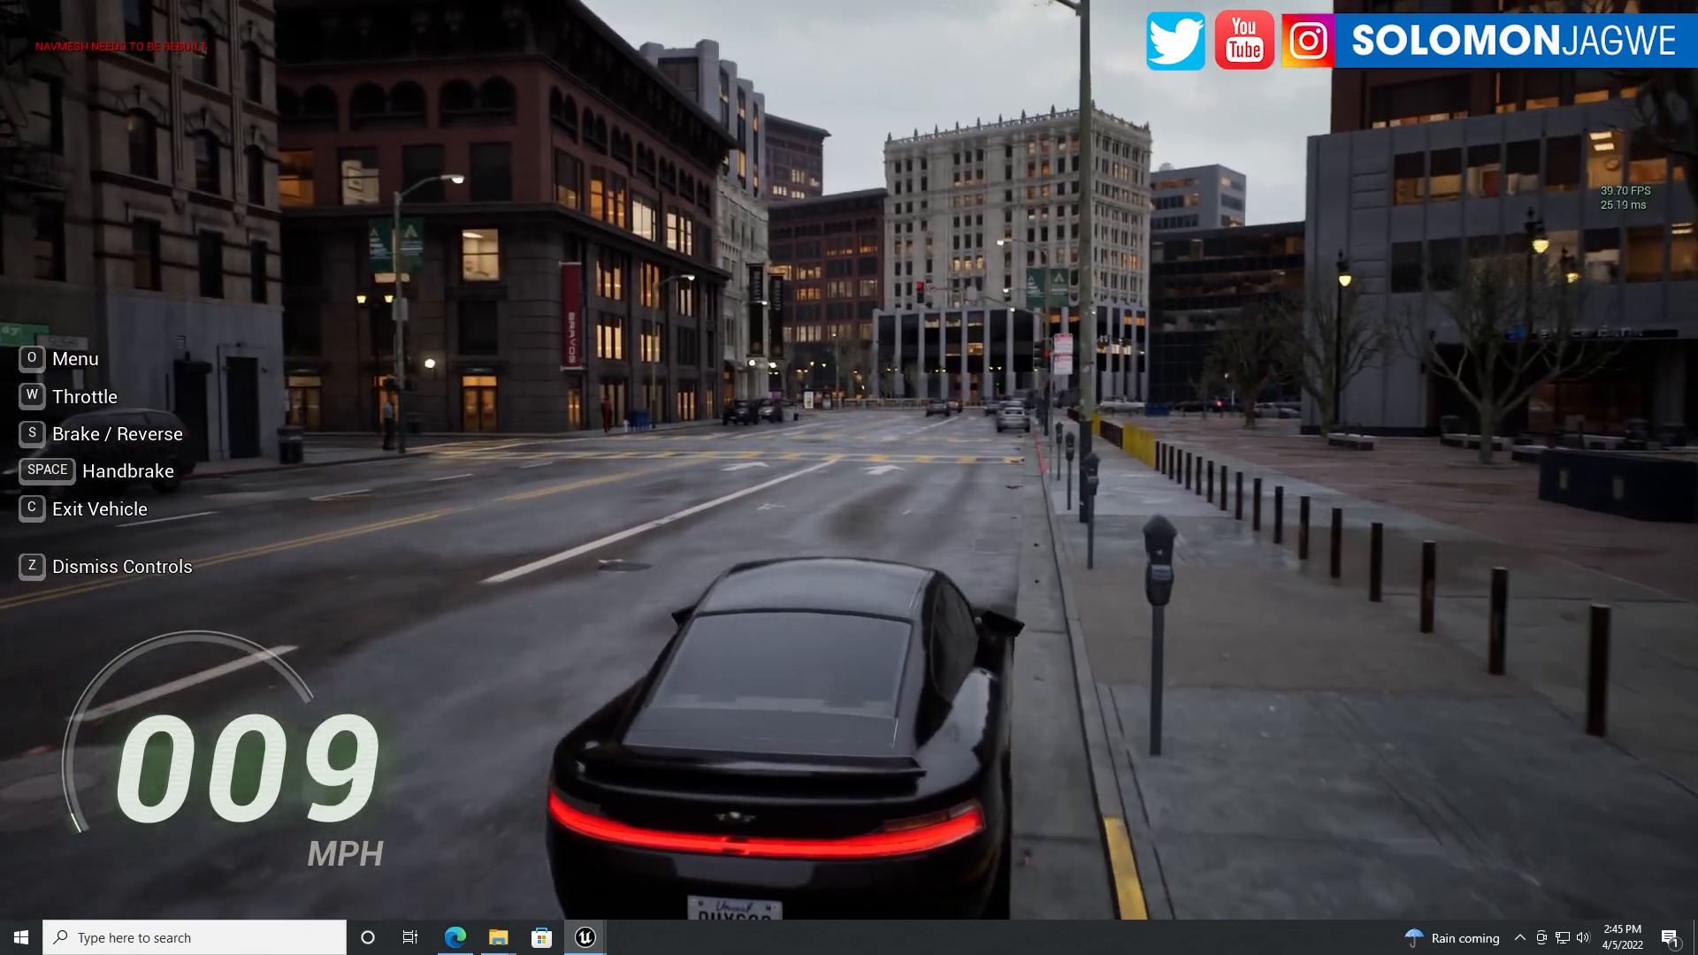
pyautogui.press('w')
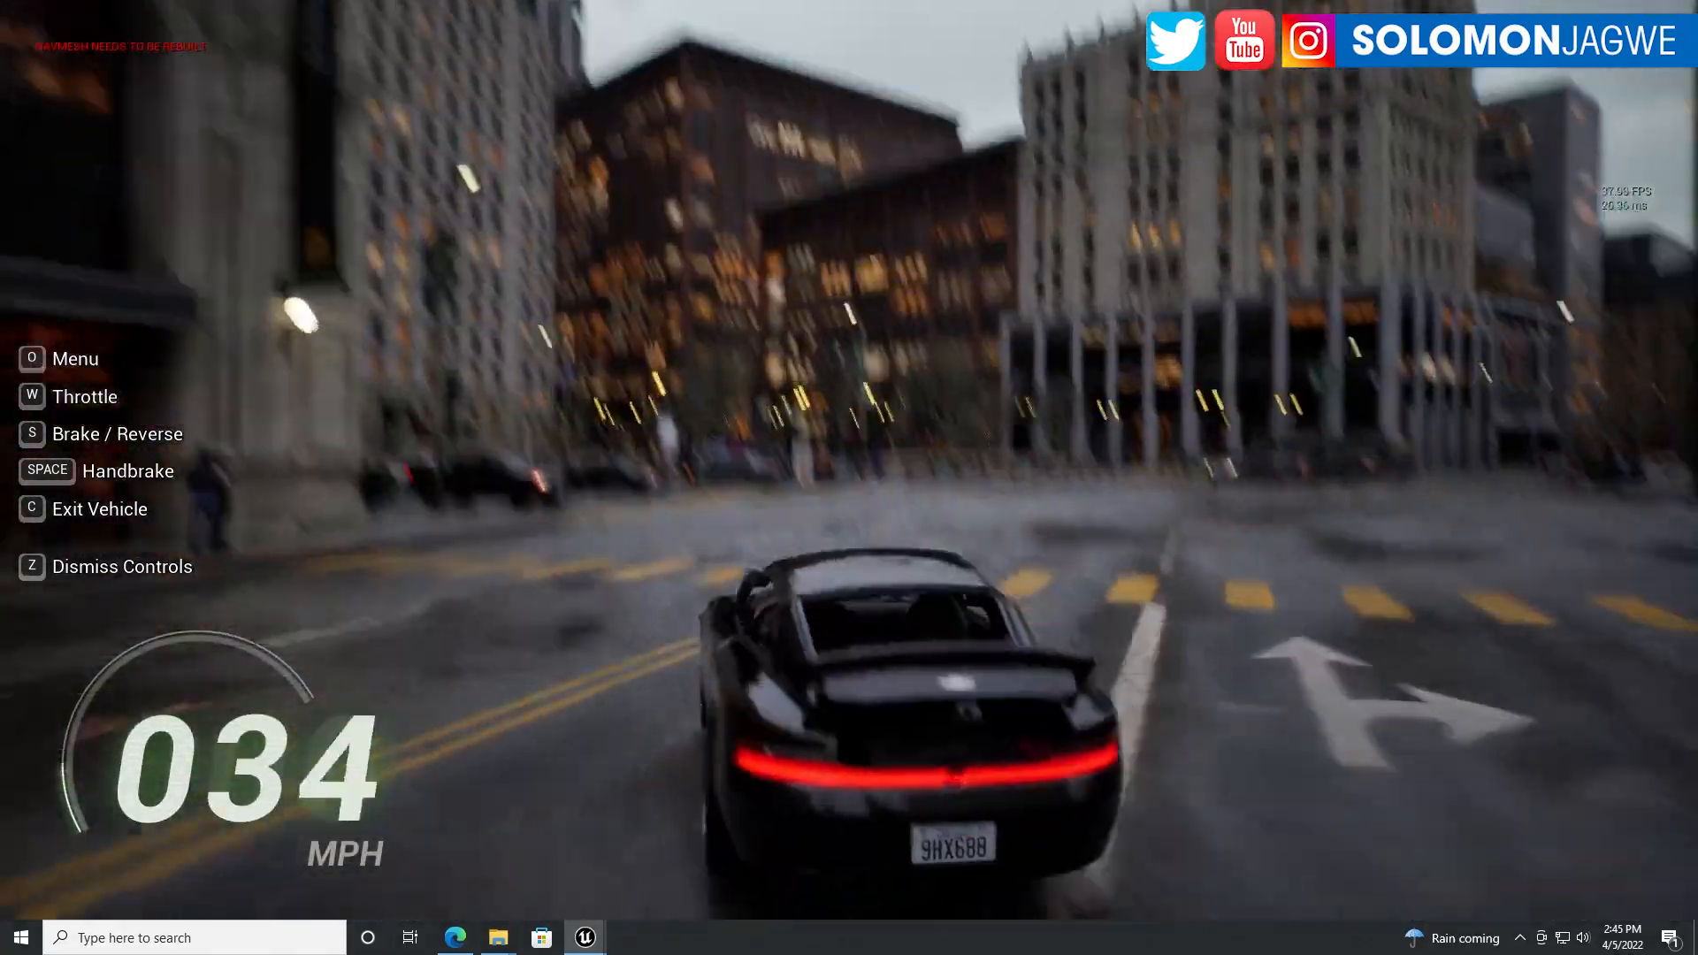
pyautogui.press('w')
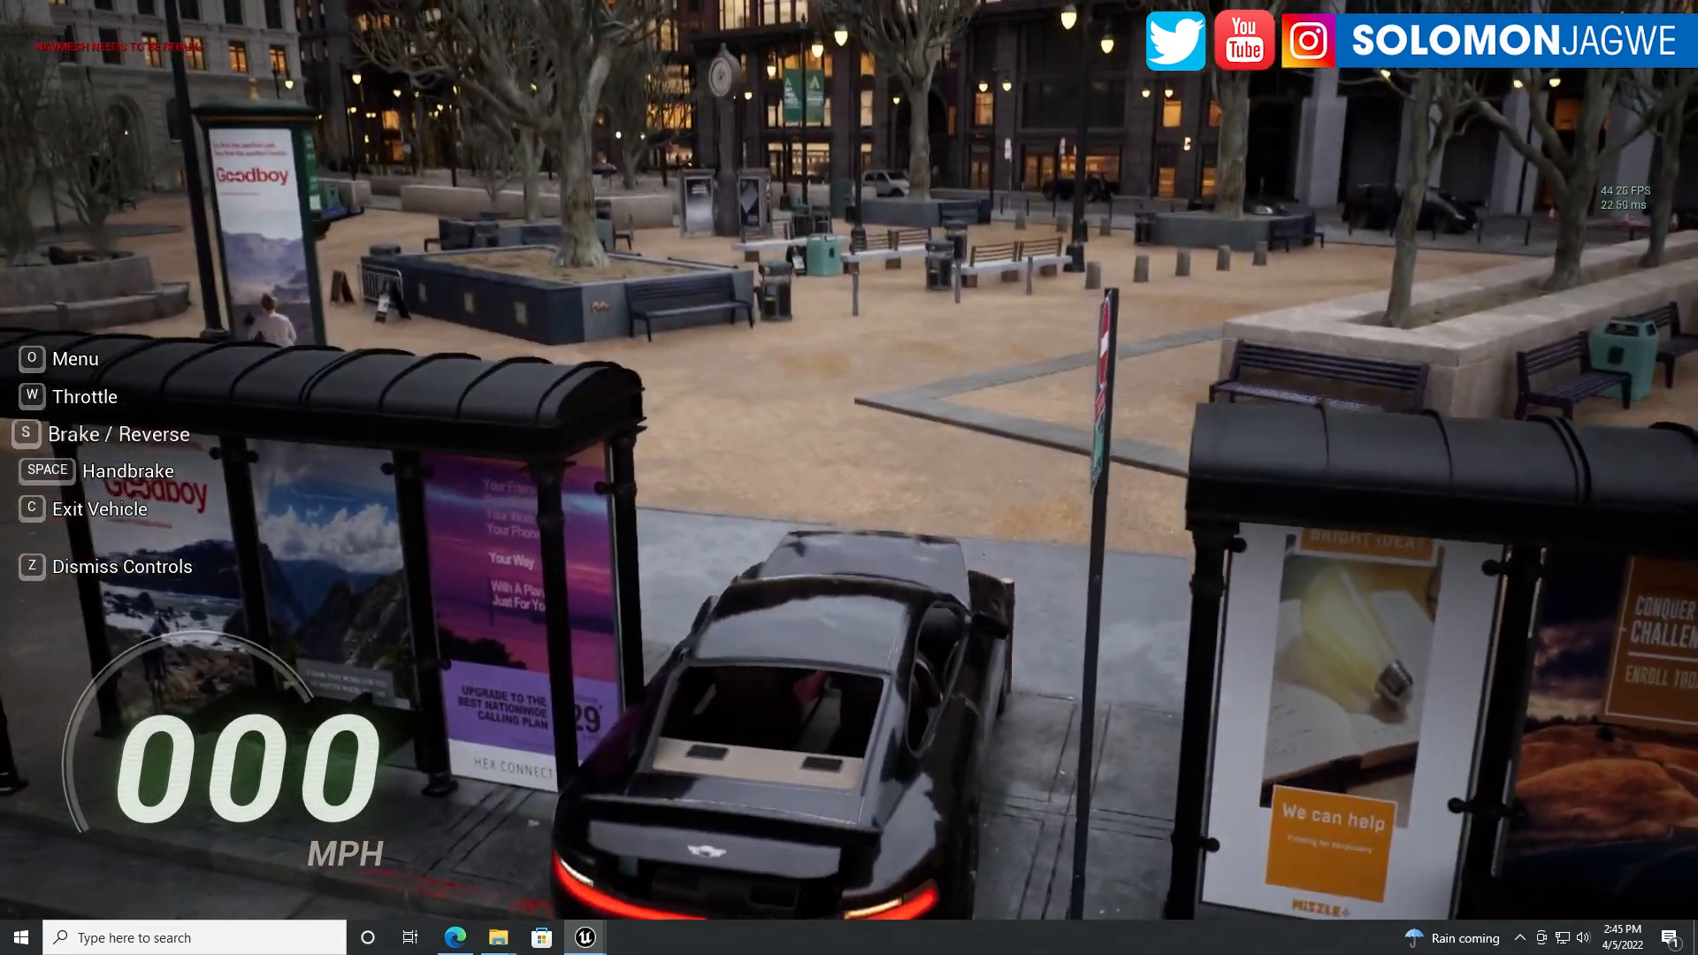
pyautogui.press('w')
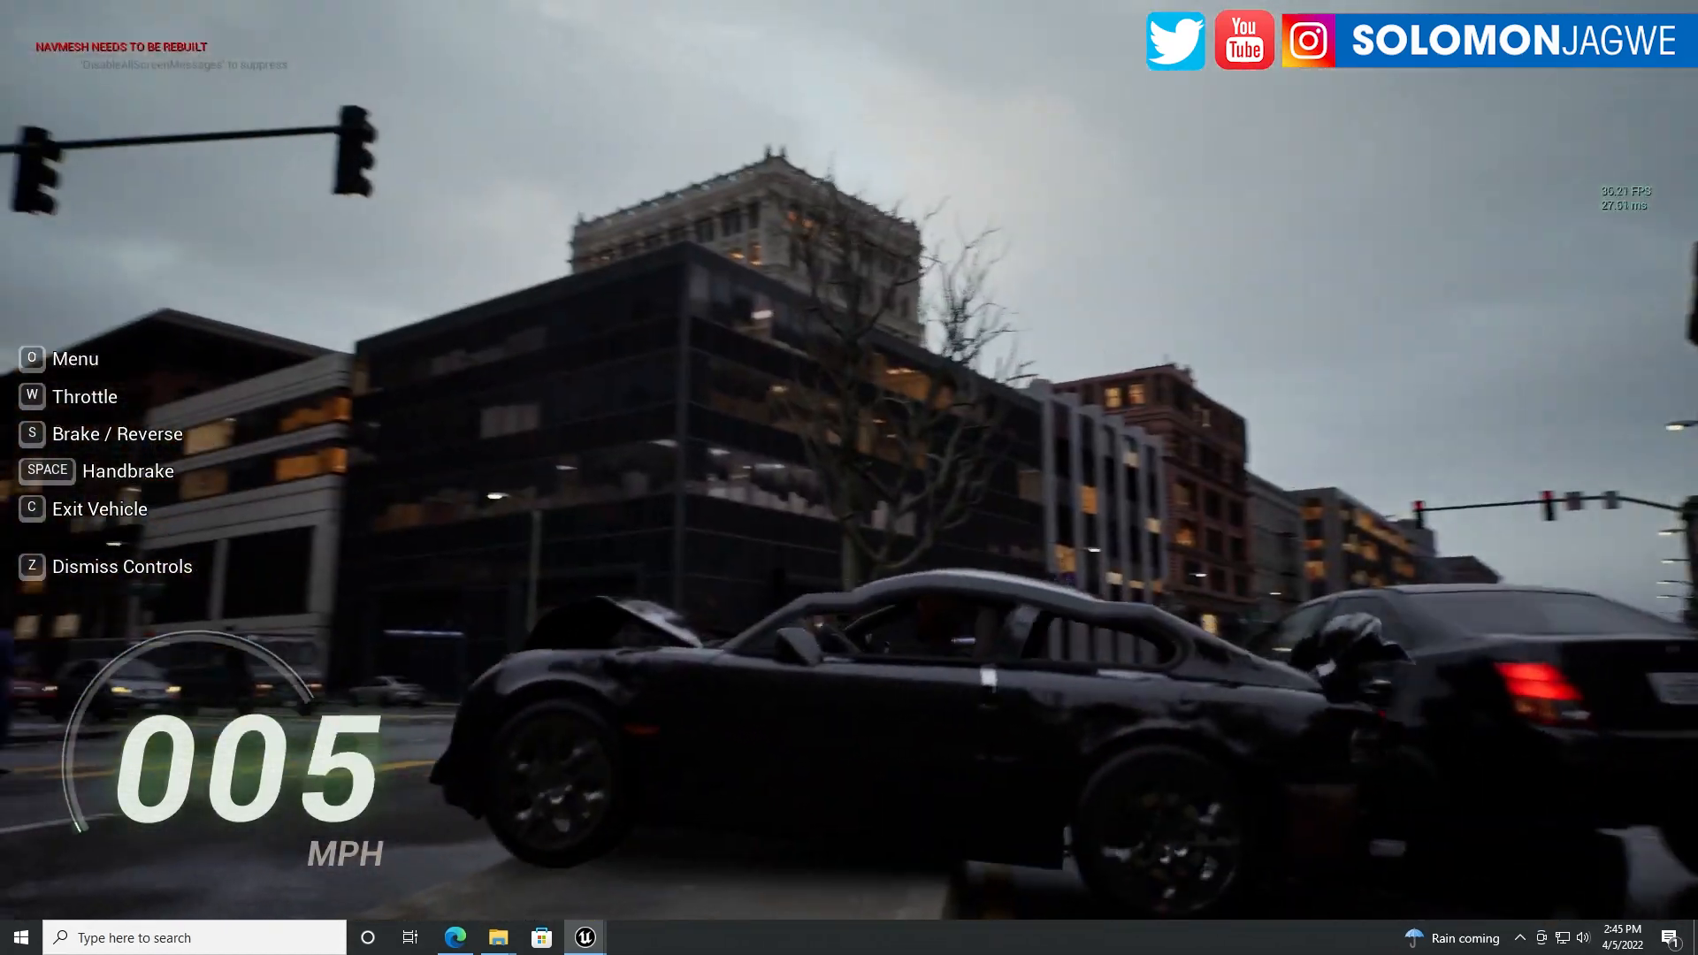
pyautogui.press('w')
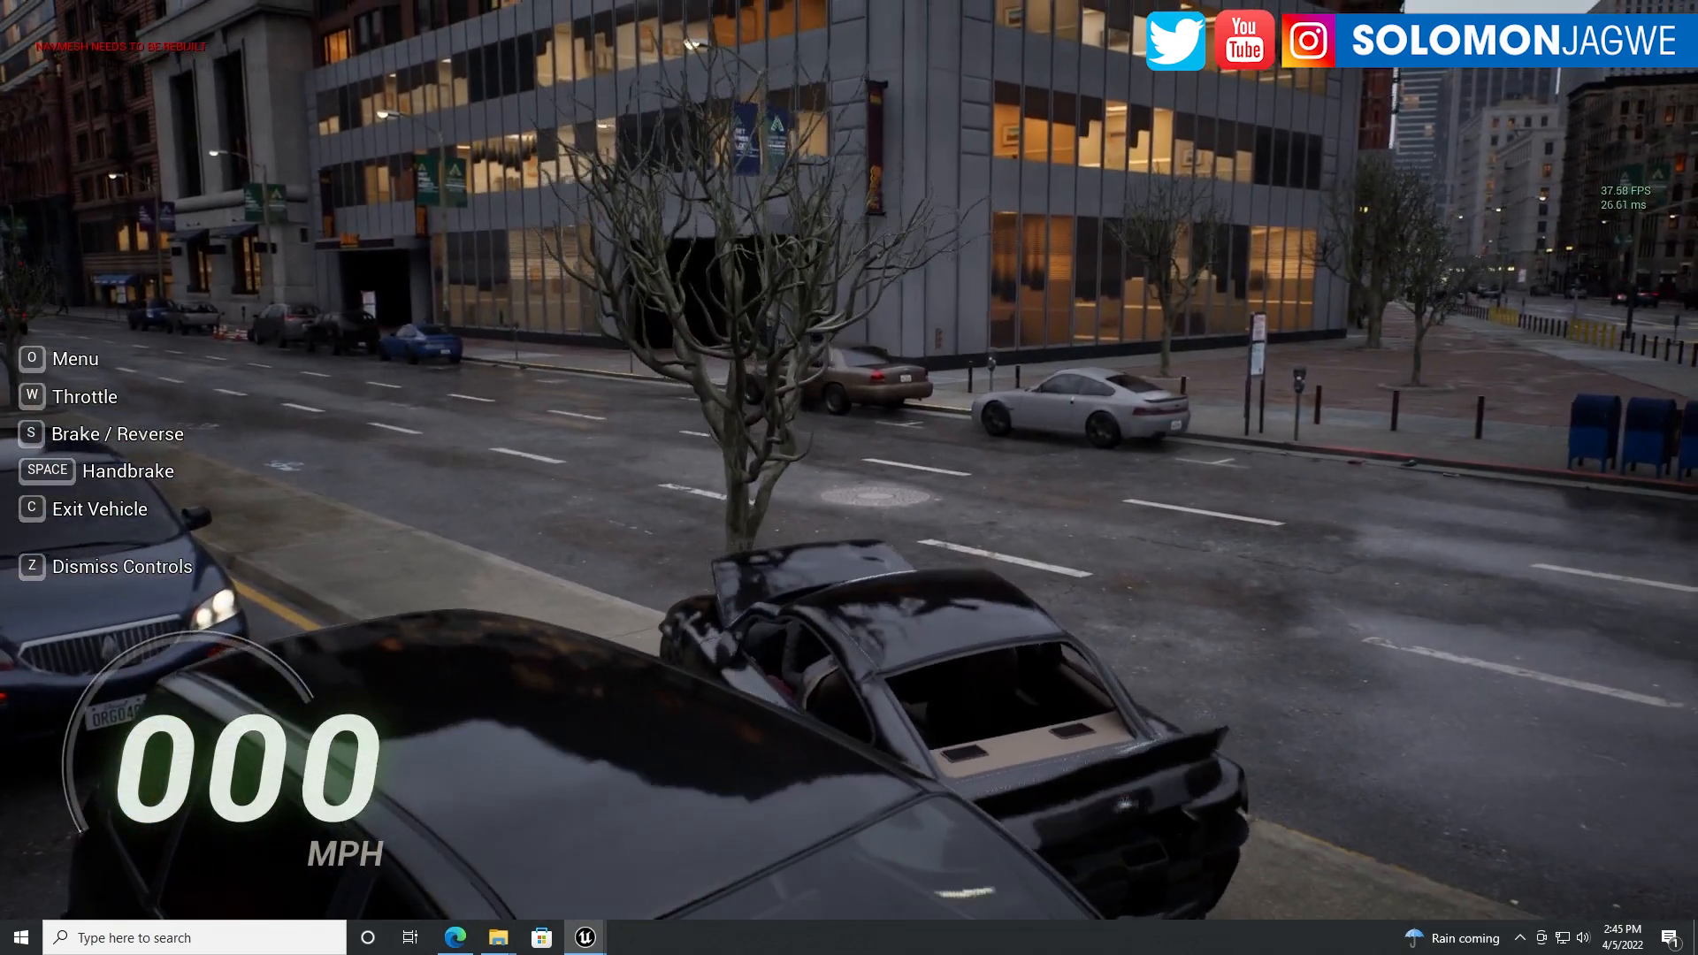
pyautogui.press('w')
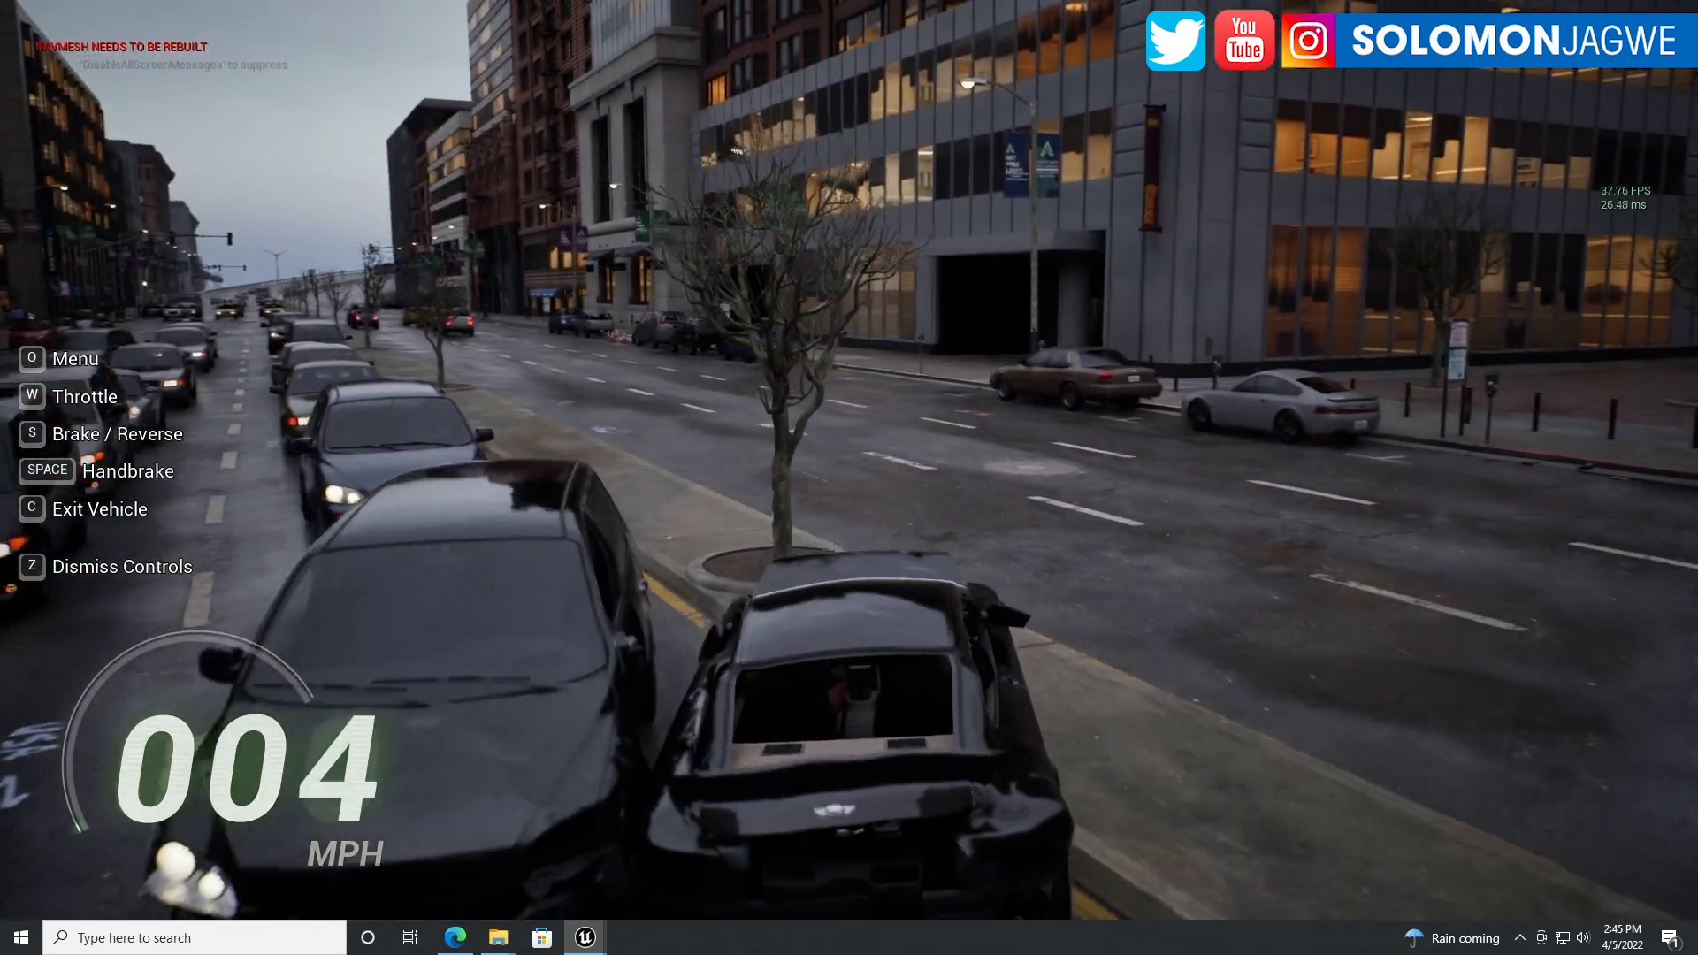
pyautogui.press('w')
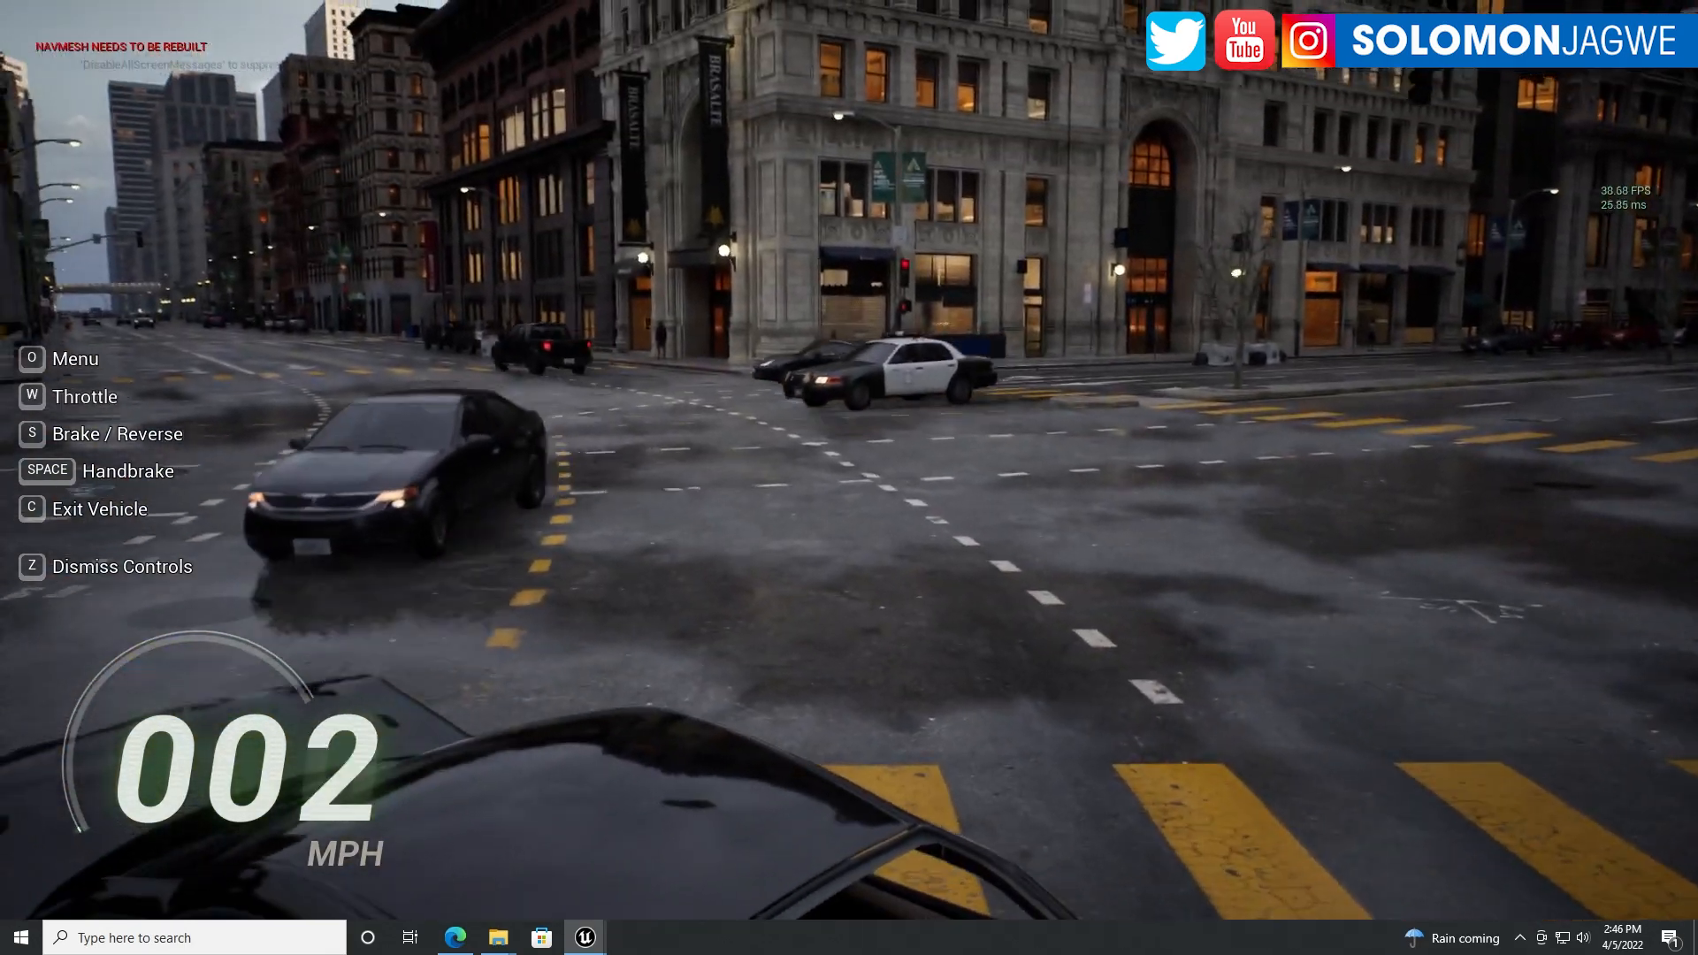
# Drive across the intersection, down the avenue, past the cones and through the crosswalk
pyautogui.press('w')
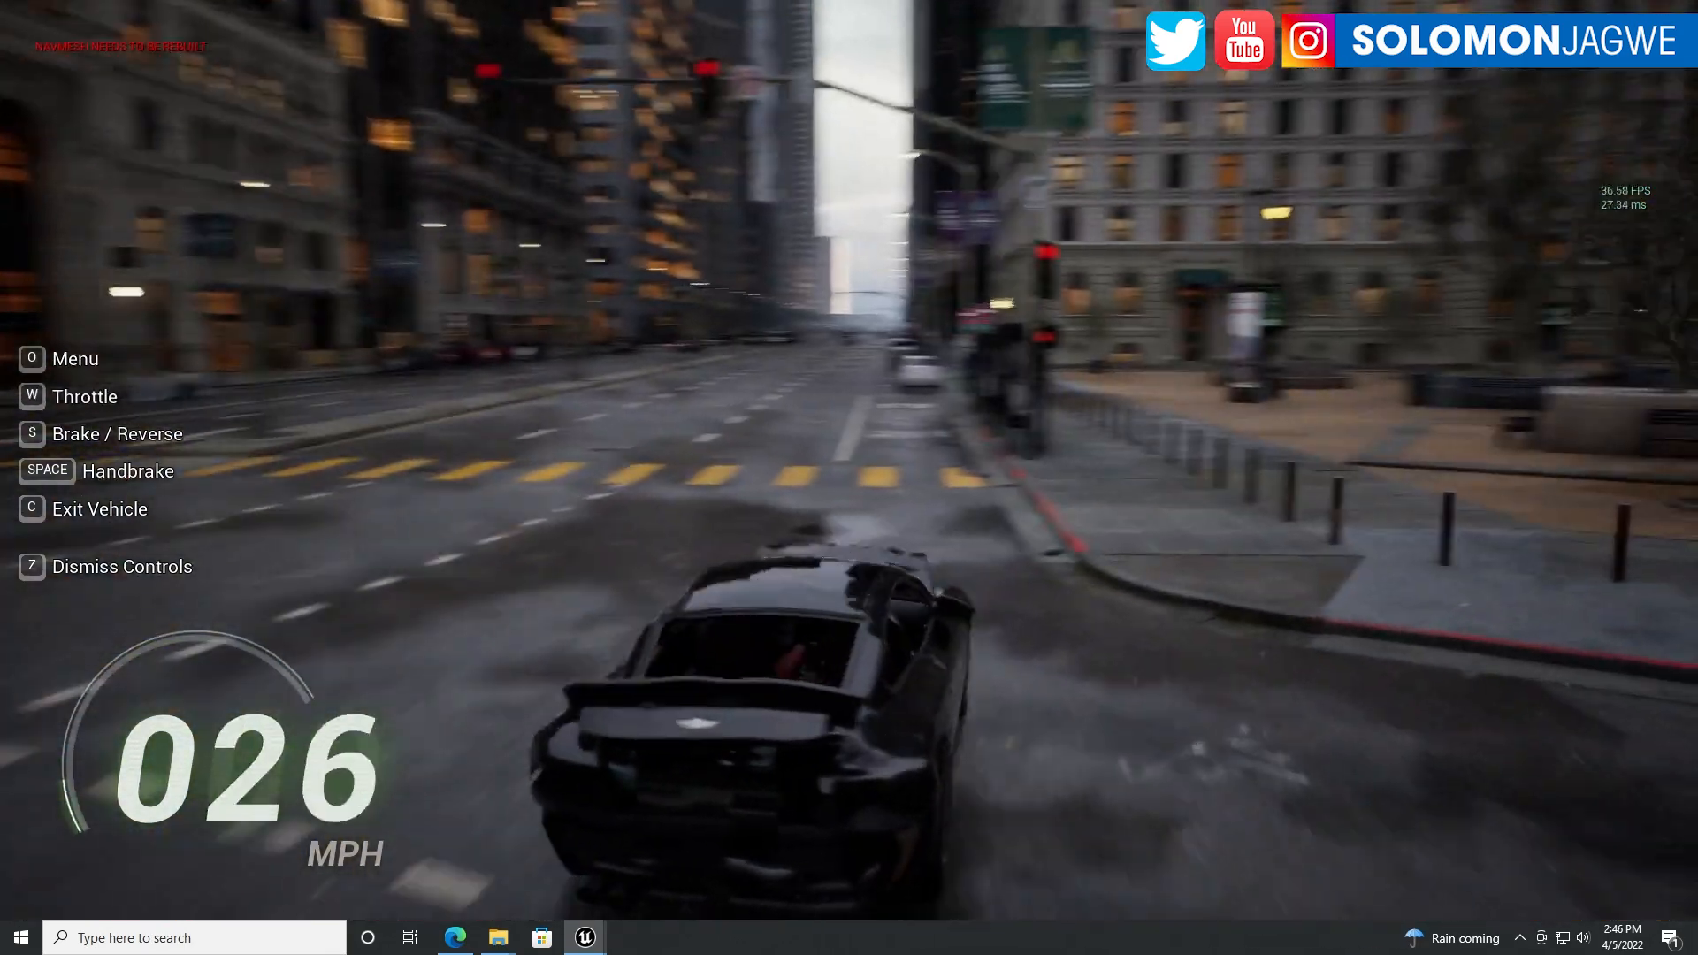
pyautogui.press('w')
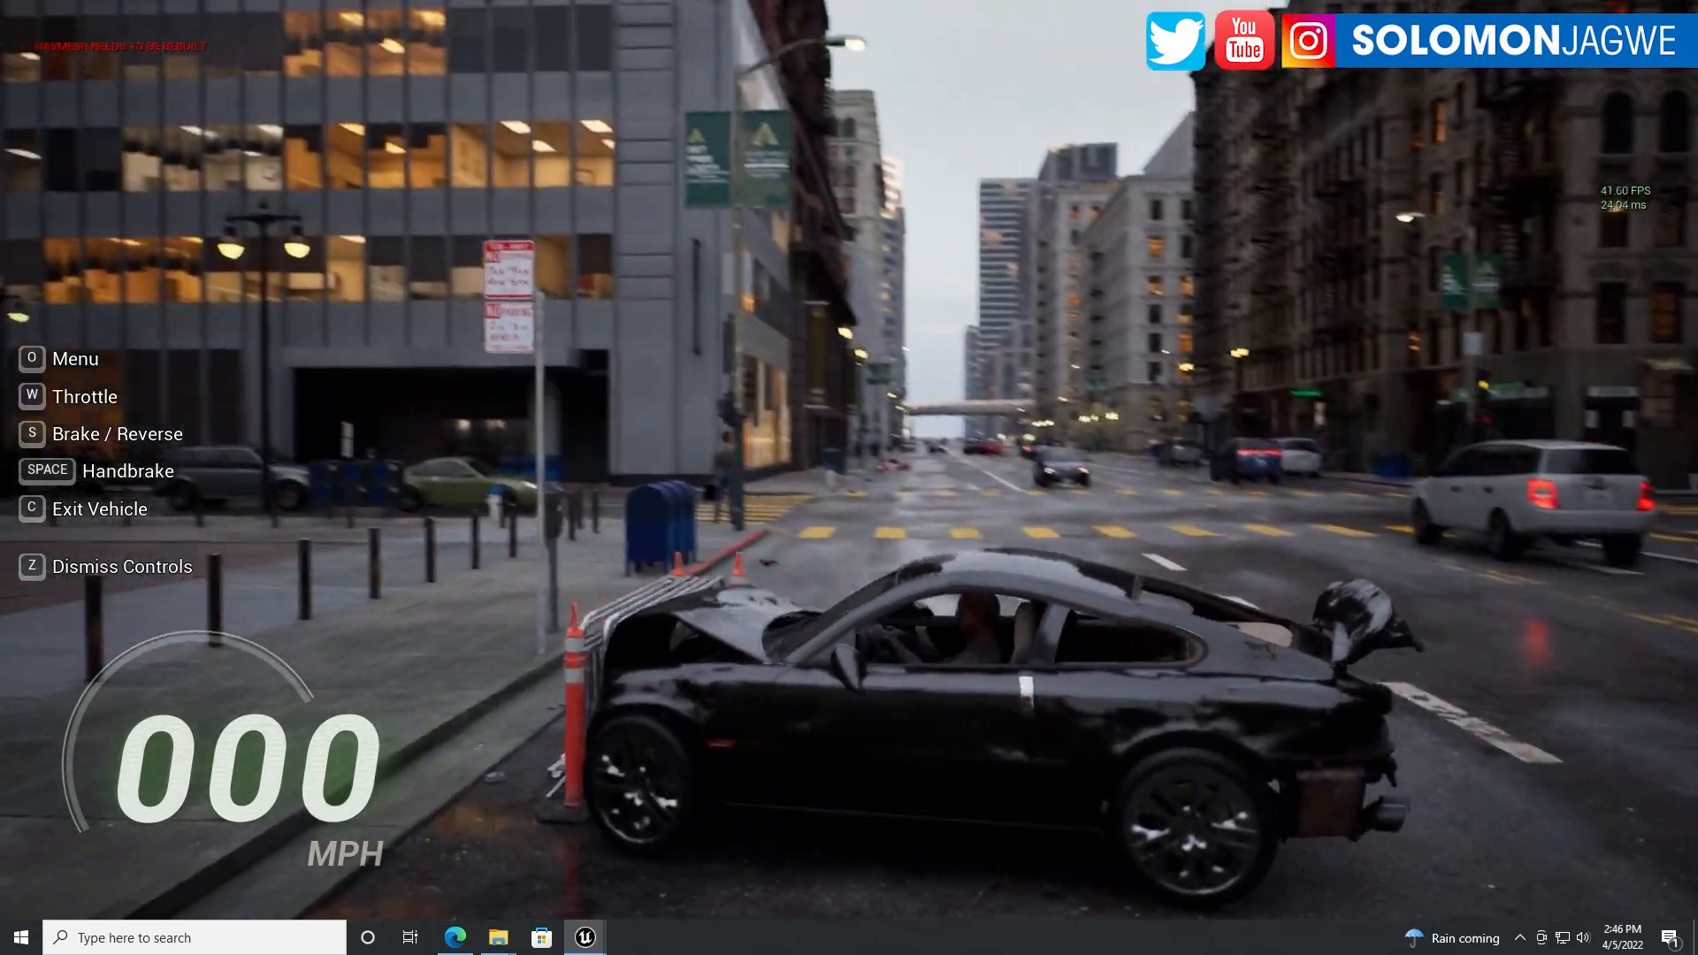
pyautogui.press('w')
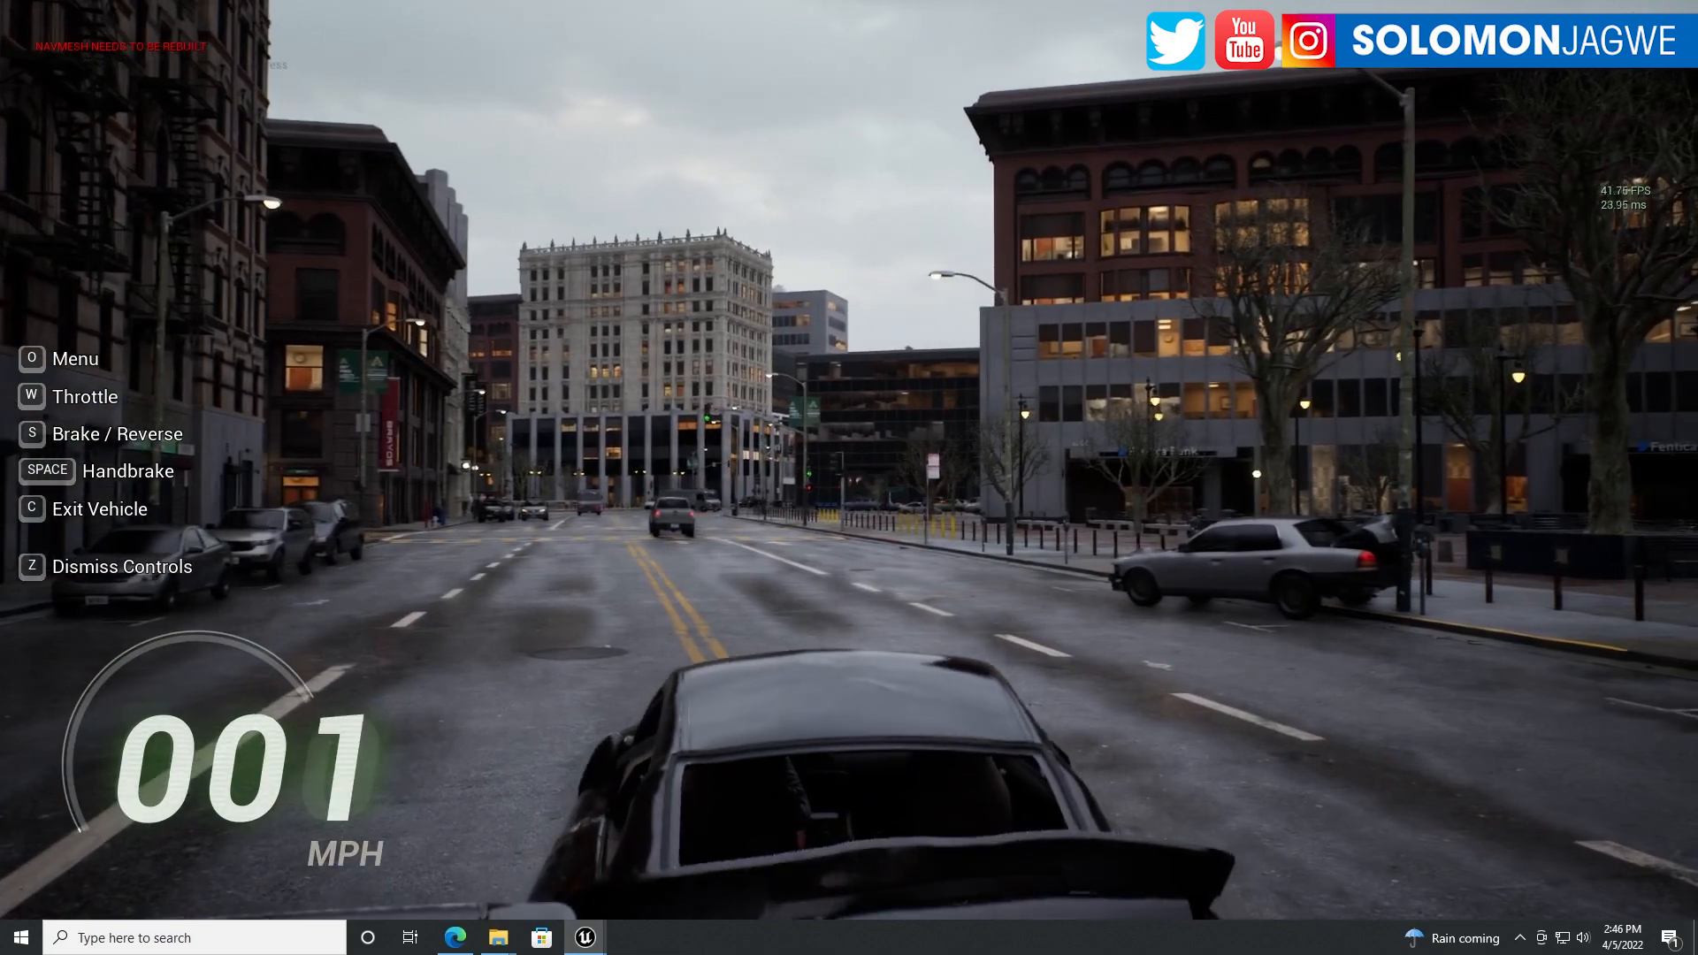
pyautogui.press('w')
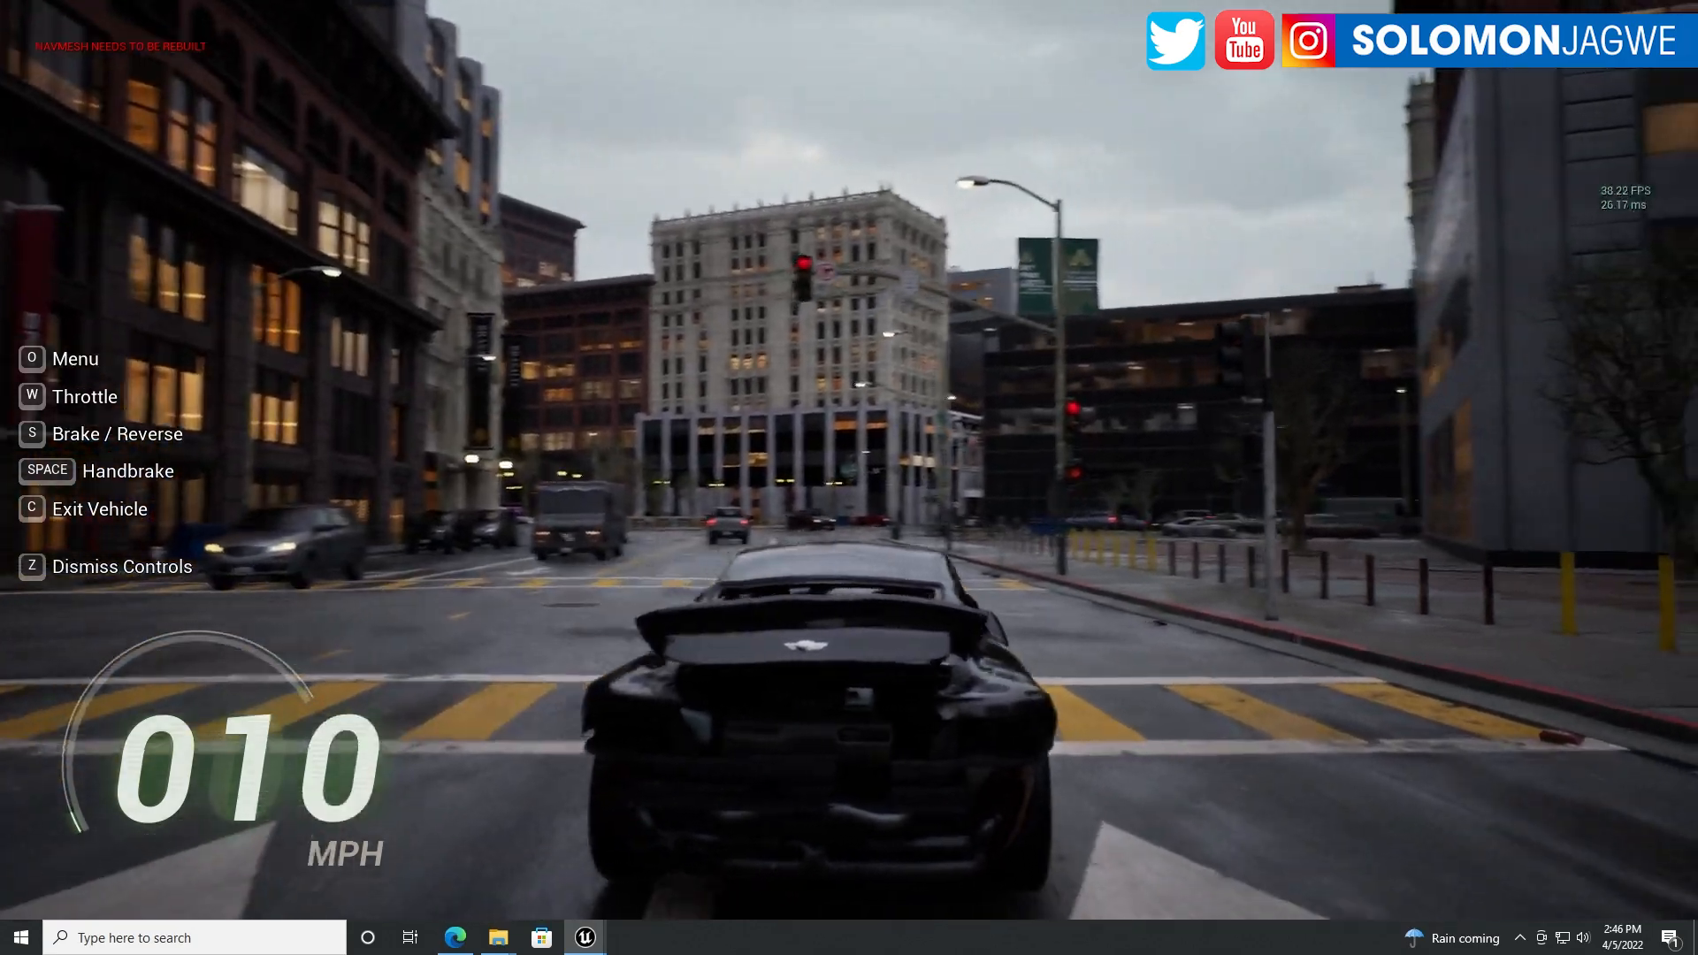
pyautogui.press('w')
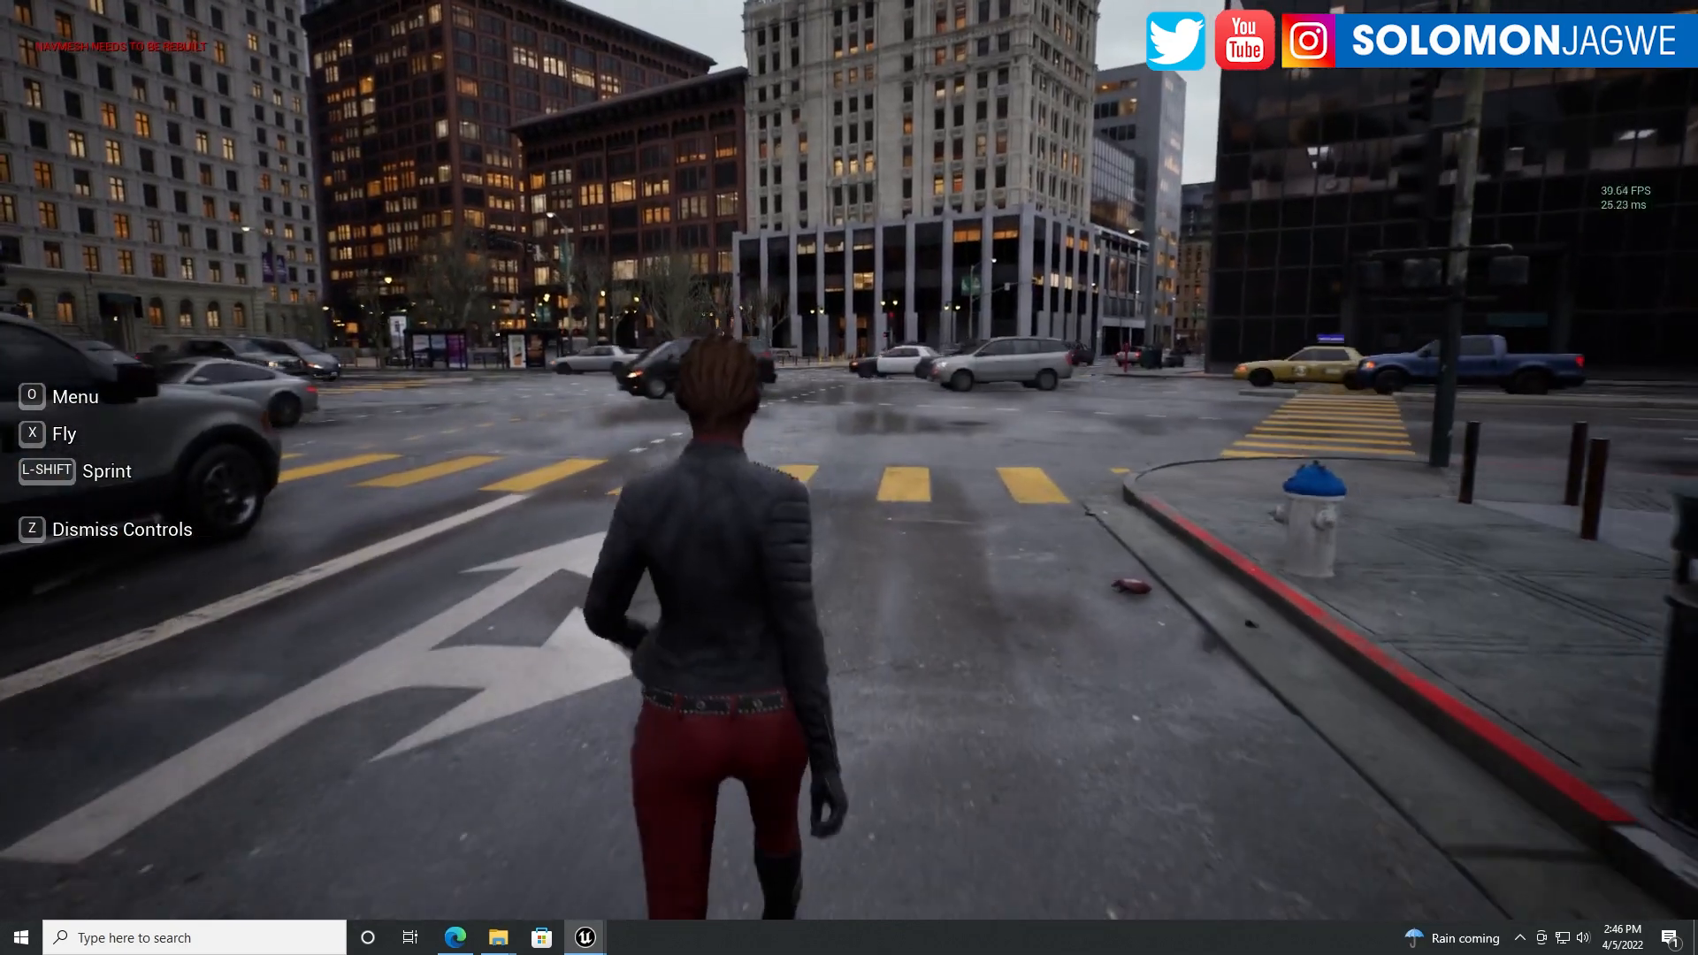
# Walk the on-foot MetaHuman across the intersection toward the crosswalk
pyautogui.press('w')
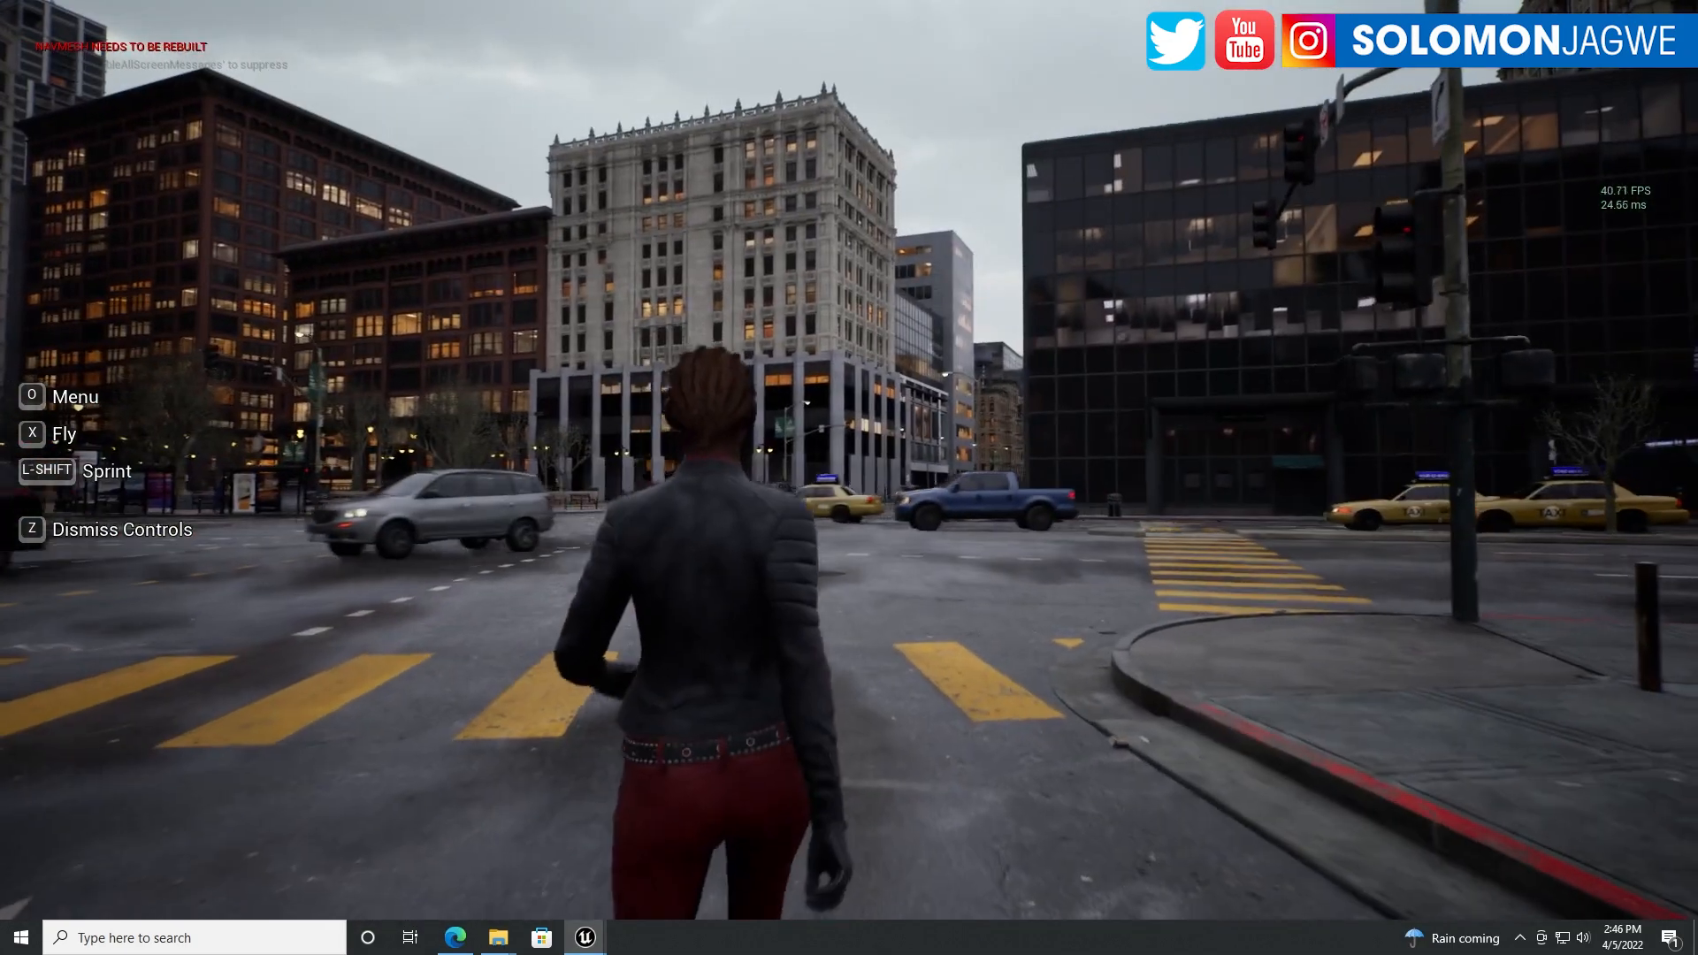
pyautogui.press('w')
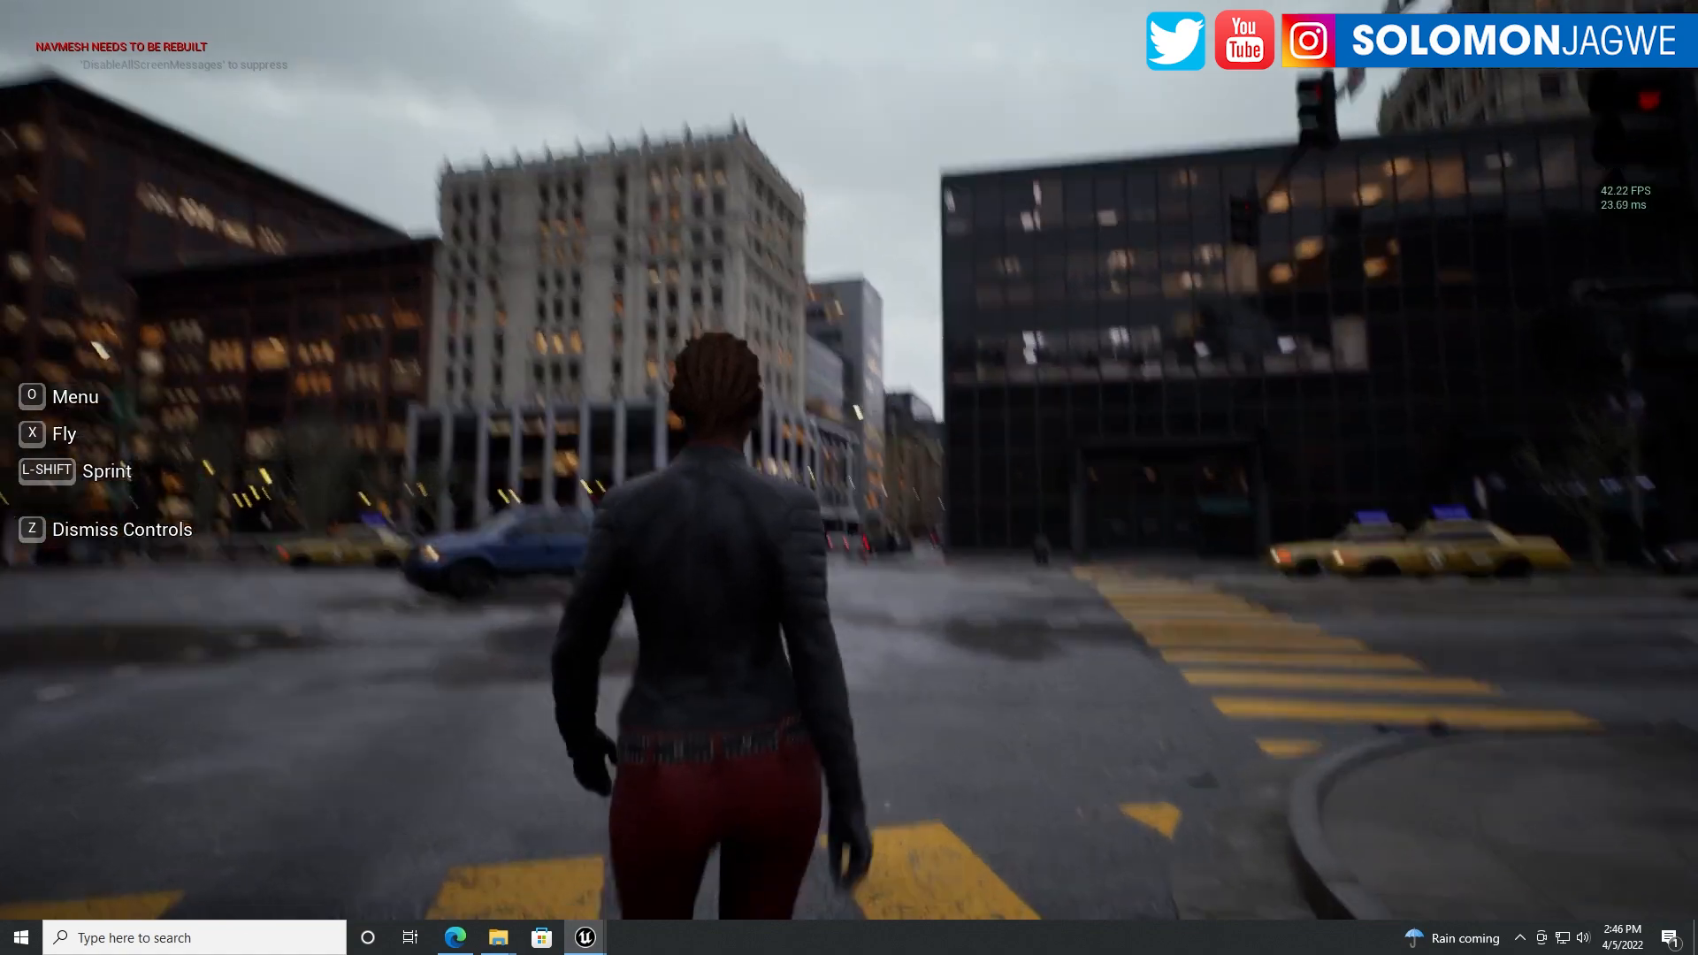